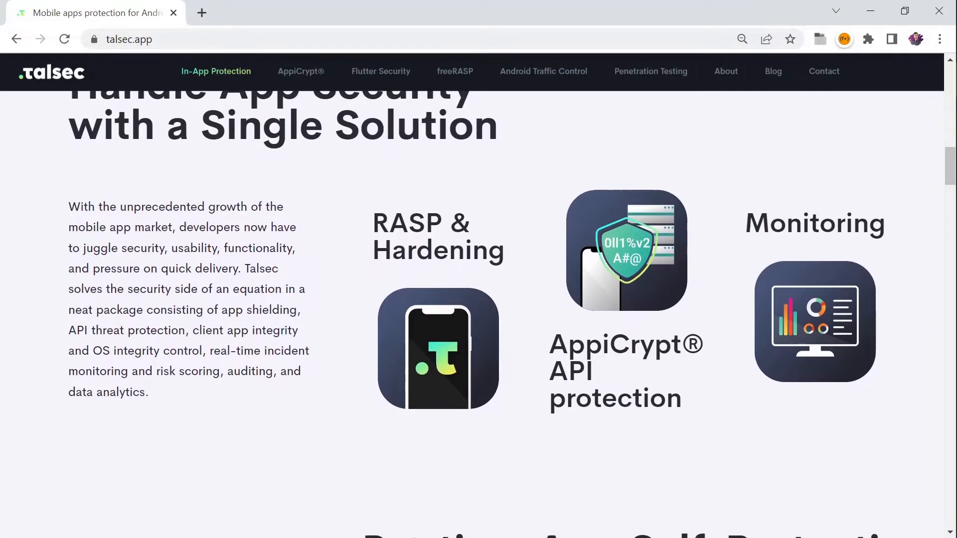
# Step: Install letseat.apk on the emulator by dragging it from File Explorer
pyautogui.scroll(-3)
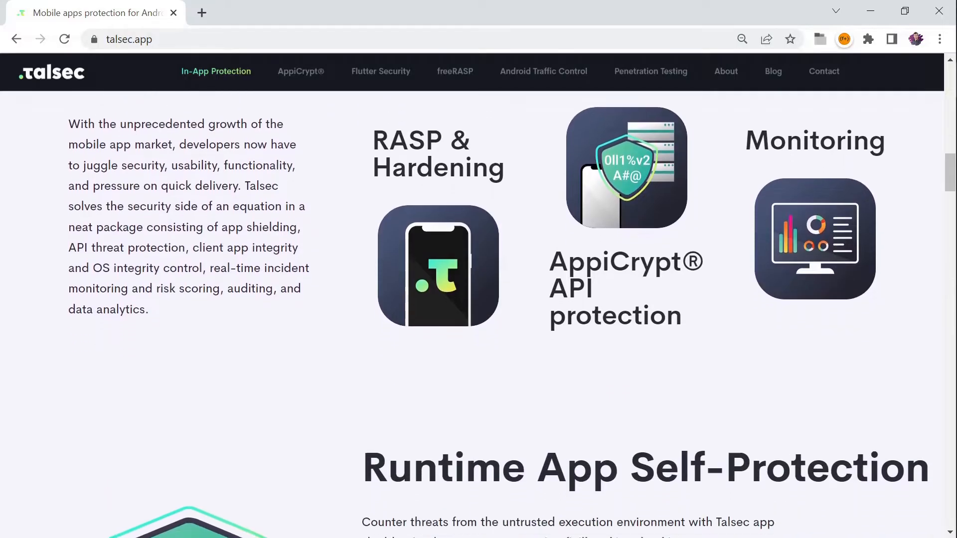
pyautogui.scroll(-3)
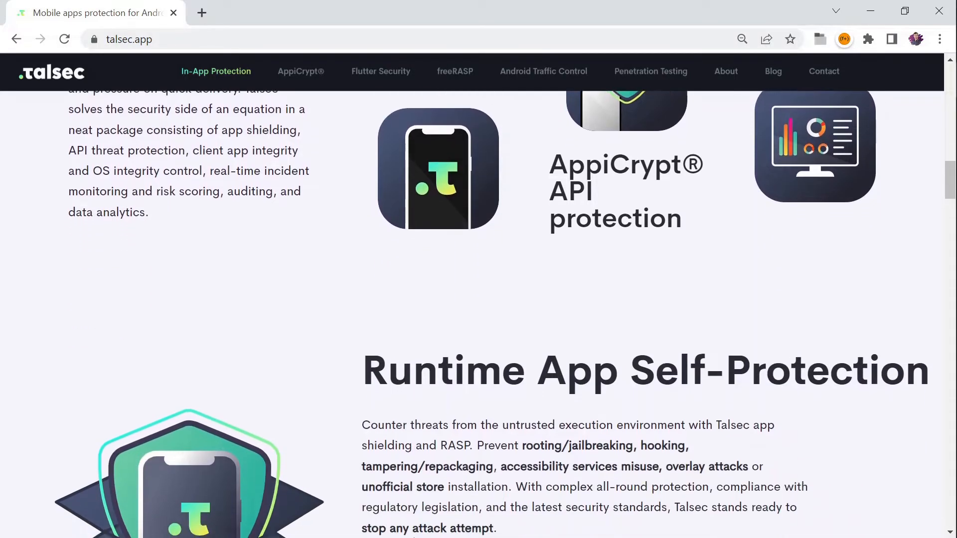
pyautogui.scroll(-3)
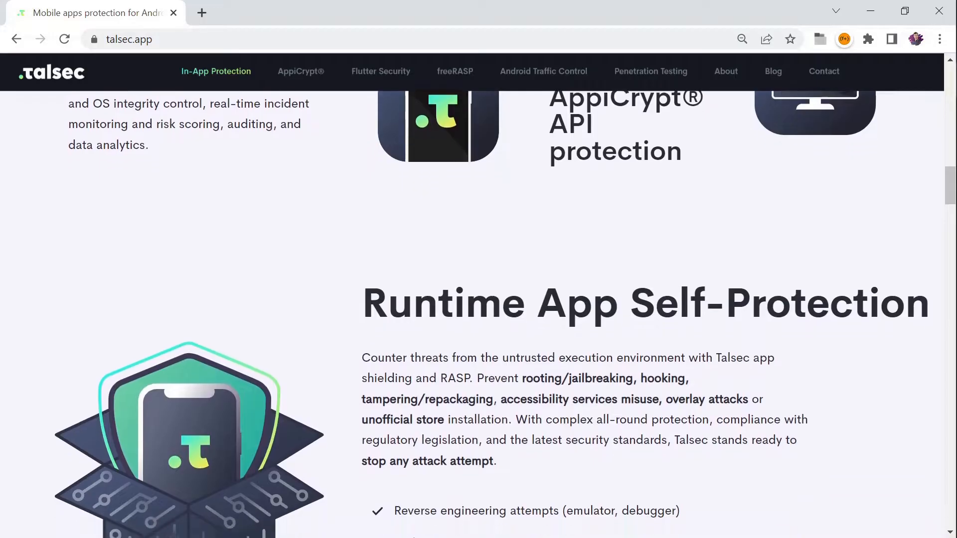
pyautogui.scroll(-3)
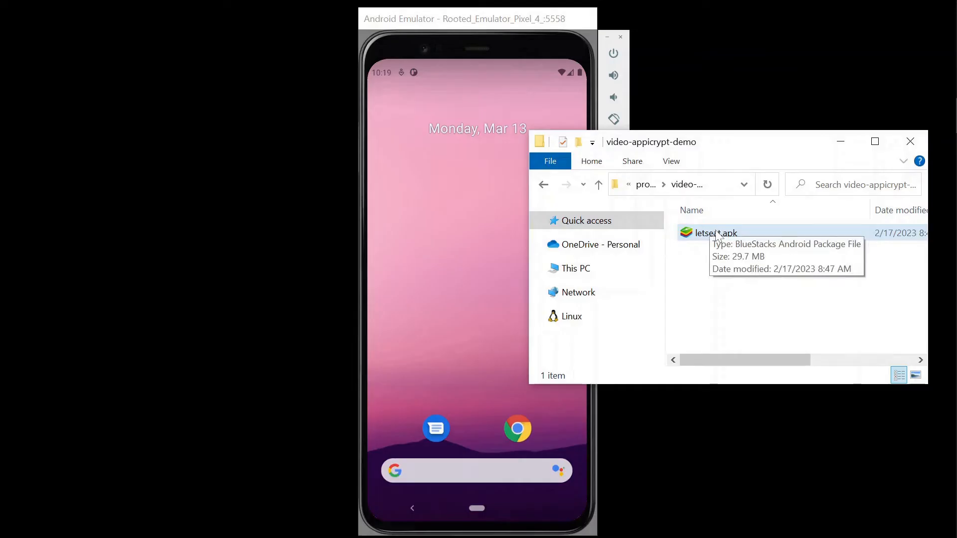
pyautogui.click(715, 233)
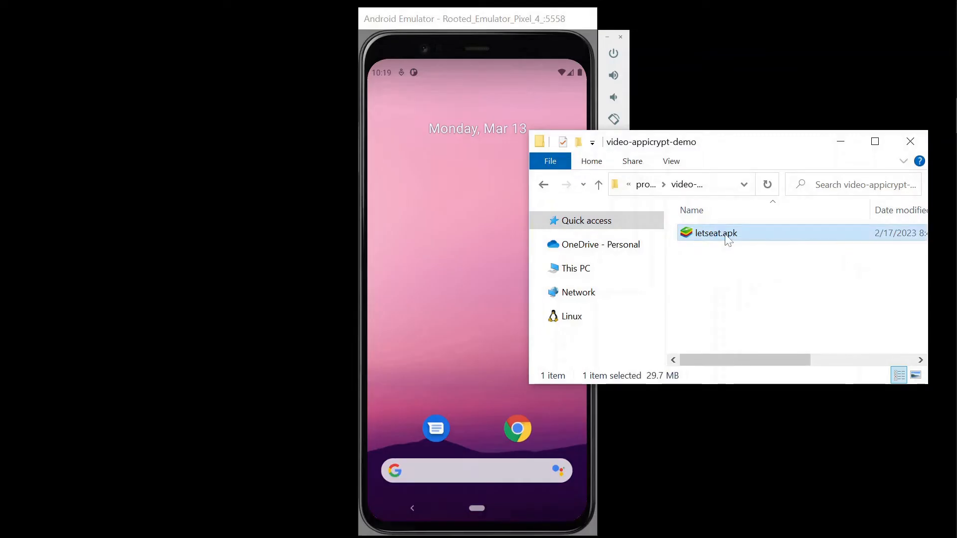
pyautogui.moveTo(714, 233); pyautogui.dragTo(458, 231)
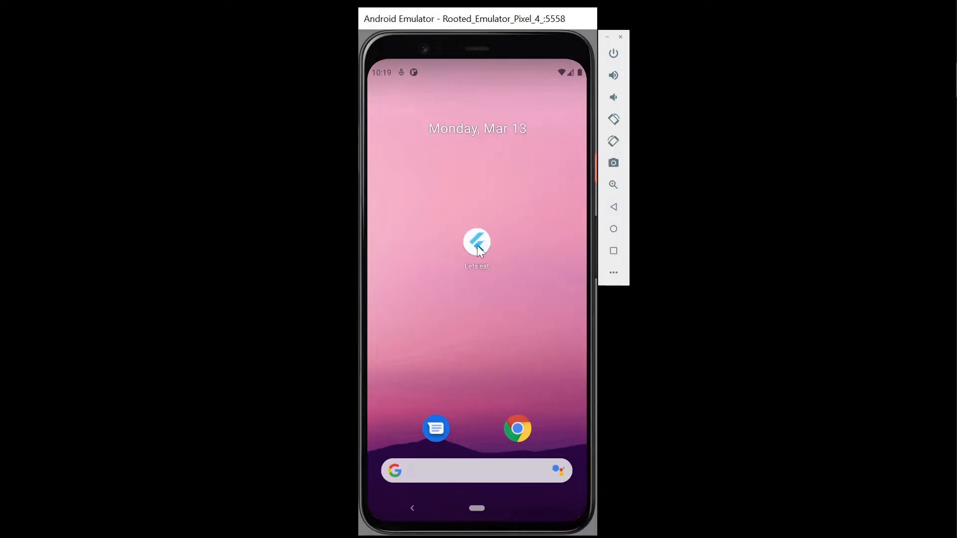
# Step: Launch Lets eat and sign in with the email and password
pyautogui.click(476, 242)
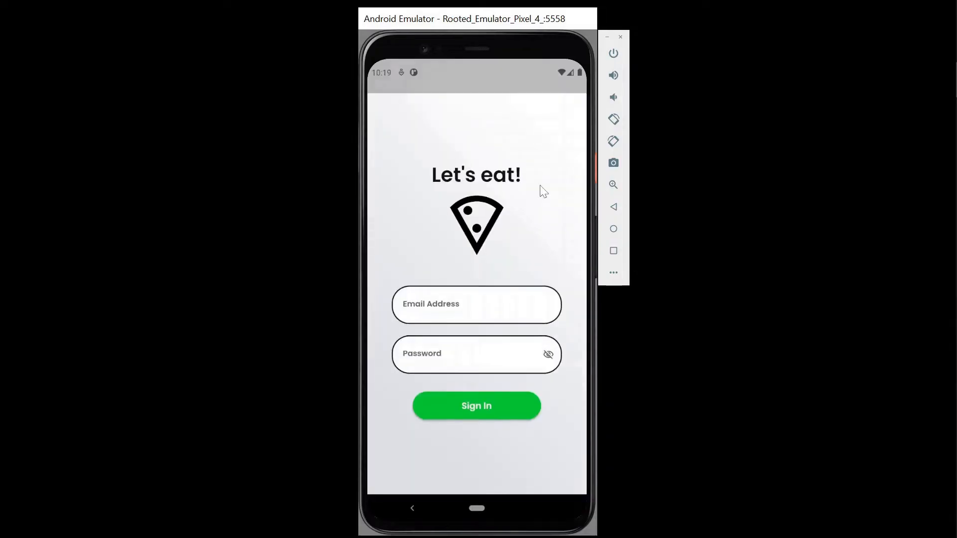
pyautogui.click(476, 304)
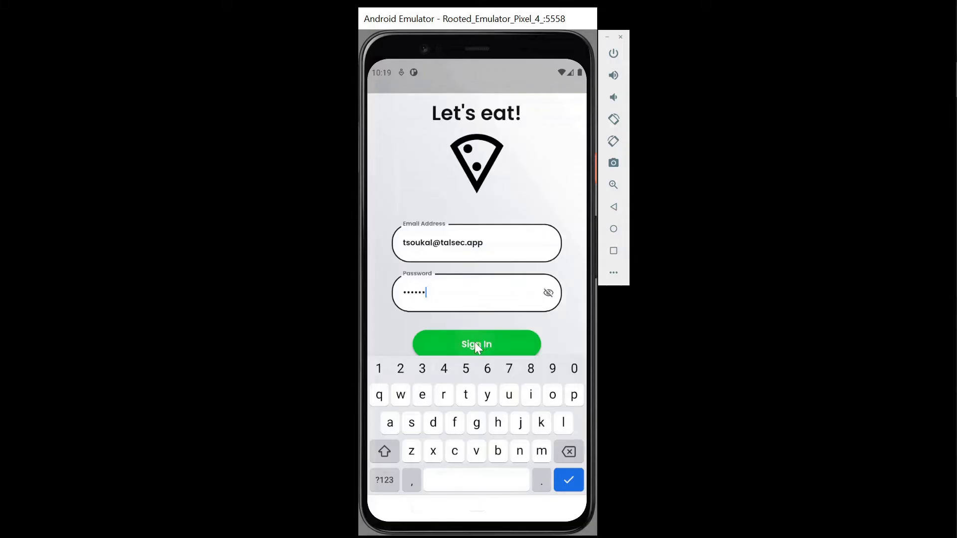
pyautogui.click(476, 344)
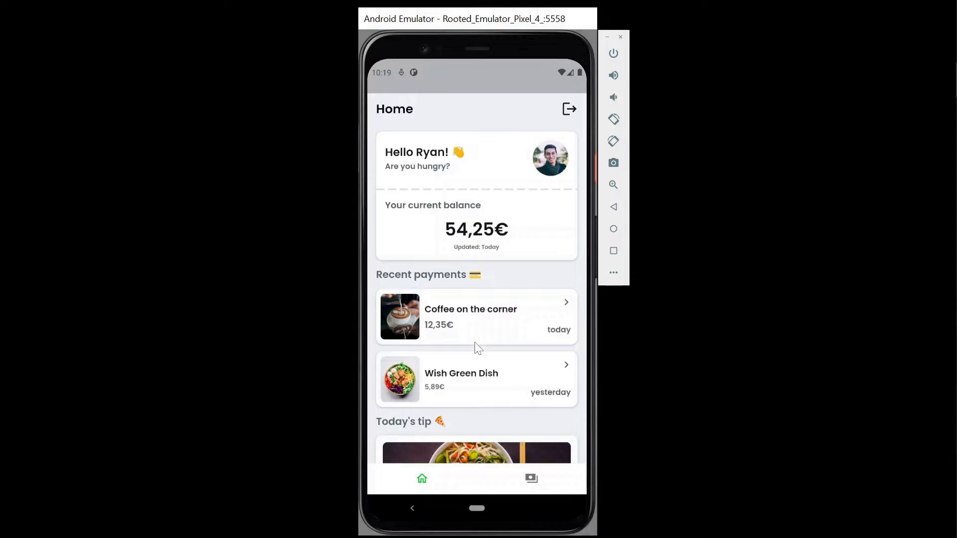
pyautogui.moveTo(470, 382)
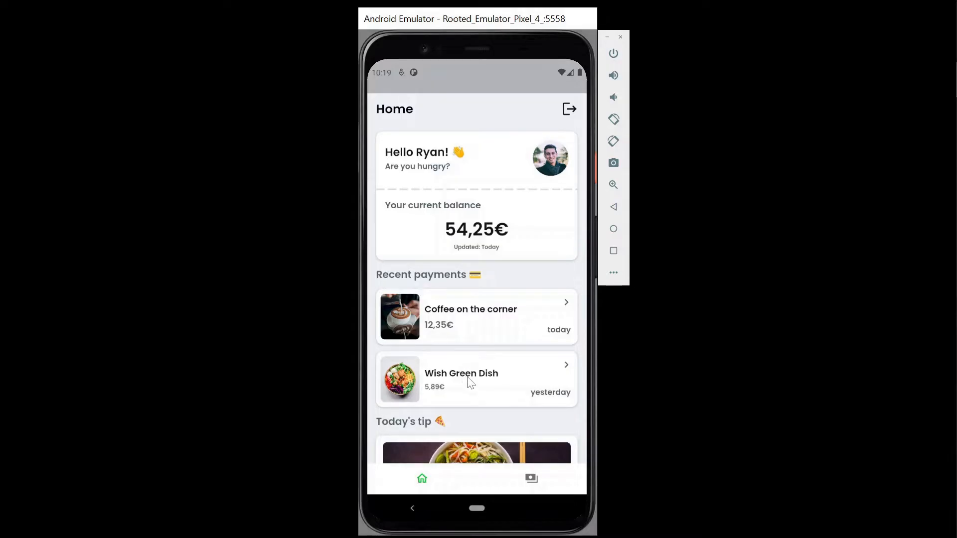
pyautogui.moveTo(494, 433)
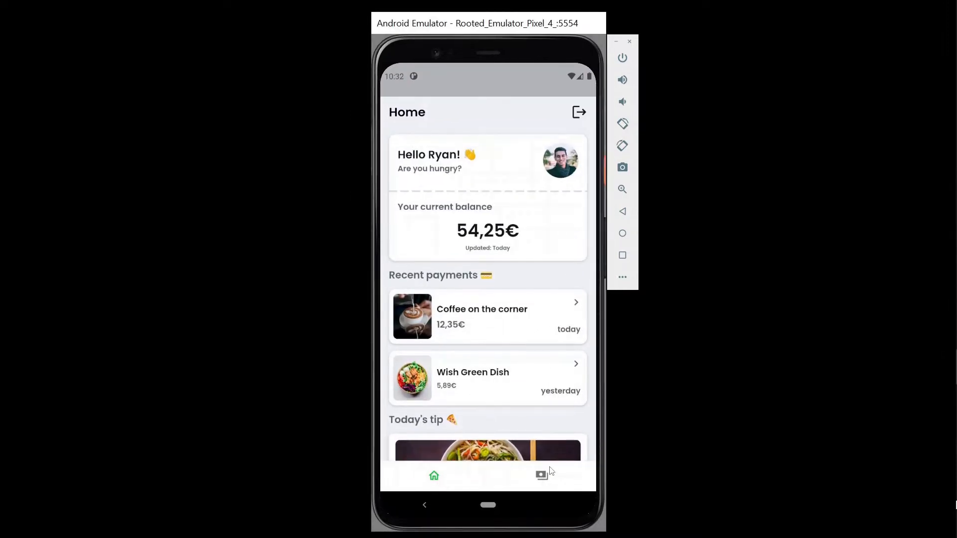
pyautogui.click(541, 475)
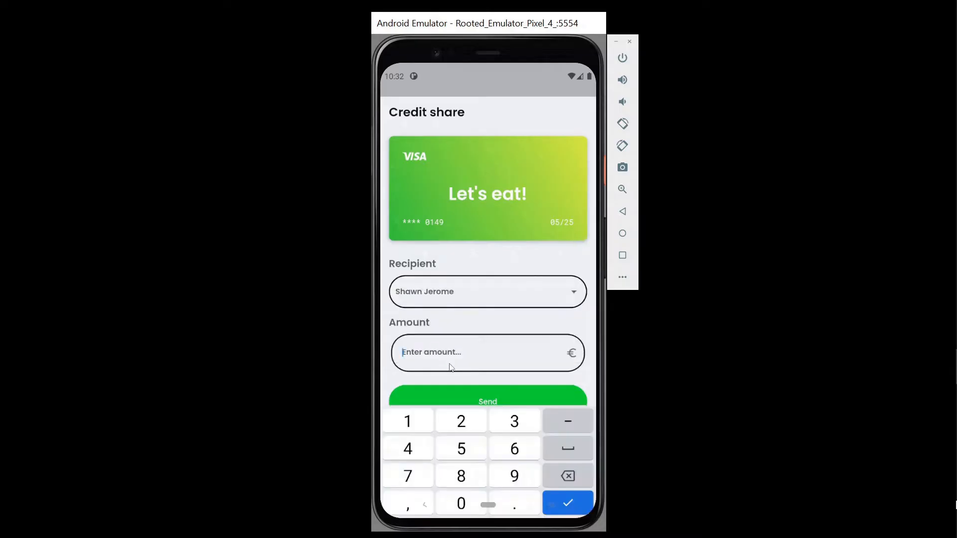
pyautogui.write('150')
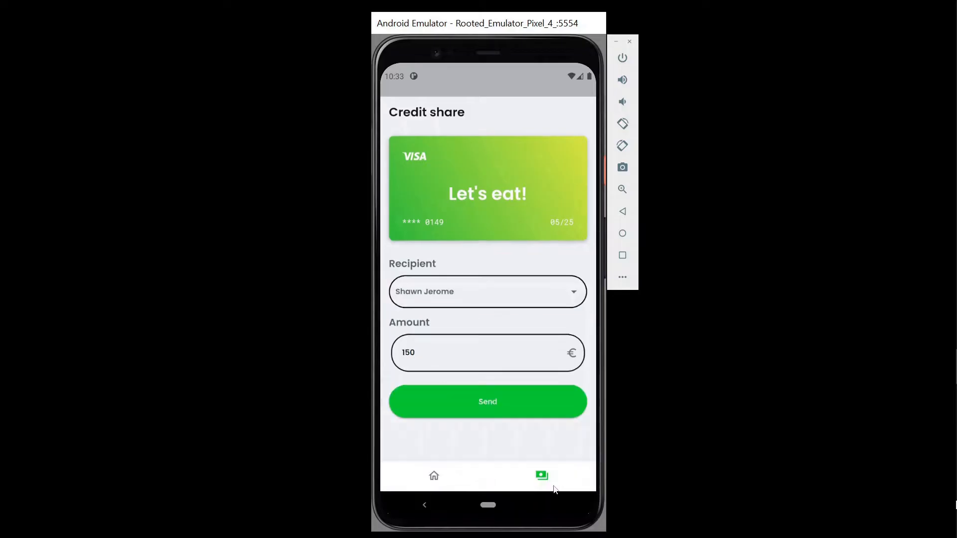
pyautogui.click(487, 402)
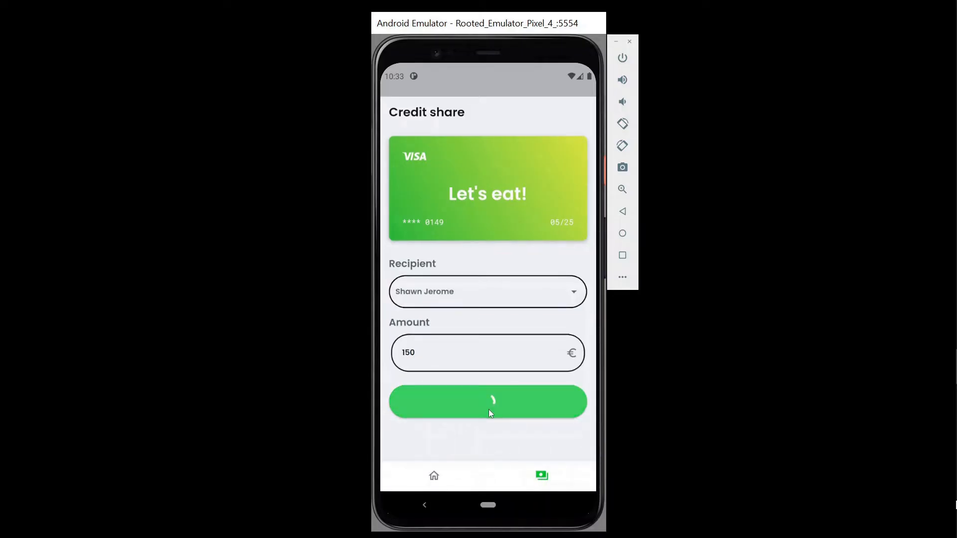
pyautogui.click(487, 400)
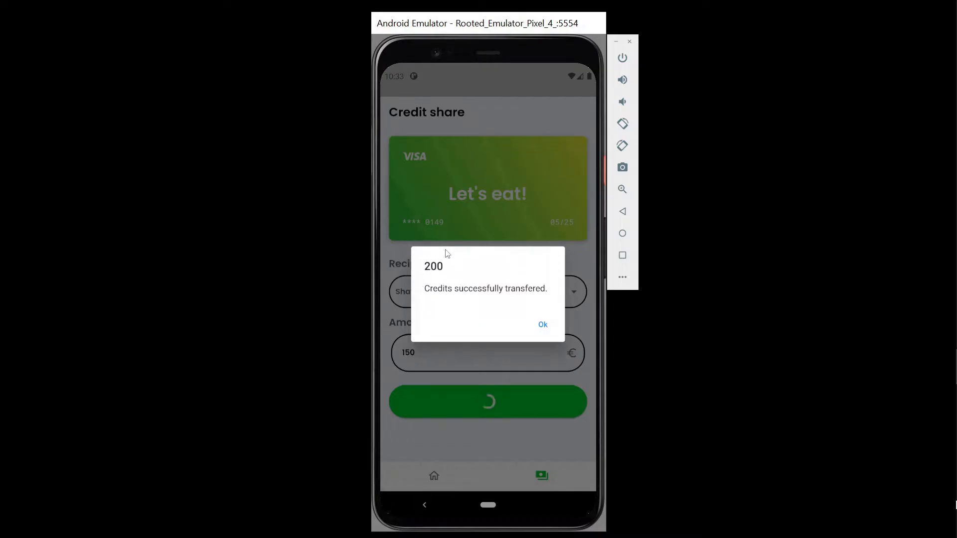
pyautogui.click(542, 324)
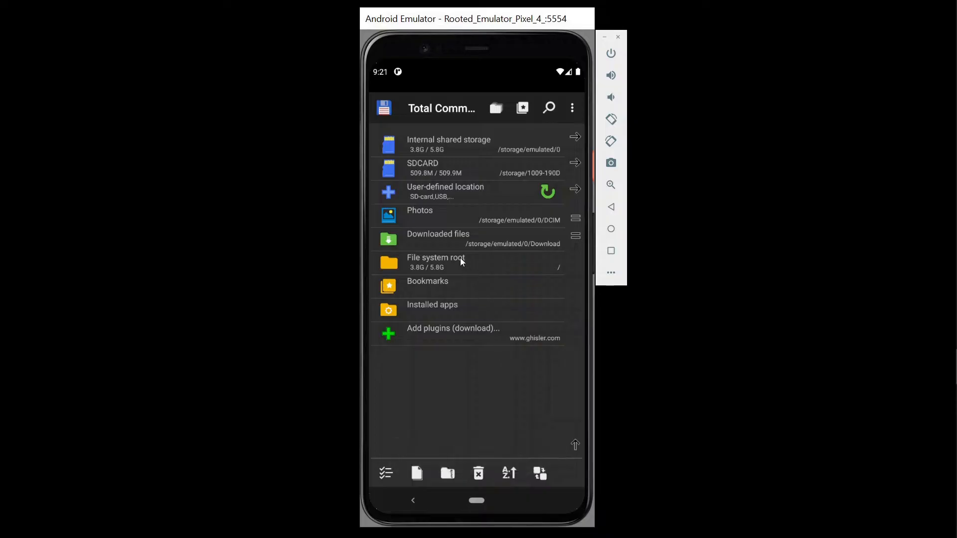
# Step: Browse from file system root to com.mycompany.letseat/shared_prefs and view the Firebase XML
pyautogui.click(435, 262)
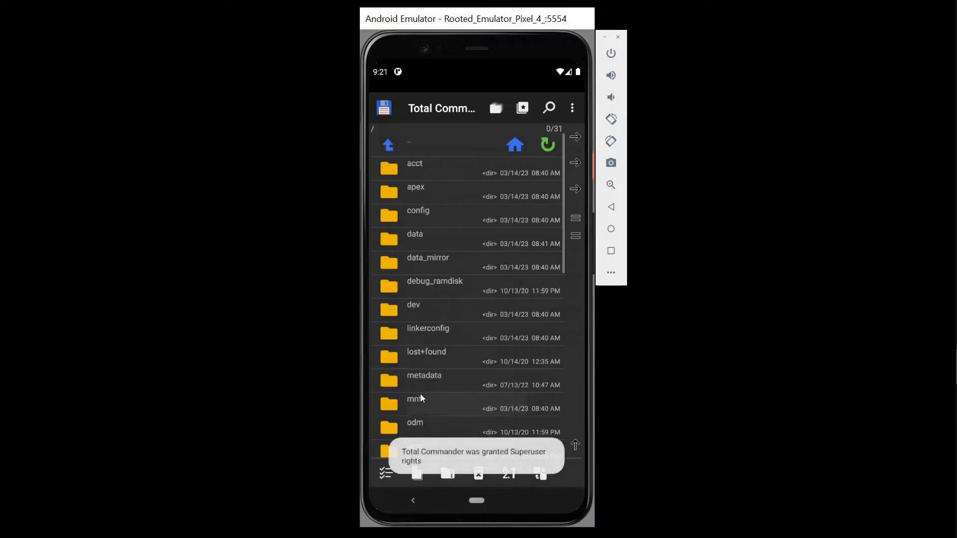
pyautogui.scroll(-3)
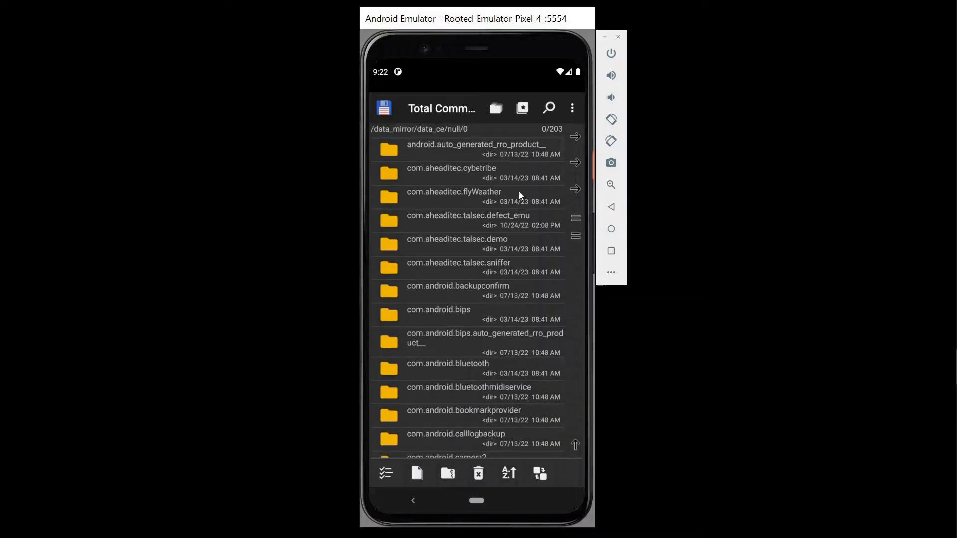
pyautogui.scroll(-3)
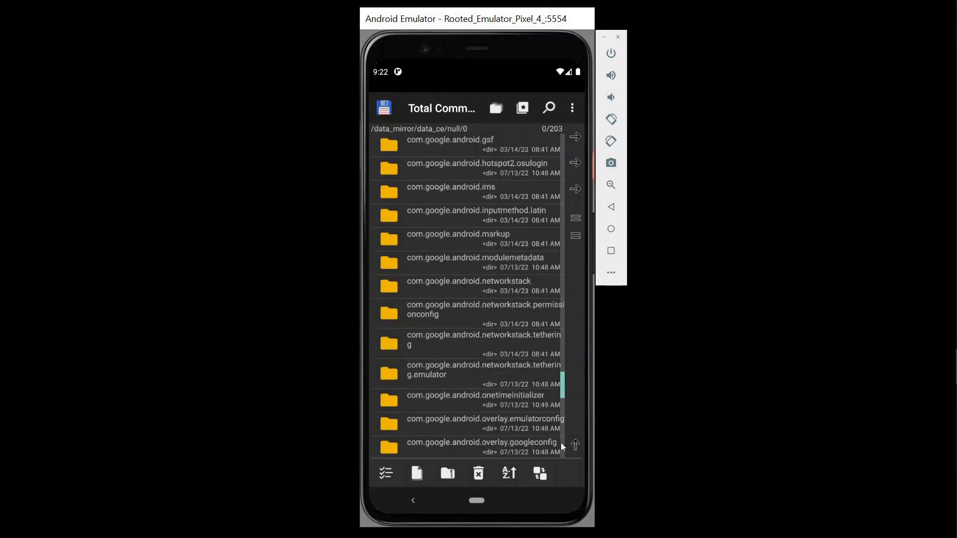
pyautogui.scroll(-3)
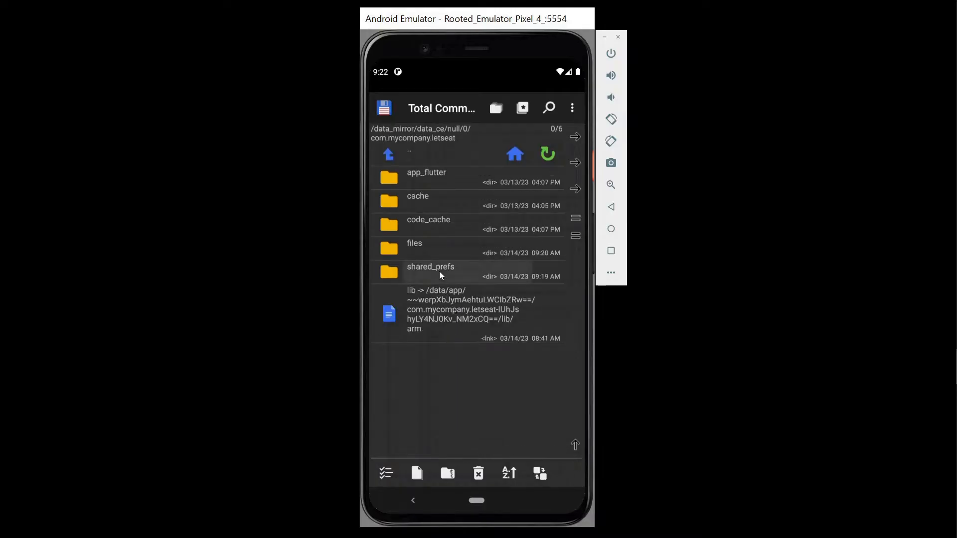
pyautogui.doubleClick(430, 266)
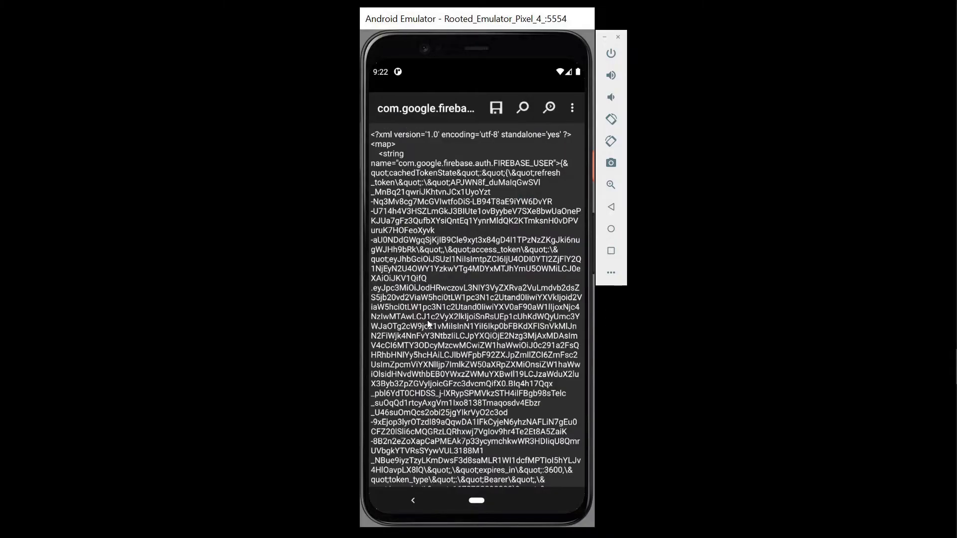
pyautogui.moveTo(446, 199)
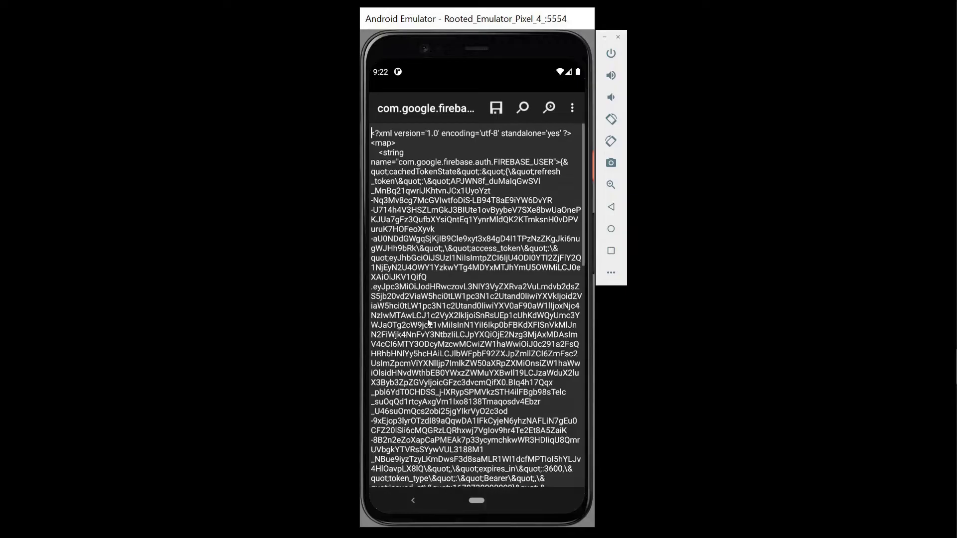
pyautogui.scroll(-3)
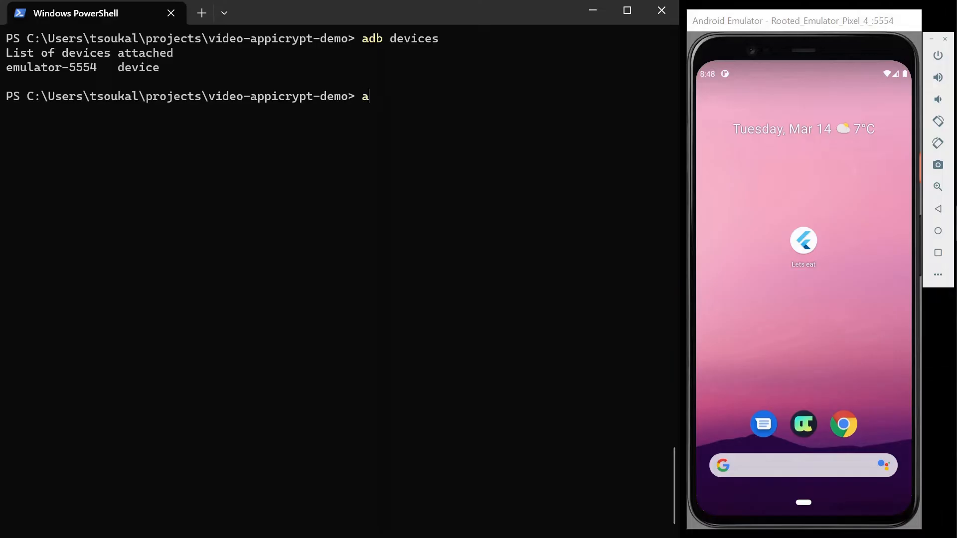
# Step: List emulator packages filtered by 'letseat' and select the package name
pyautogui.write('db shell pm list')
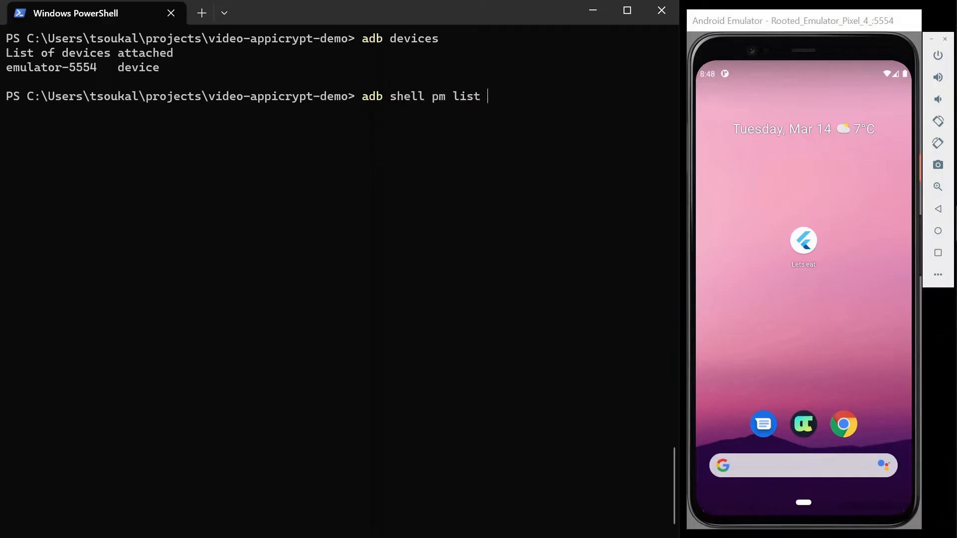
pyautogui.write('packages |')
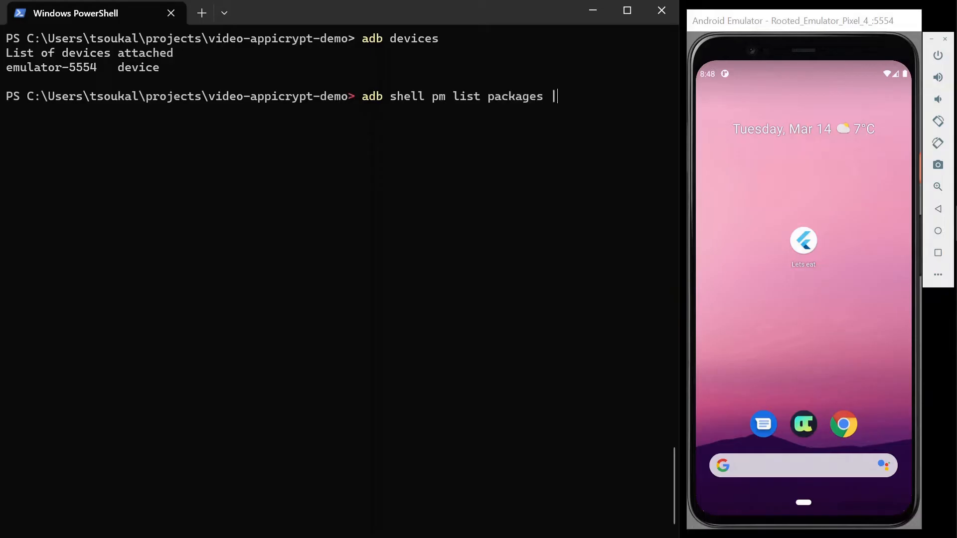
pyautogui.write('gr')
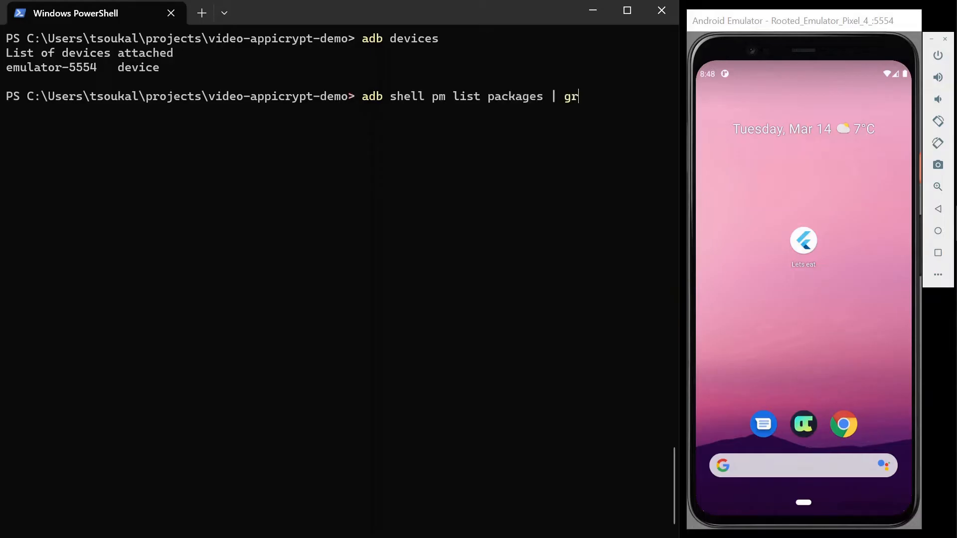
pyautogui.write('ep')
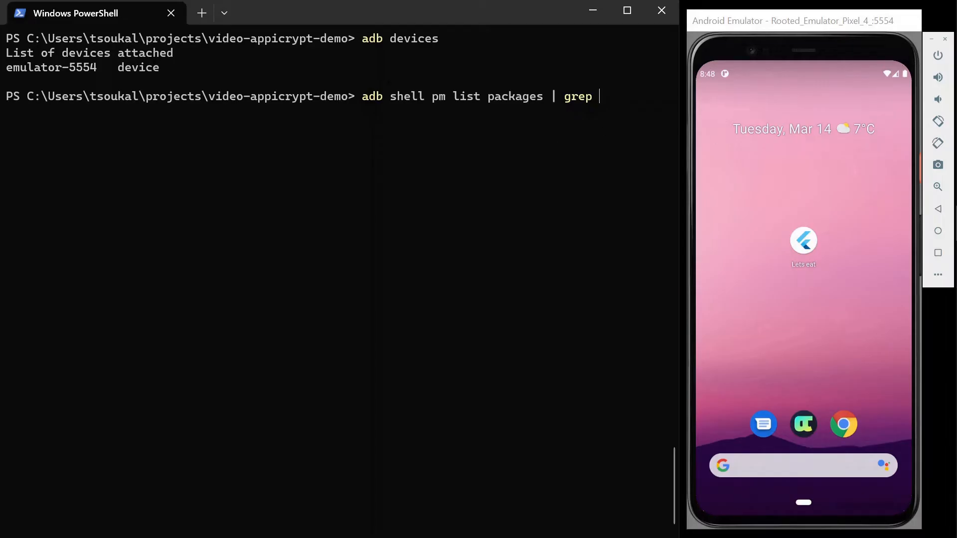
pyautogui.write('letseat')
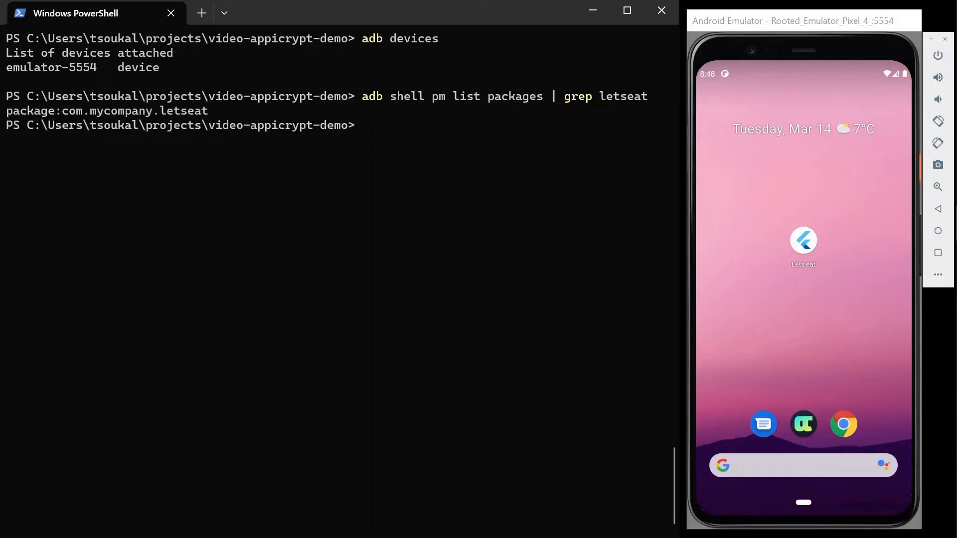
pyautogui.doubleClick(106, 111)
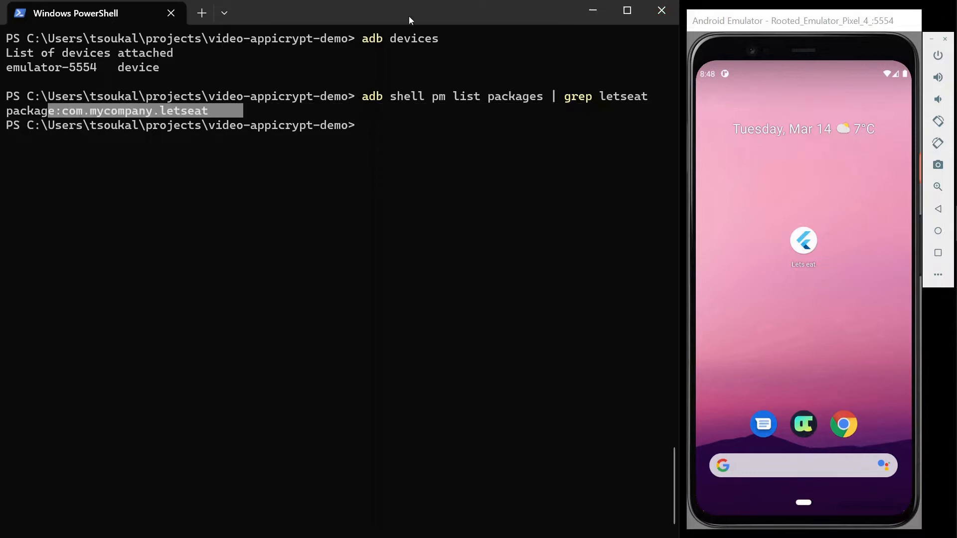
# Step: Get the base.apk path with 'adb shell pm path com.mycompany.letseat'
pyautogui.write('adb')
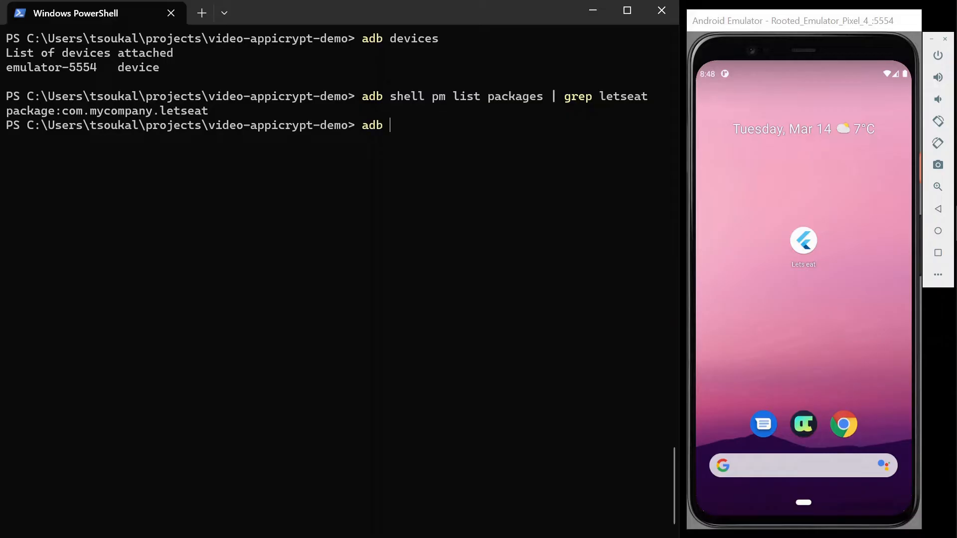
pyautogui.write('shell pm')
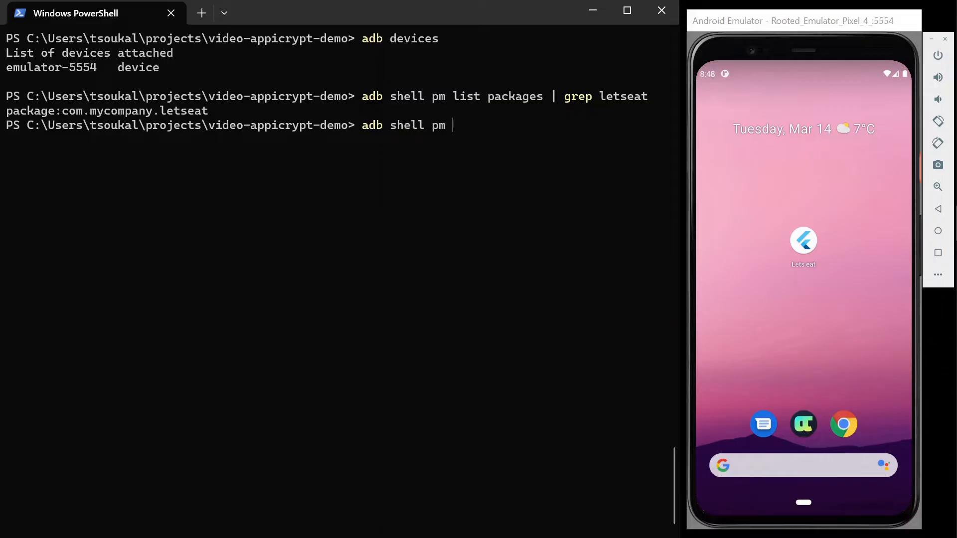
pyautogui.write('path')
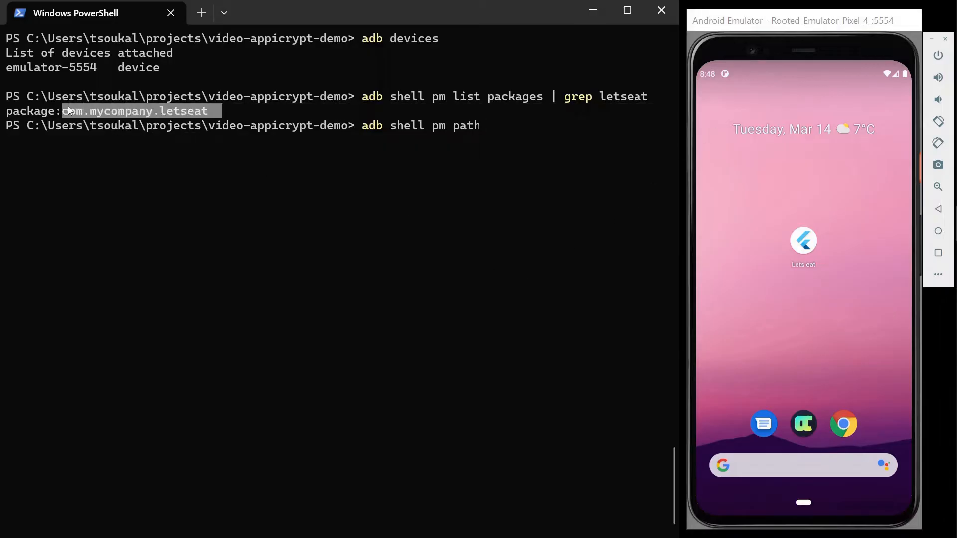
pyautogui.write('com.mycompany.letseat')
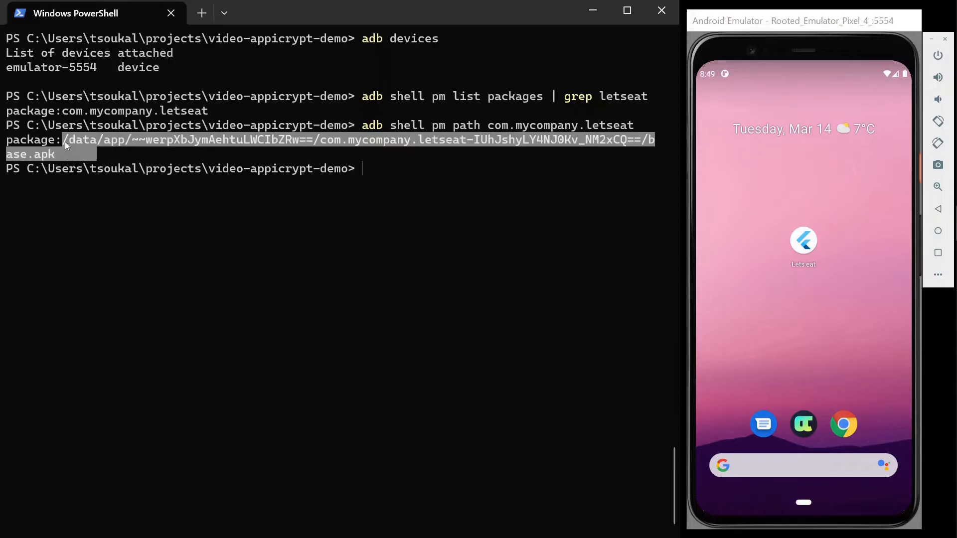
pyautogui.click(392, 183)
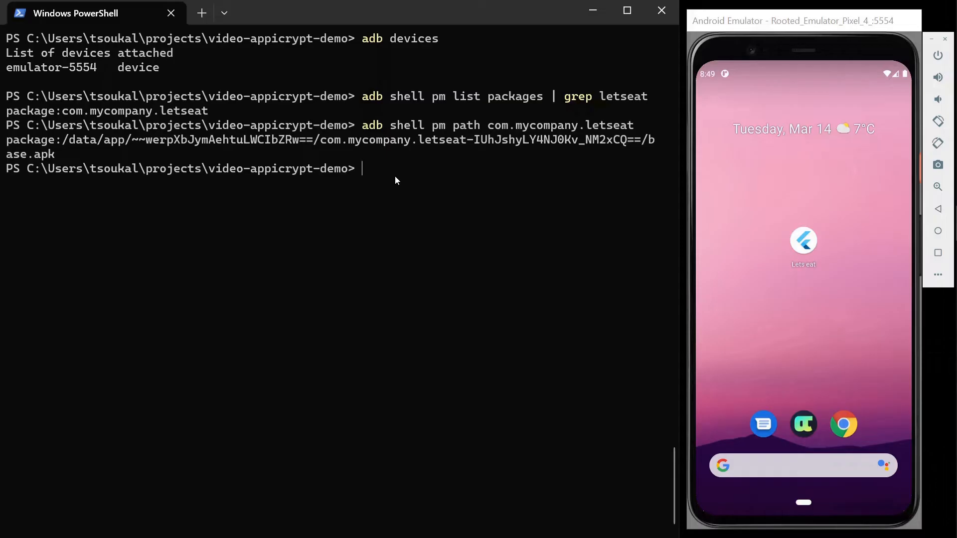
# Step: Pull base.apk from the emulator and confirm the decompiled_apk folder in Explorer
pyautogui.write('adb p')
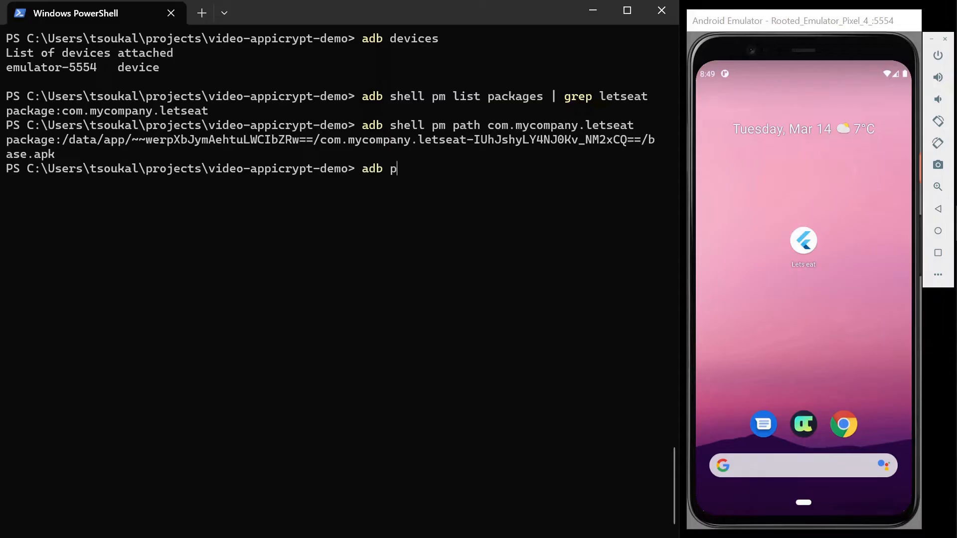
pyautogui.write('ull')
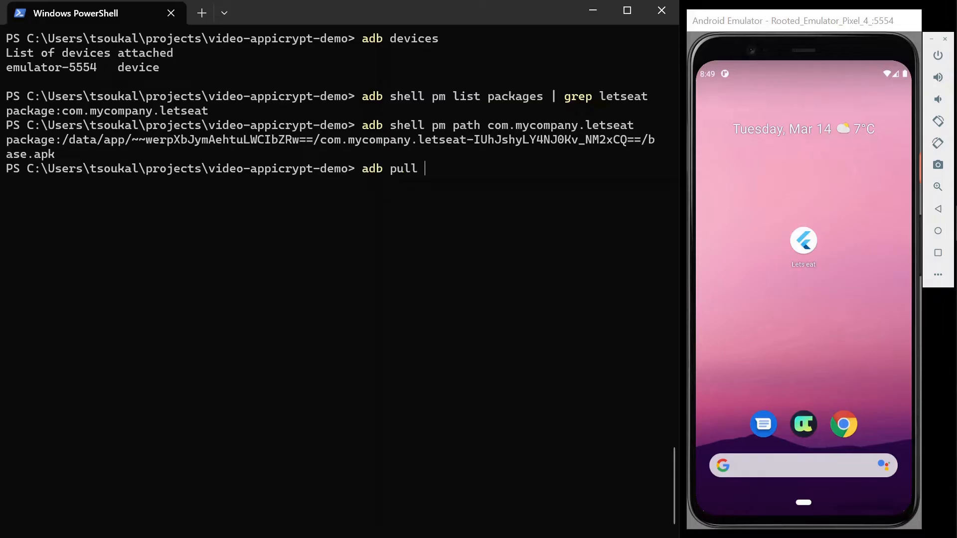
pyautogui.write('/data/app/~~werpXbJymAehtuLWCIbZRw==/com.mycompany.letseat-IUhJshyLY4NJ0Kv_NM2xCQ==/base.apk')
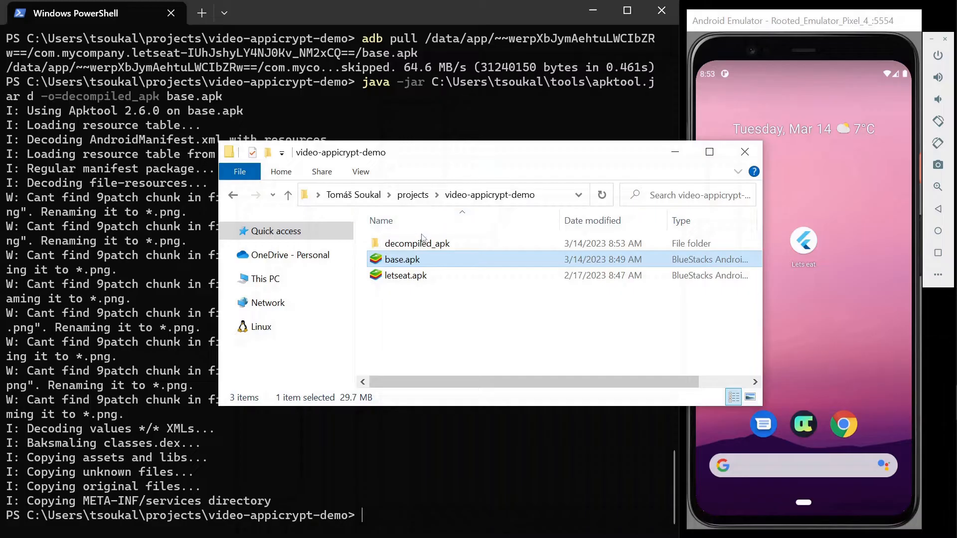
pyautogui.click(417, 243)
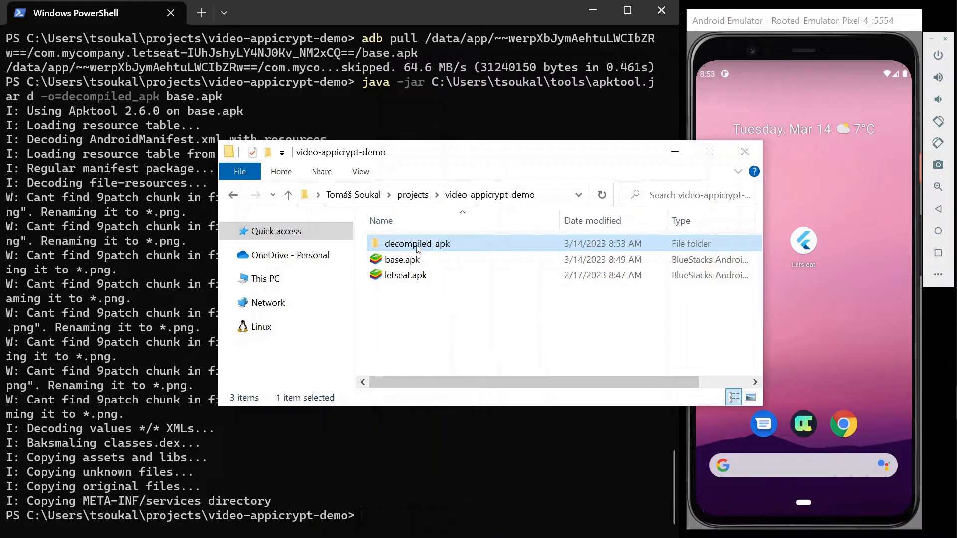
pyautogui.doubleClick(416, 243)
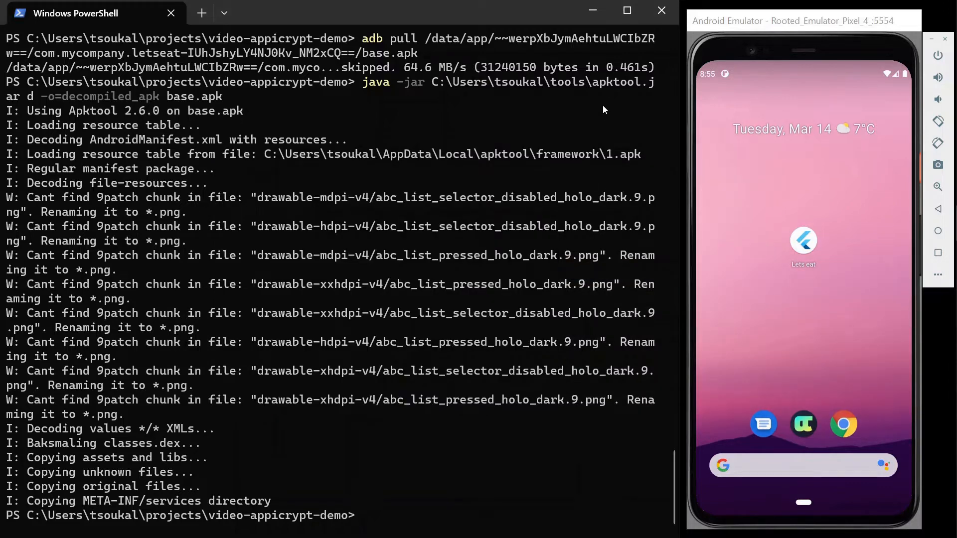
# Step: Enter decompiled_apk and open it with 'code .'
pyautogui.write('cd d')
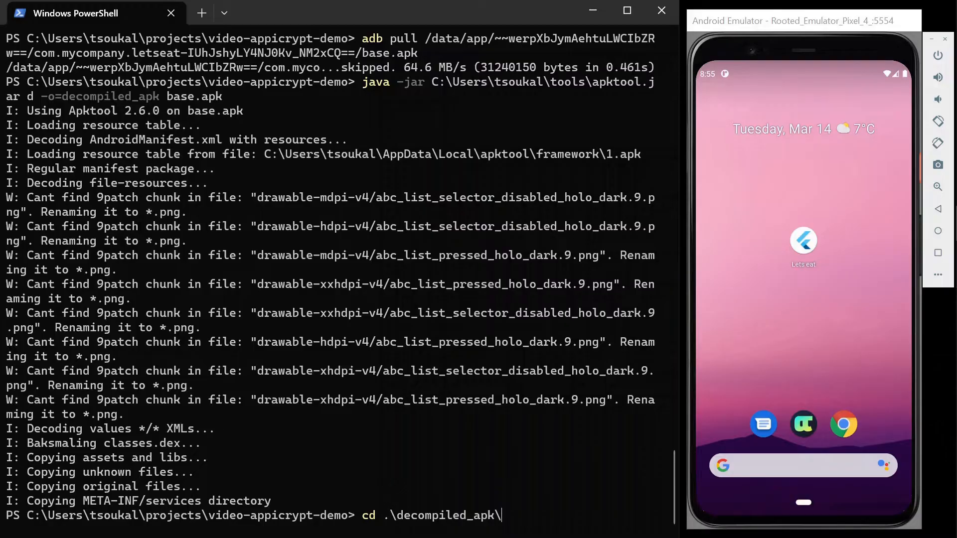
pyautogui.write('code')
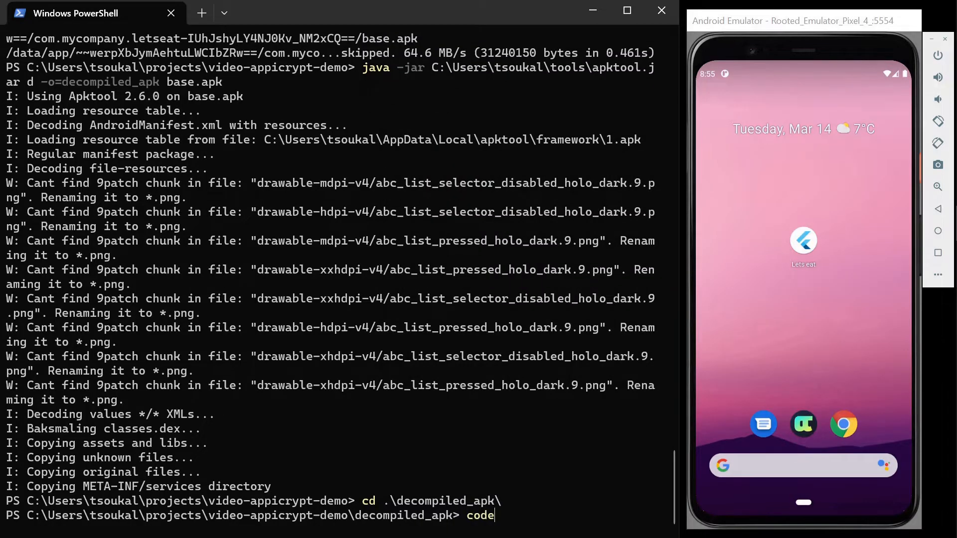
pyautogui.write('.')
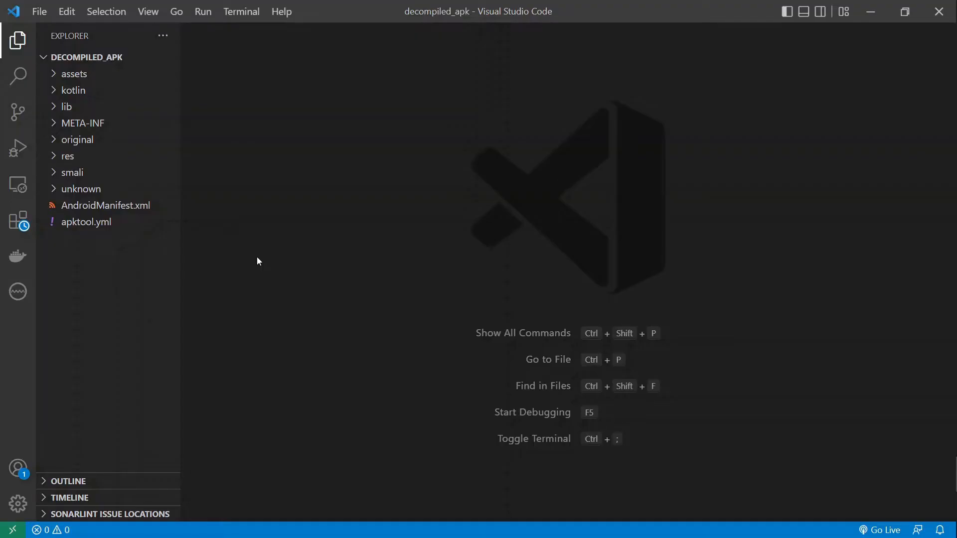
pyautogui.moveTo(83, 179)
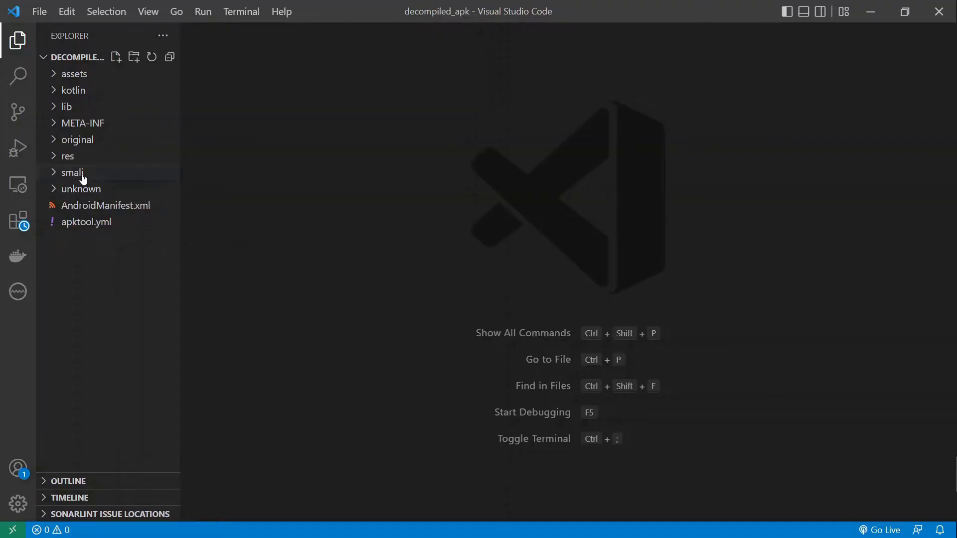
# Step: Expand smali > com > mycompany/letseat and open MainActivity.smali
pyautogui.click(71, 172)
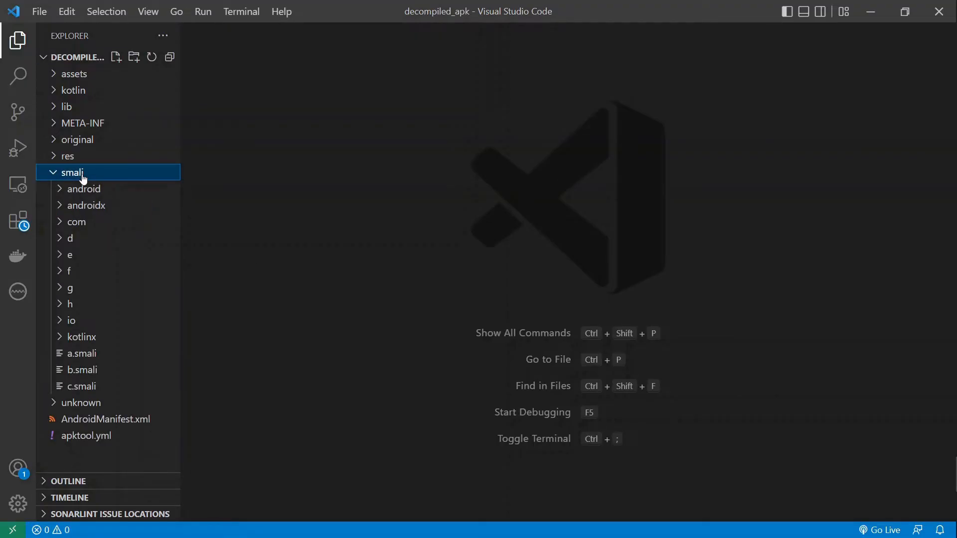
pyautogui.click(75, 221)
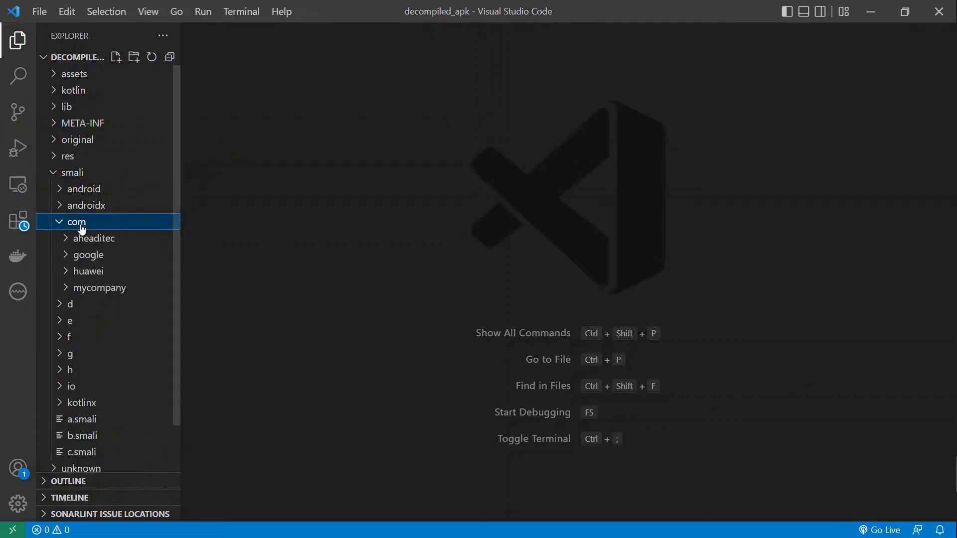
pyautogui.click(101, 287)
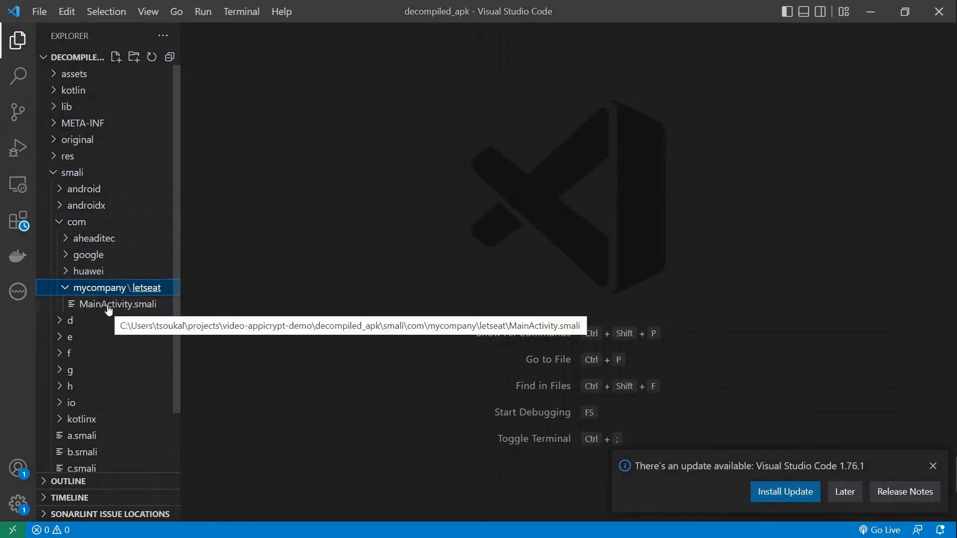
pyautogui.doubleClick(119, 304)
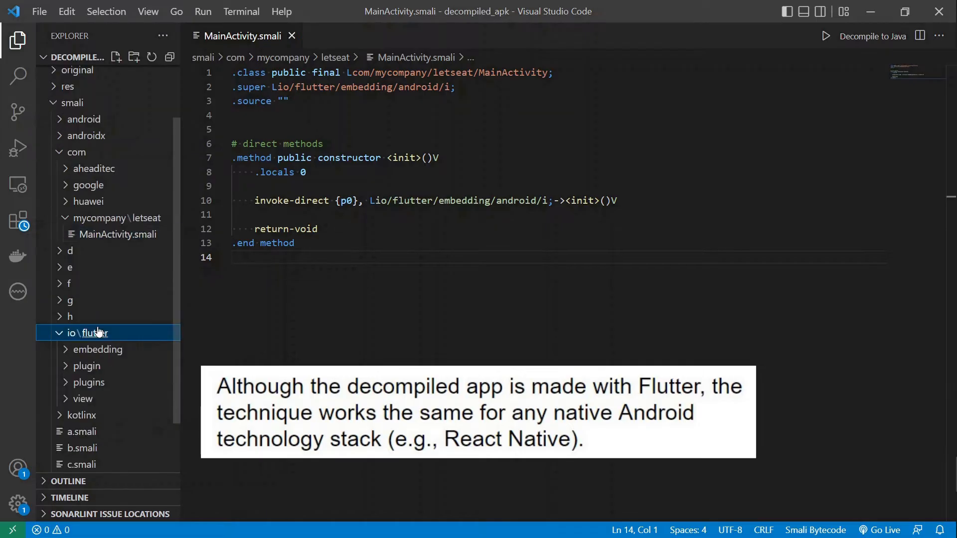
# Step: Open i.smali from io/flutter/embedding/android and scroll through it
pyautogui.click(96, 349)
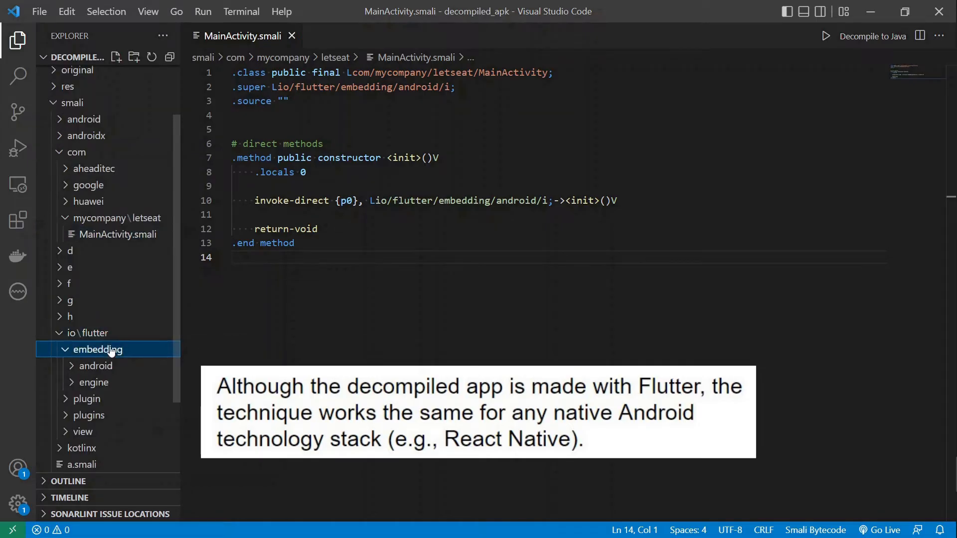
pyautogui.moveTo(96, 366)
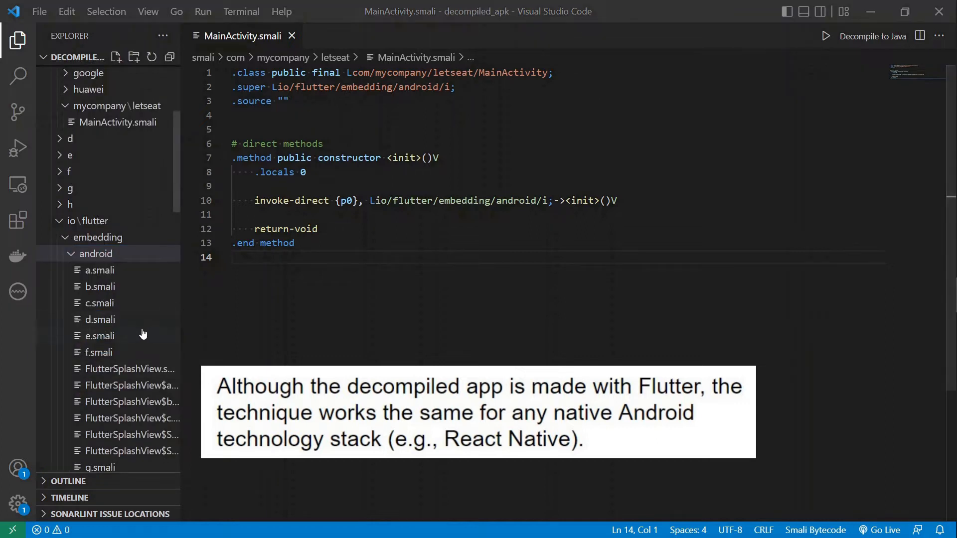
pyautogui.scroll(-3)
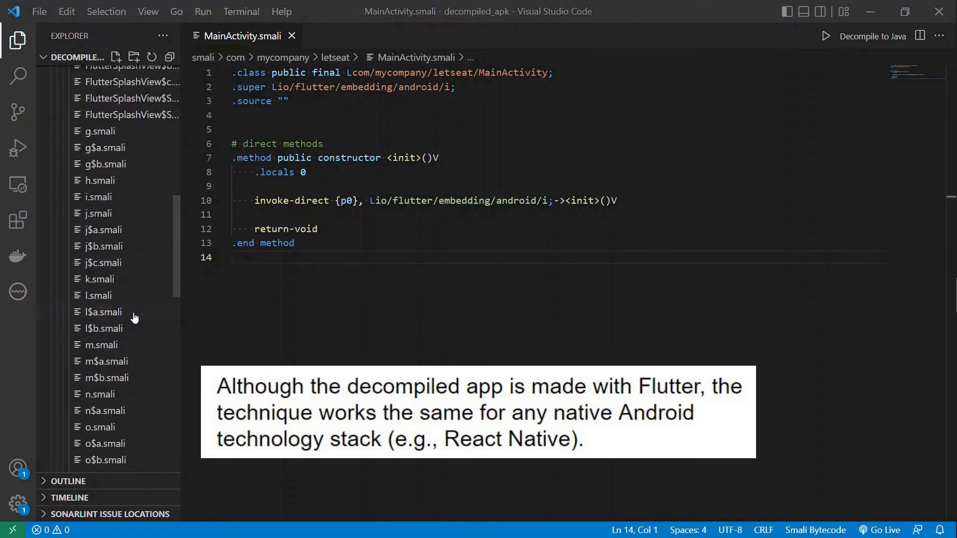
pyautogui.click(99, 196)
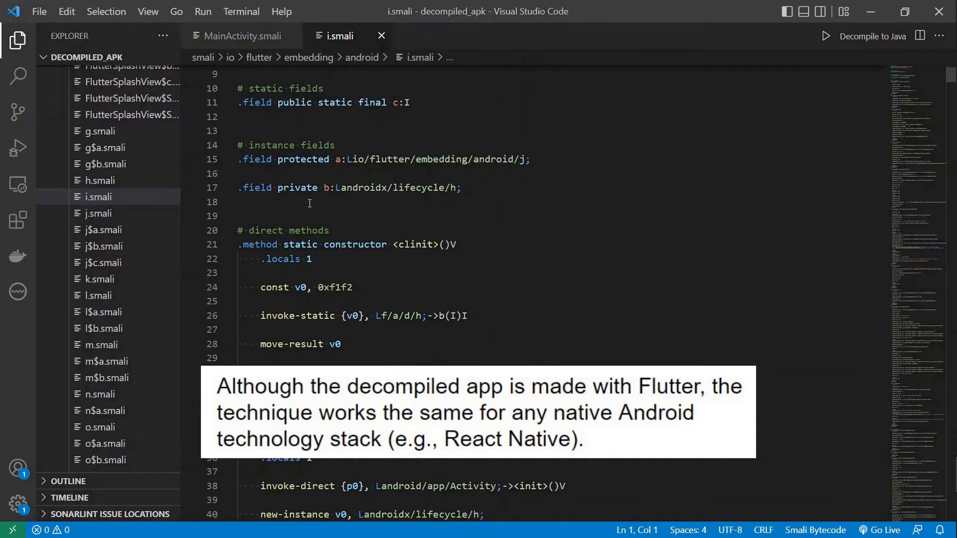
pyautogui.scroll(-3)
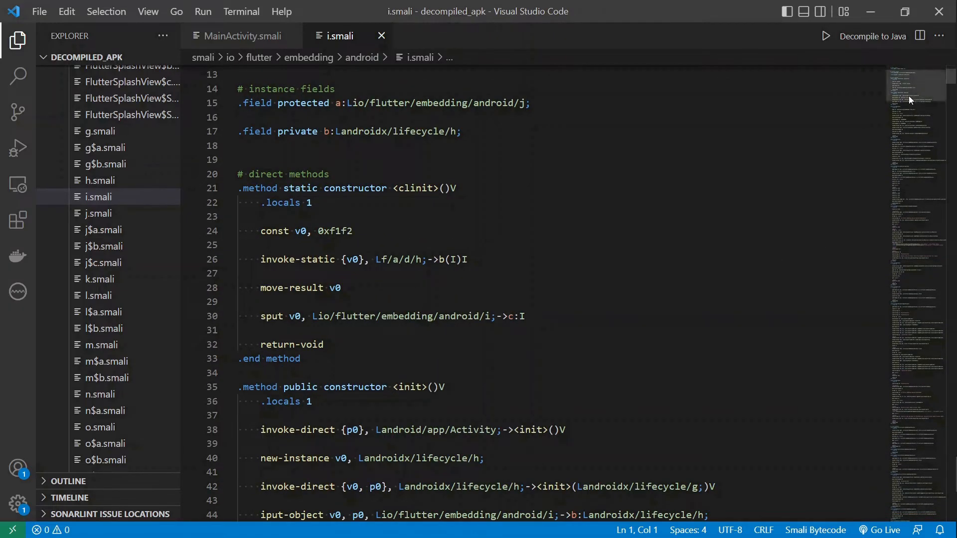
pyautogui.scroll(-3)
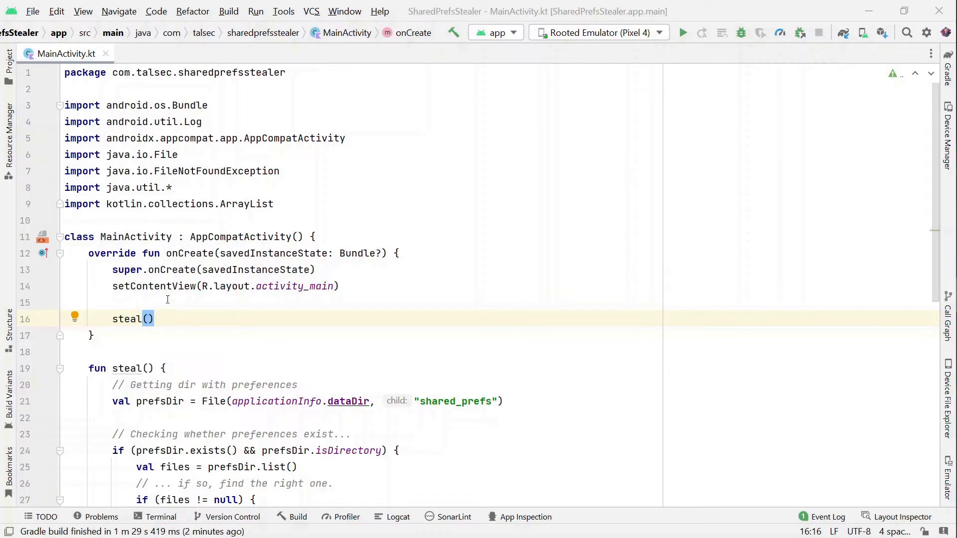
# Step: Review the steal() call and method in MainActivity.kt, then build the debug app
pyautogui.doubleClick(135, 237)
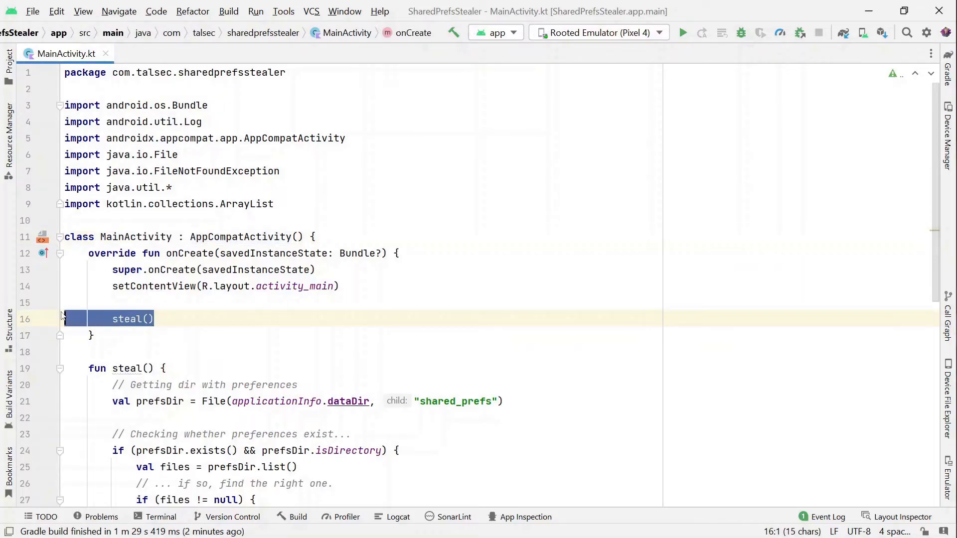
pyautogui.scroll(-3)
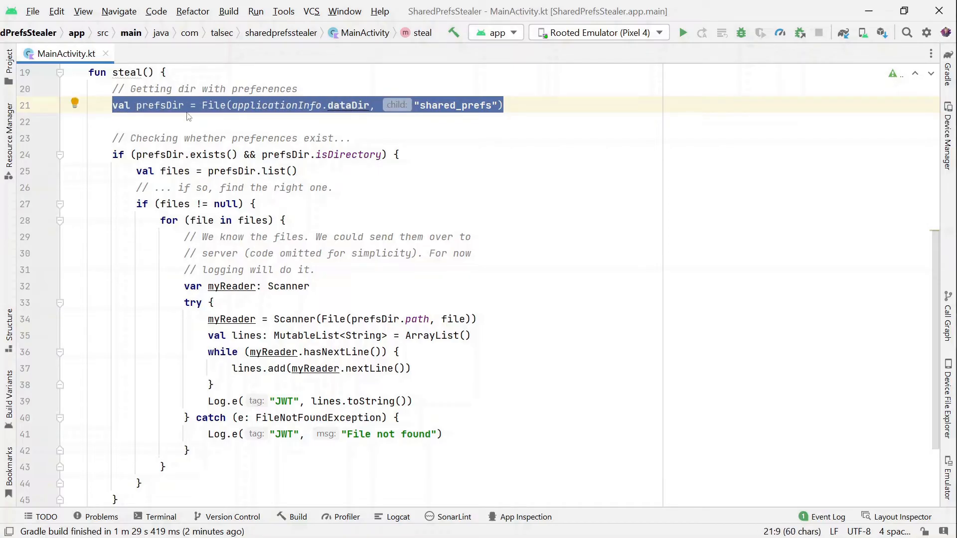
pyautogui.scroll(-3)
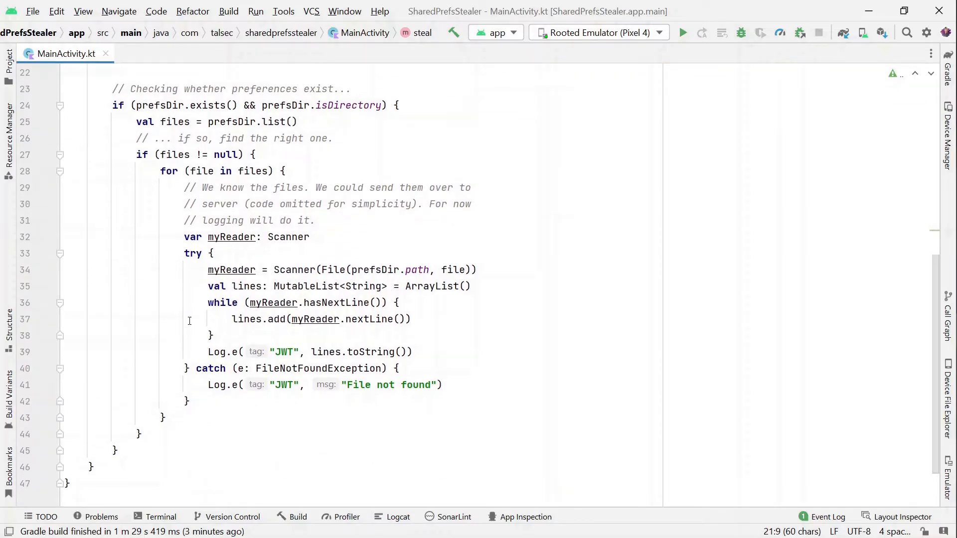
pyautogui.moveTo(226, 315)
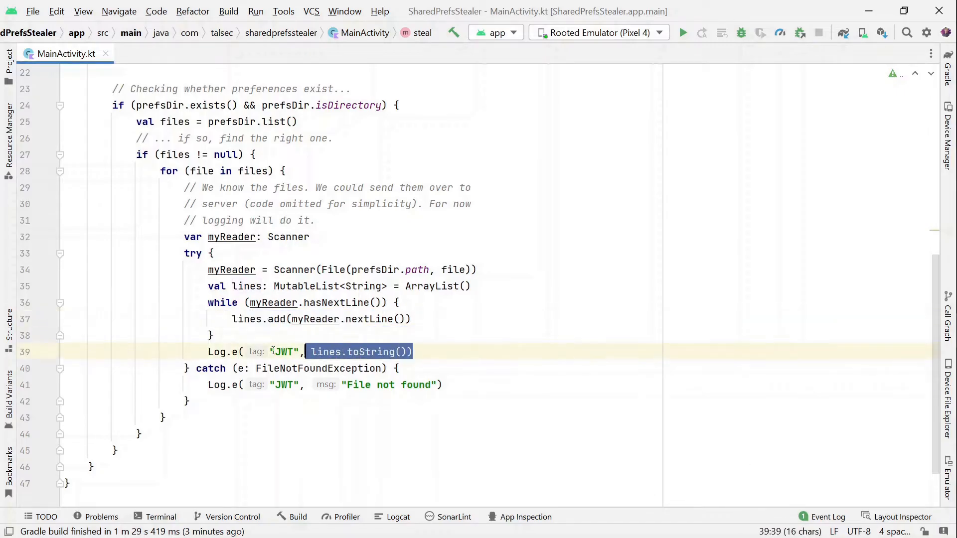
pyautogui.click(281, 384)
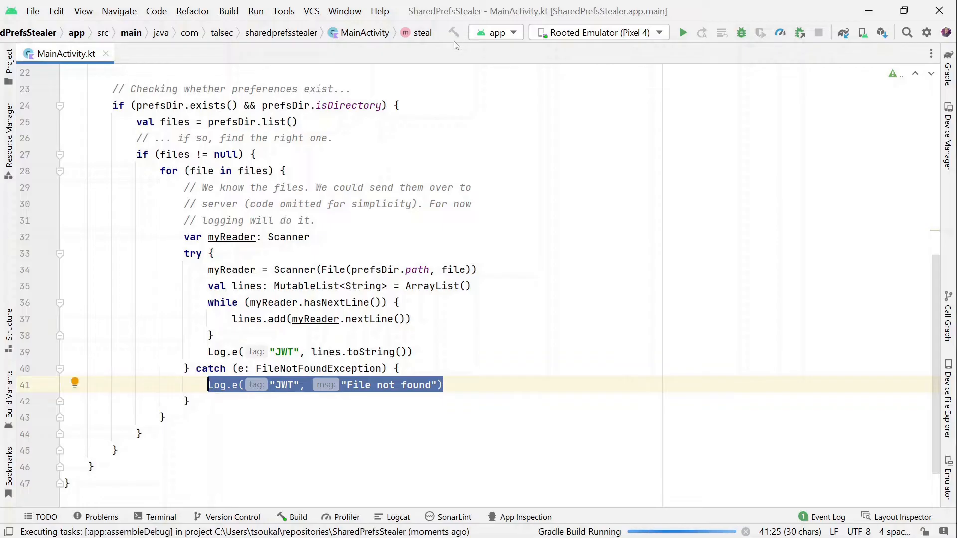
pyautogui.moveTo(480, 245)
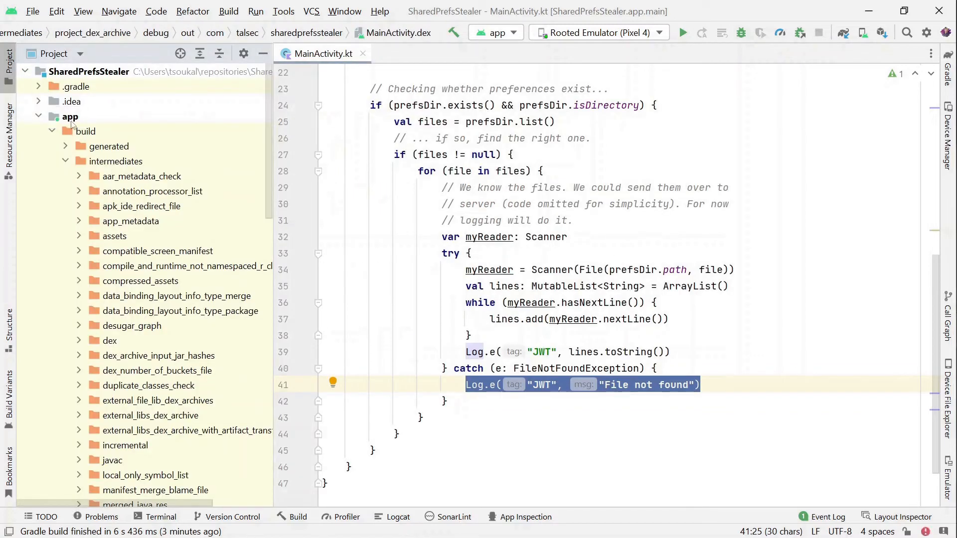
# Step: Open MainActivity.dex from project_dex_archive and expand com.talsec.sharedprefsstealer.MainActivity
pyautogui.click(115, 161)
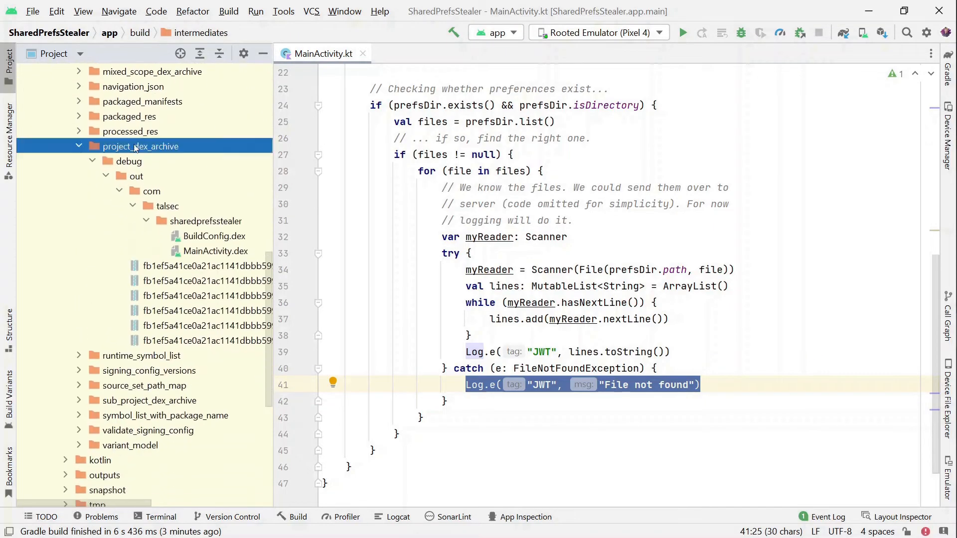
pyautogui.click(206, 221)
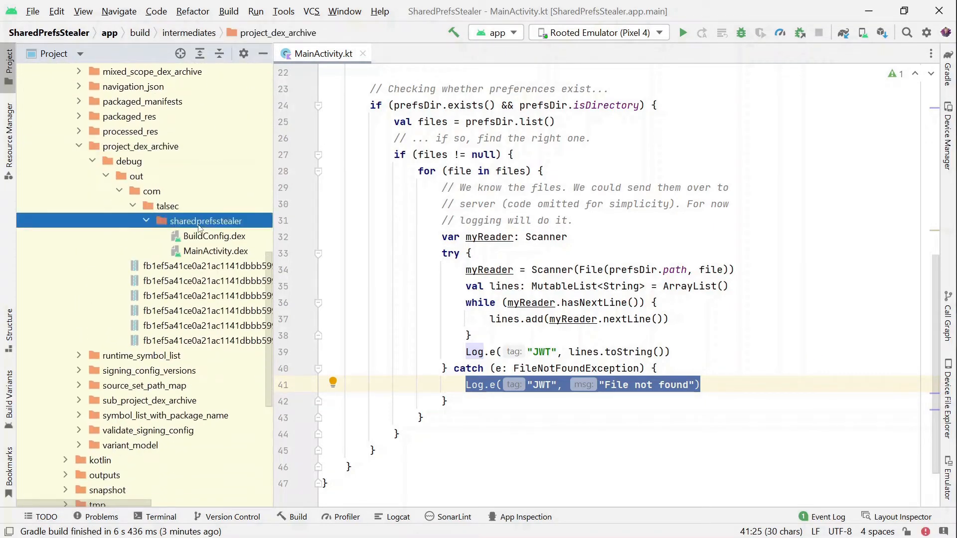
pyautogui.click(213, 251)
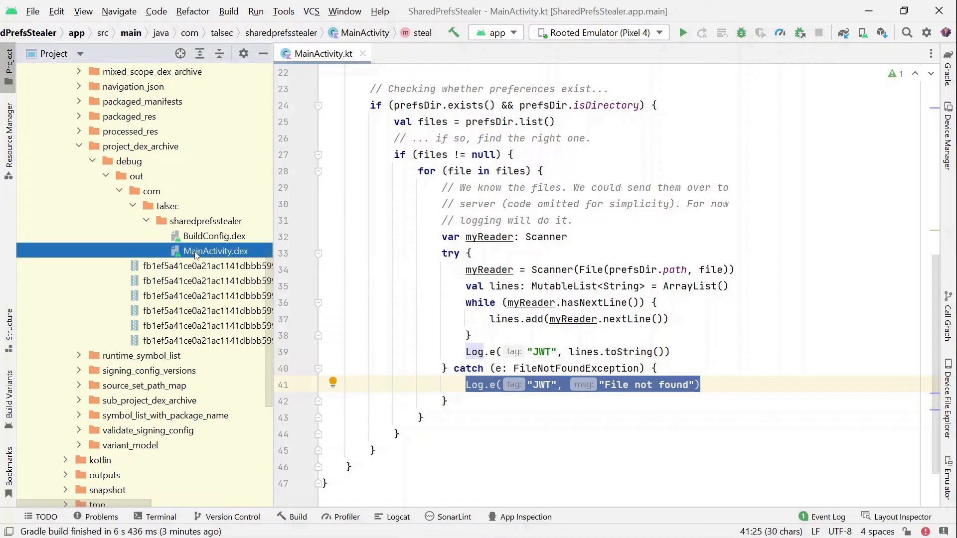
pyautogui.doubleClick(215, 250)
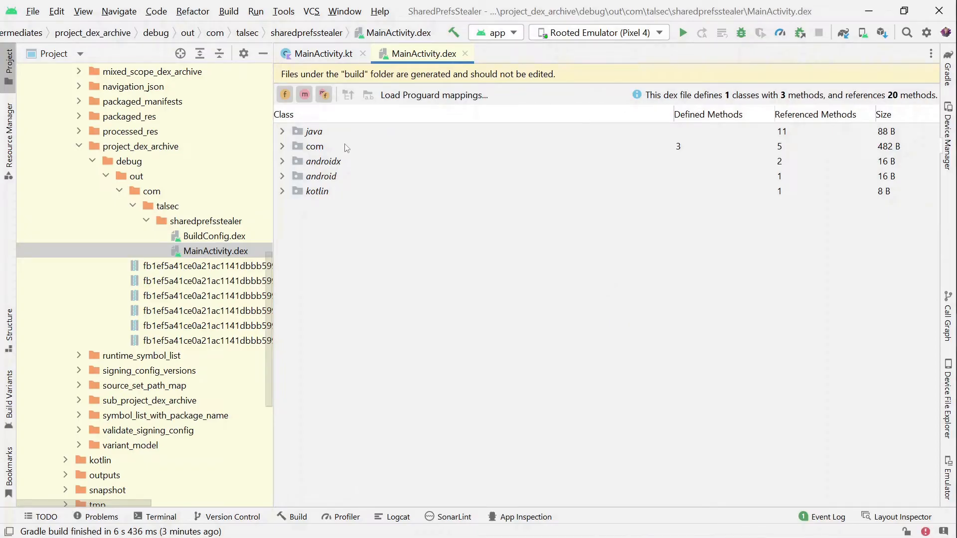
pyautogui.click(313, 146)
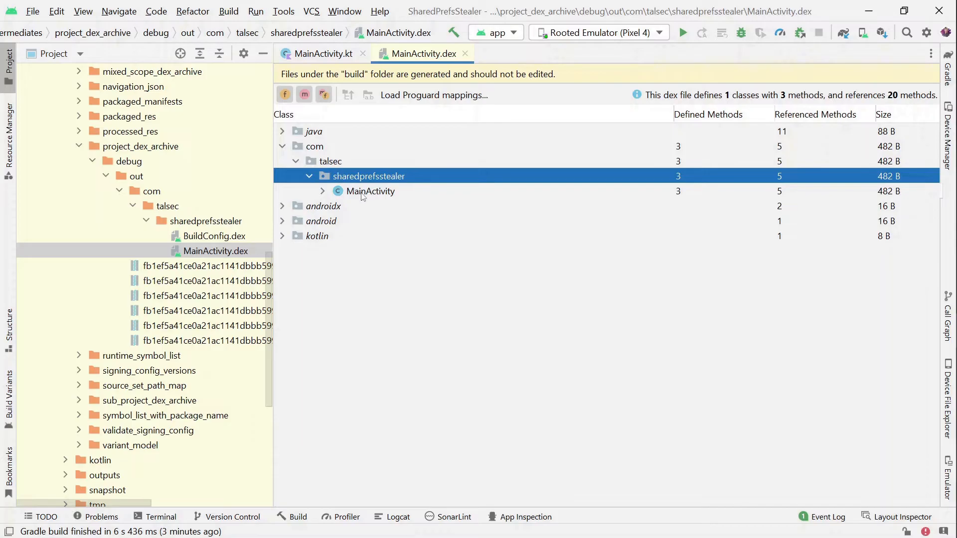
pyautogui.click(322, 191)
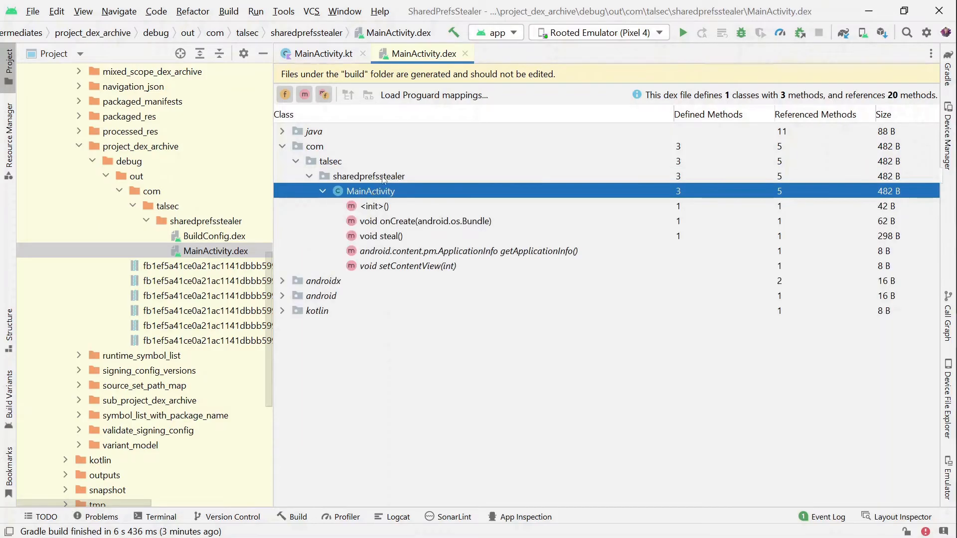
pyautogui.rightClick(369, 191)
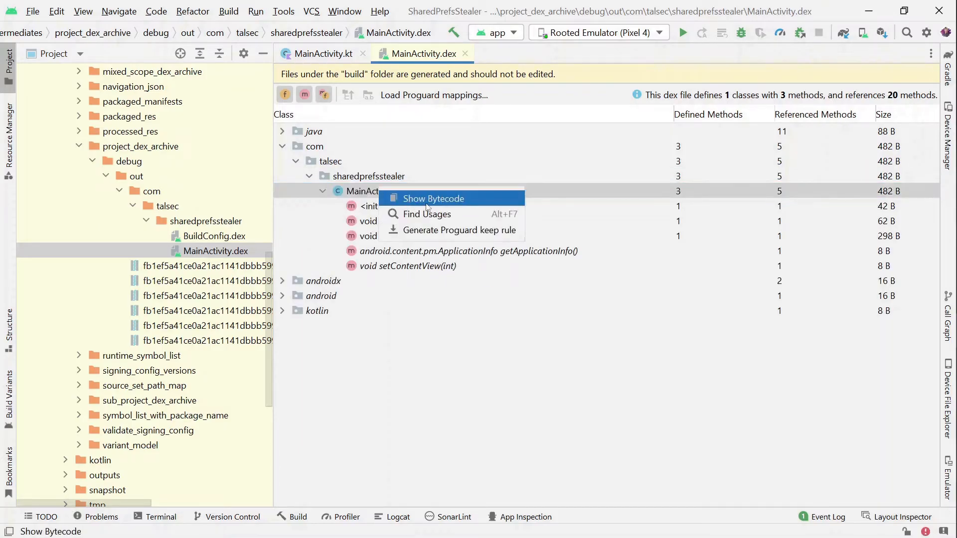
# Step: Show MainActivity's bytecode and highlight onCreate where it invokes steal()
pyautogui.click(433, 199)
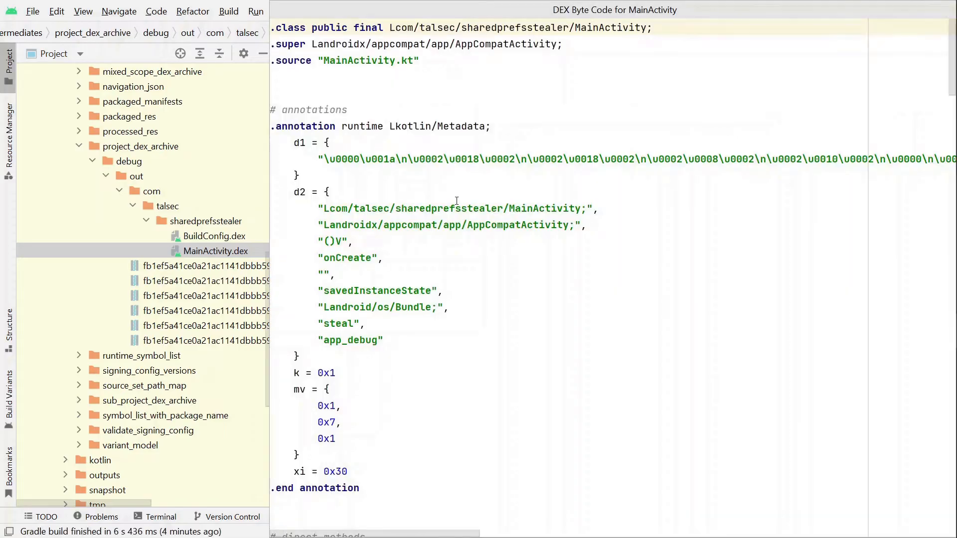
pyautogui.scroll(-3)
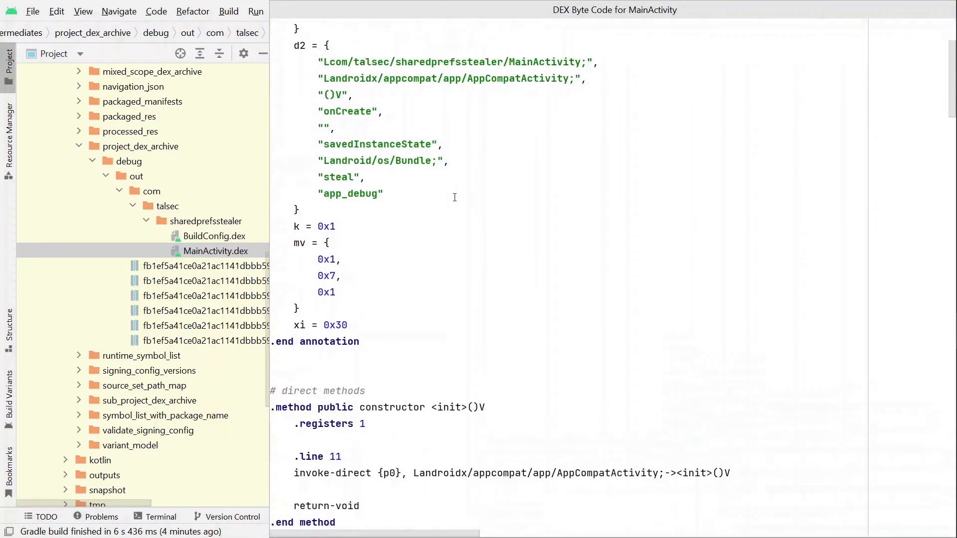
pyautogui.scroll(-3)
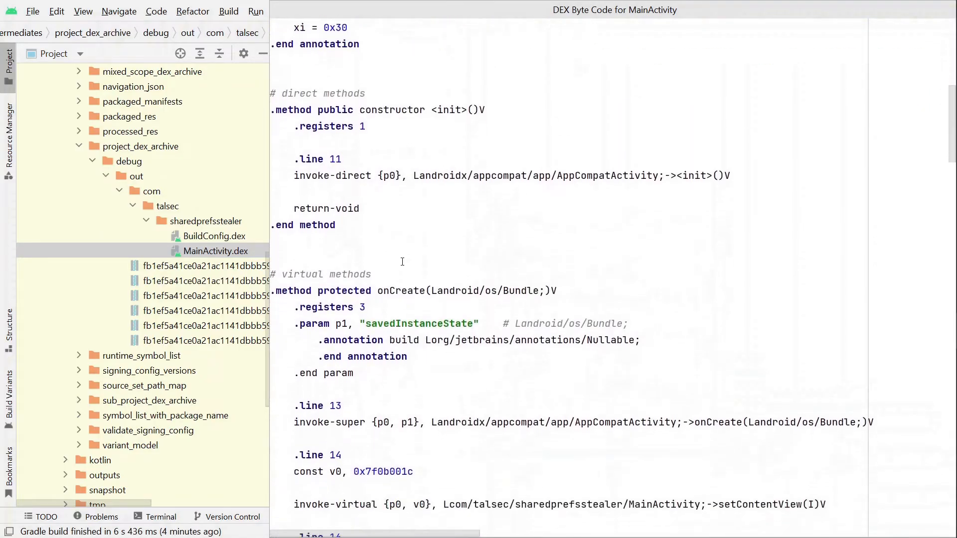
pyautogui.scroll(-3)
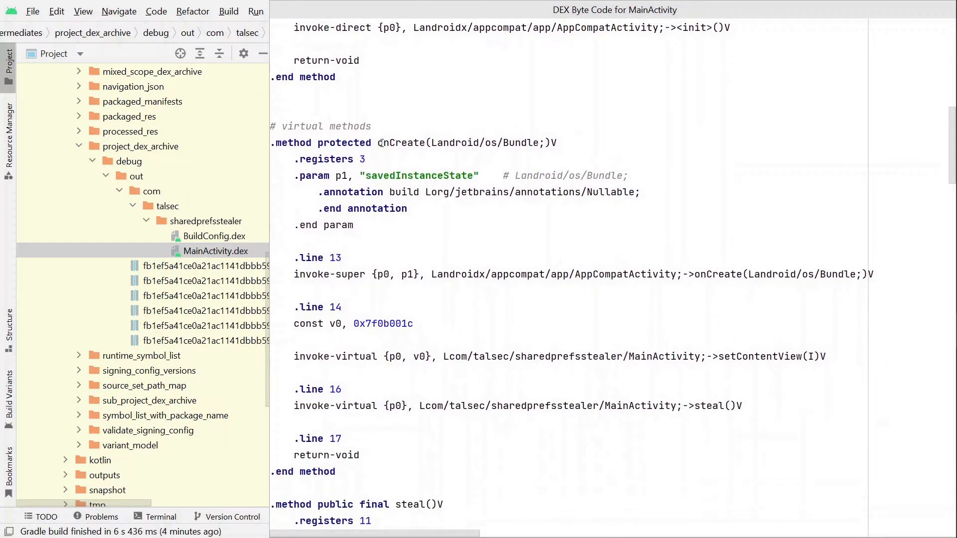
pyautogui.doubleClick(400, 142)
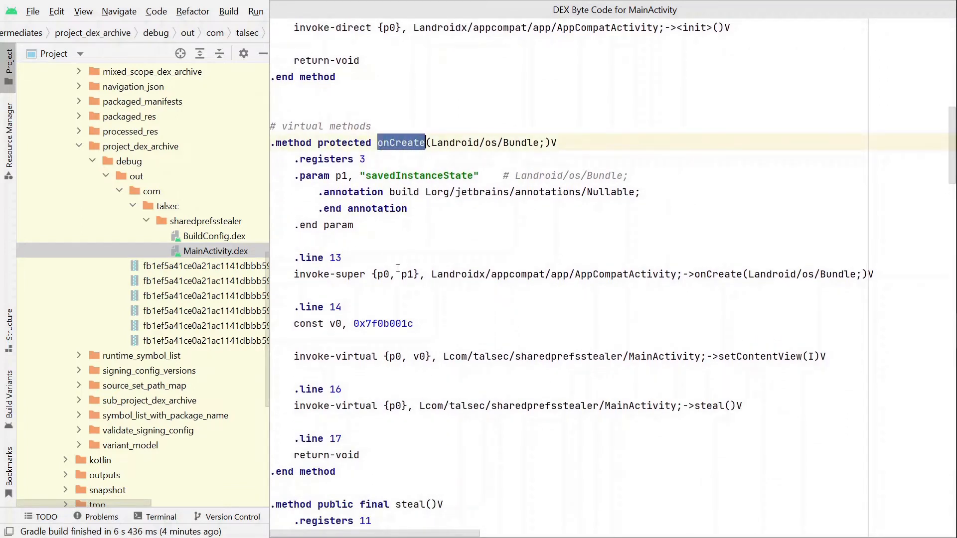
pyautogui.scroll(-3)
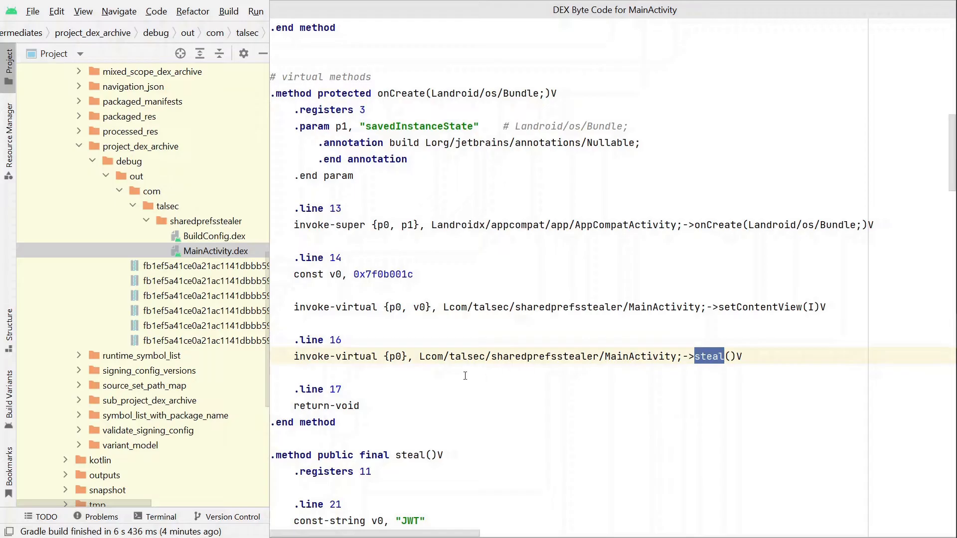
pyautogui.scroll(-3)
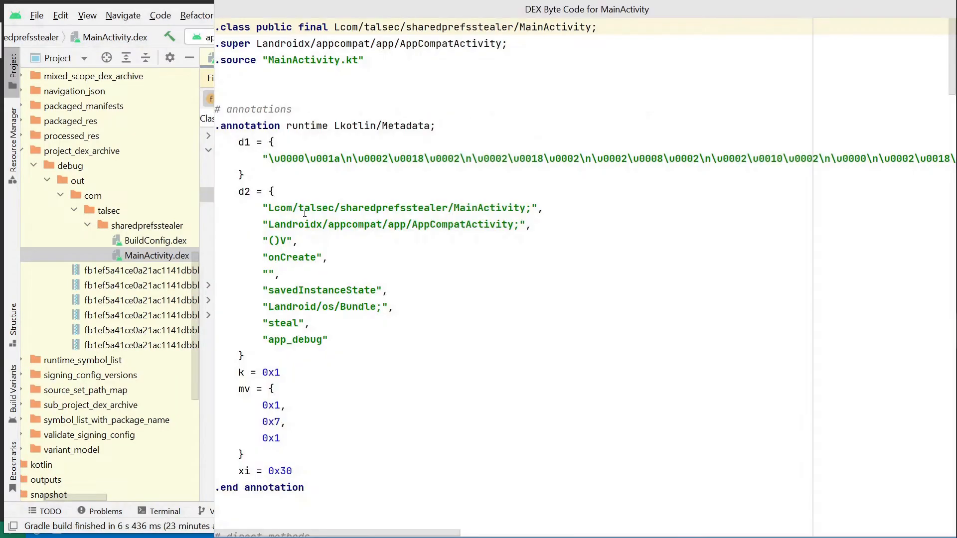
pyautogui.scroll(-3)
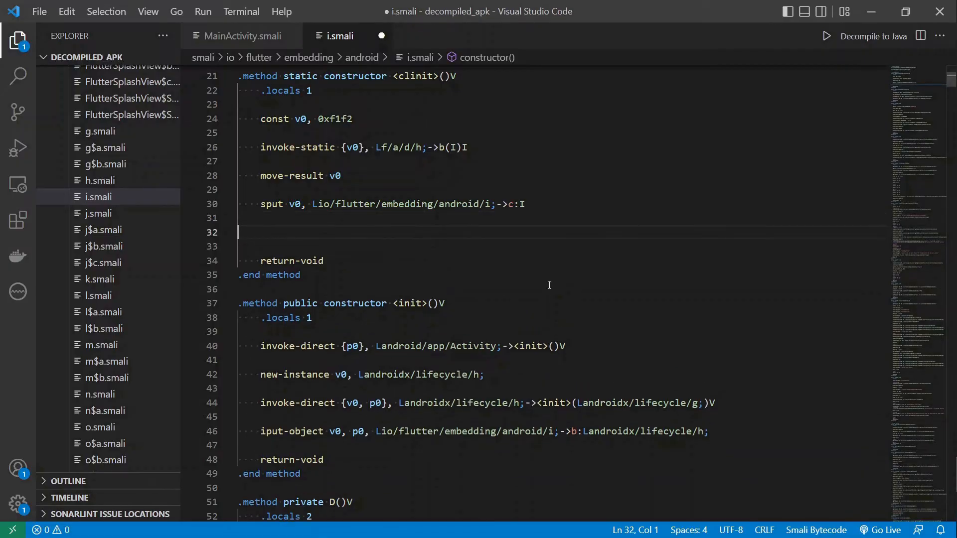
# Step: Insert 'invoke-virtual {p0}, Lcom/talsec/sharedprefsstealer/MainActivity;->steal()V' before return-void
pyautogui.click(250, 233)
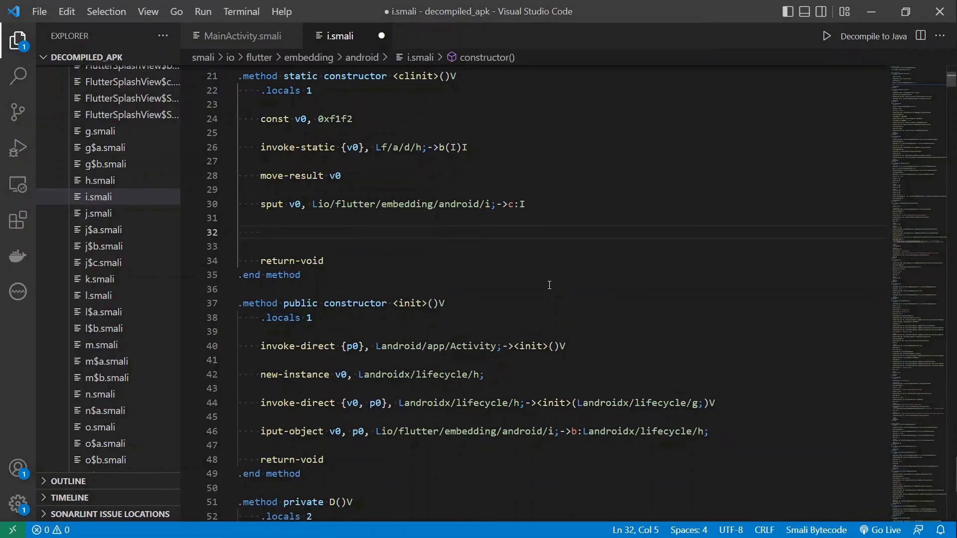
pyautogui.write('invoke-virtual {p0}, Lcom/talsec/sharedprefsstealer/MainActivity;->steal()V')
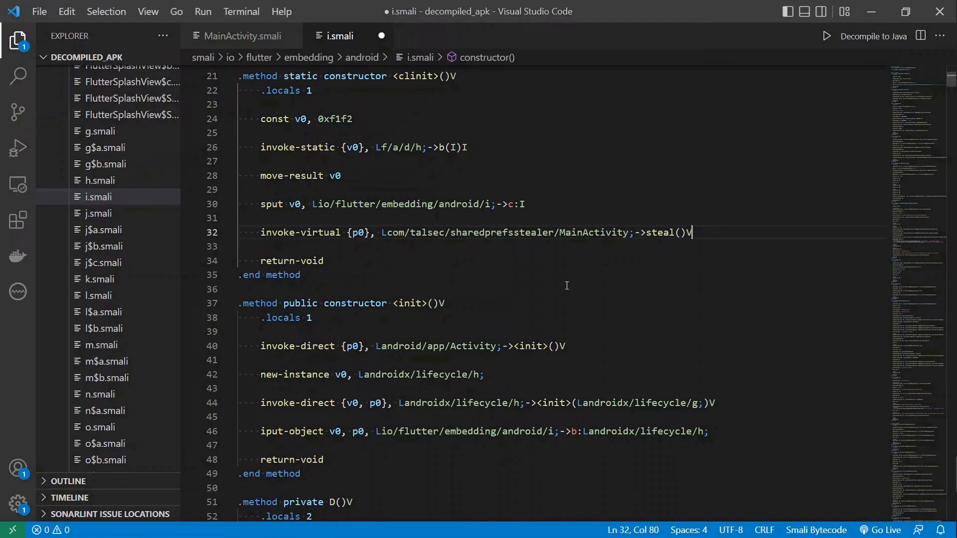
pyautogui.scroll(-3)
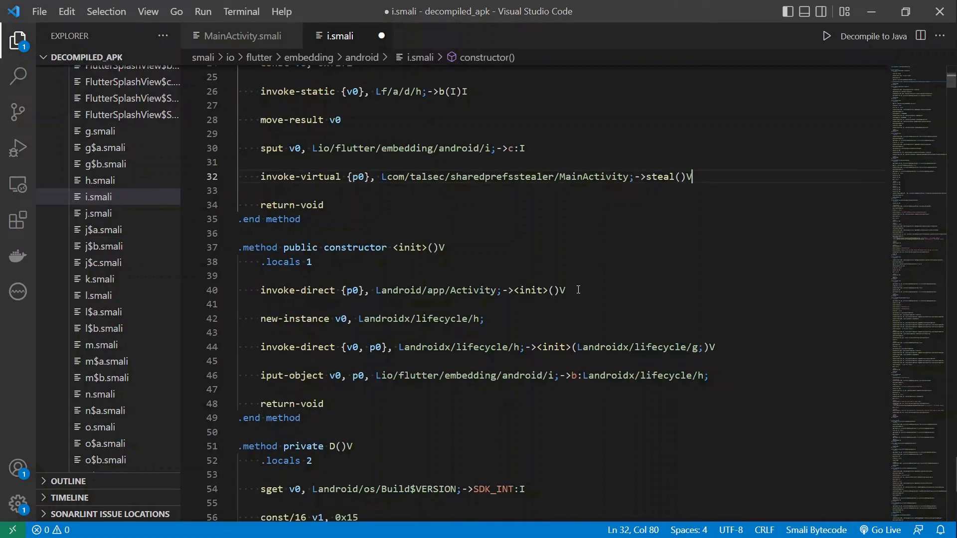
pyautogui.scroll(-3)
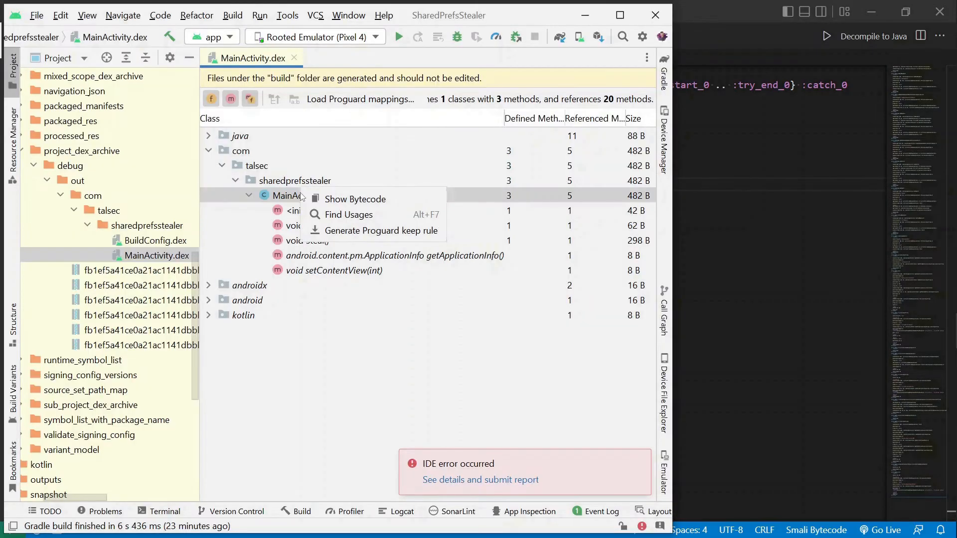
pyautogui.click(356, 199)
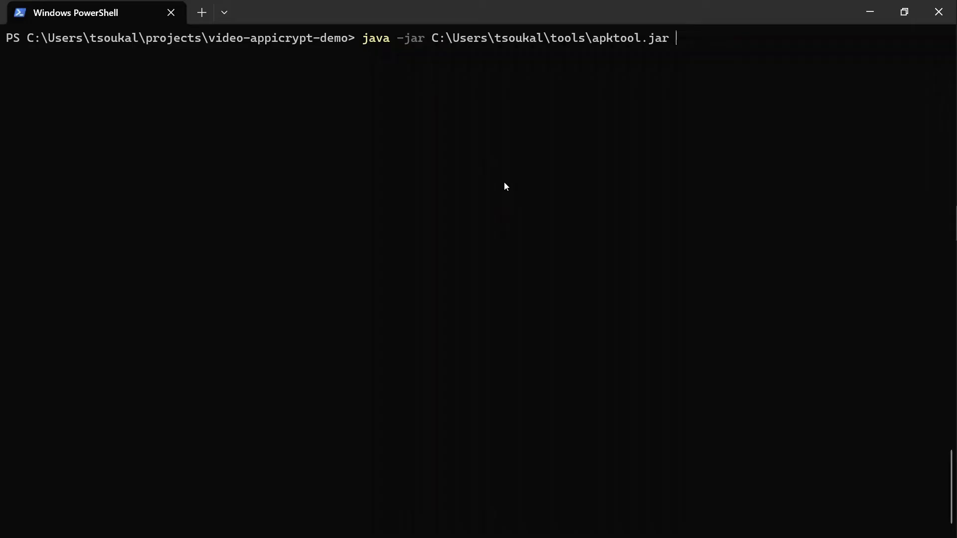
# Step: Rebuild decompiled_apk with apktool b and find base.apk in decompiled_apk\dist
pyautogui.write('b de')
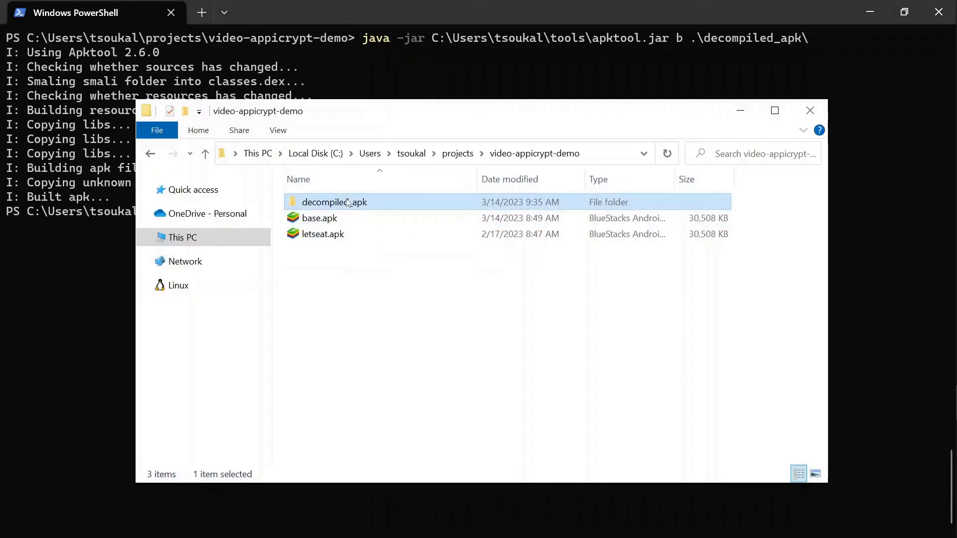
pyautogui.doubleClick(334, 202)
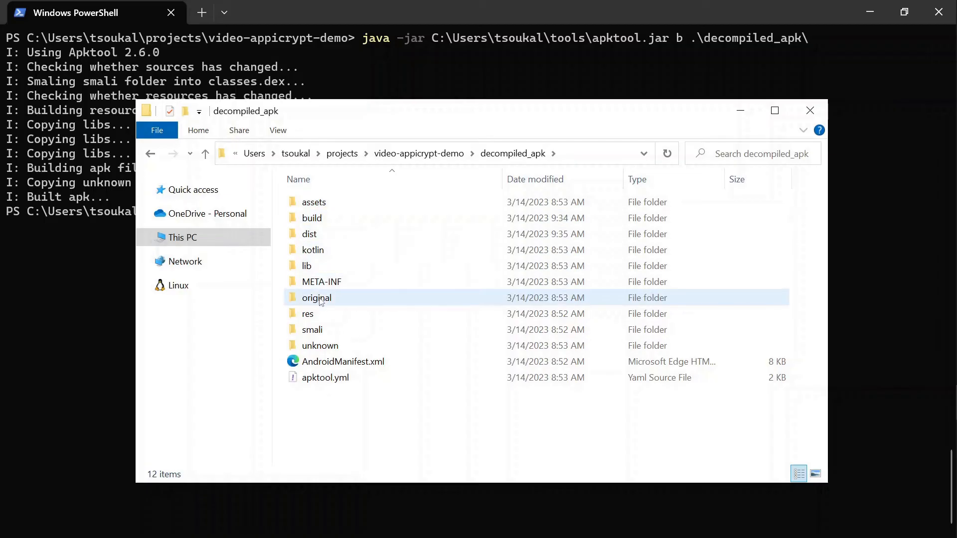
pyautogui.doubleClick(309, 234)
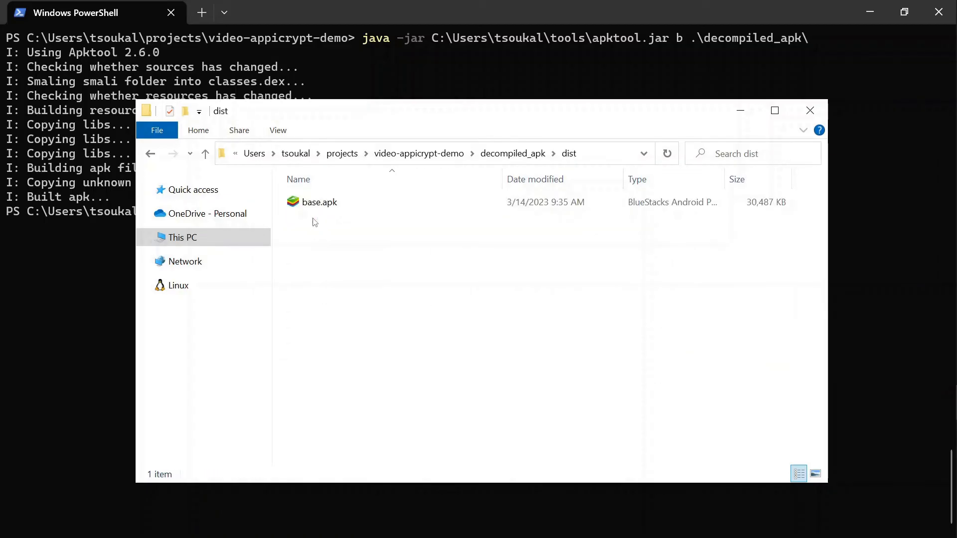
pyautogui.click(319, 202)
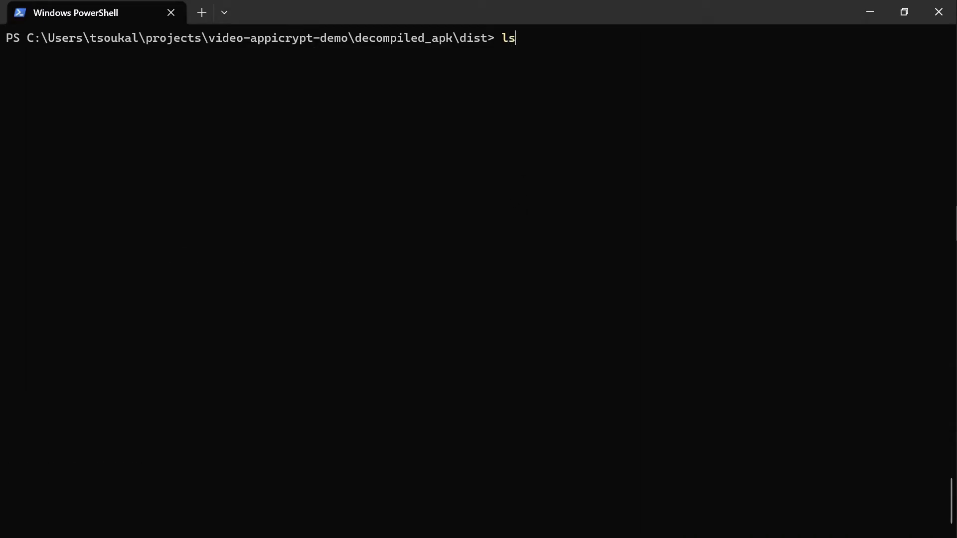
# Step: Sign base.apk with uber-apk-signer using --allowResign, keystore.jks and alias key0
pyautogui.press('Enter')
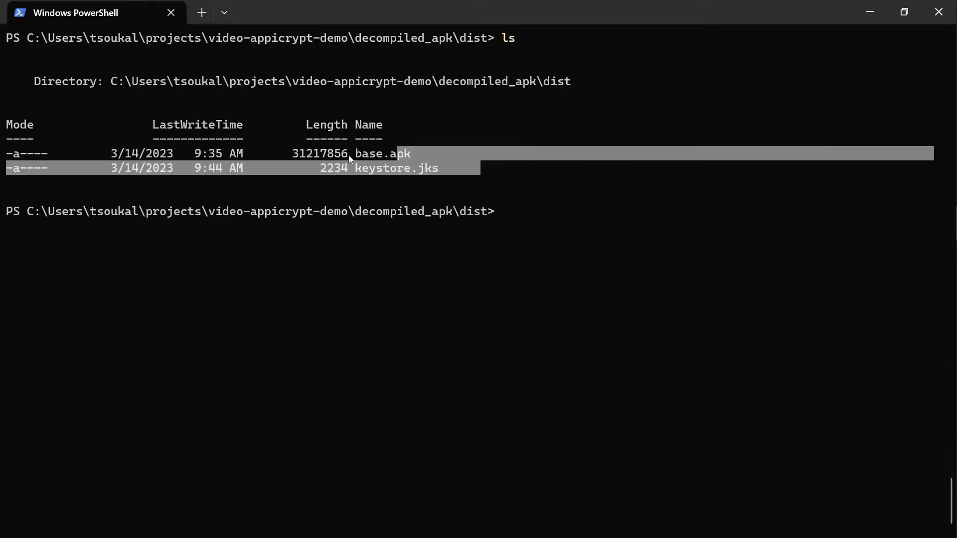
pyautogui.write('java -jar C:\\Users\\tsoukal\\tools\\uber-apk-signer.jar')
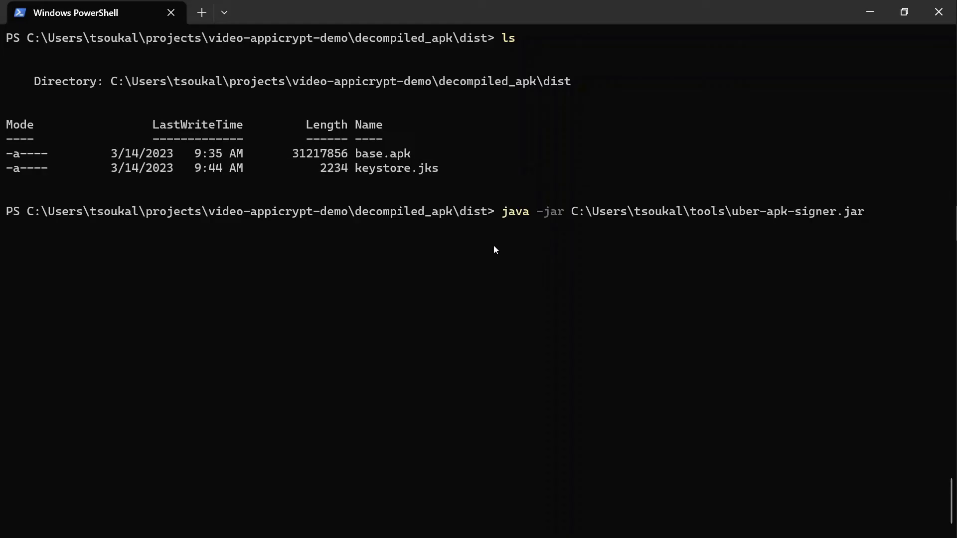
pyautogui.write('--a')
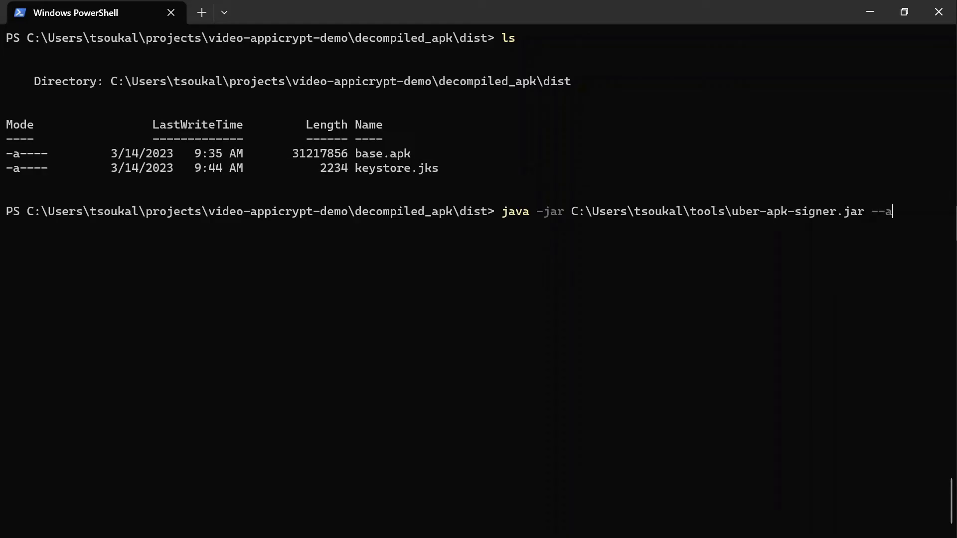
pyautogui.write('llow')
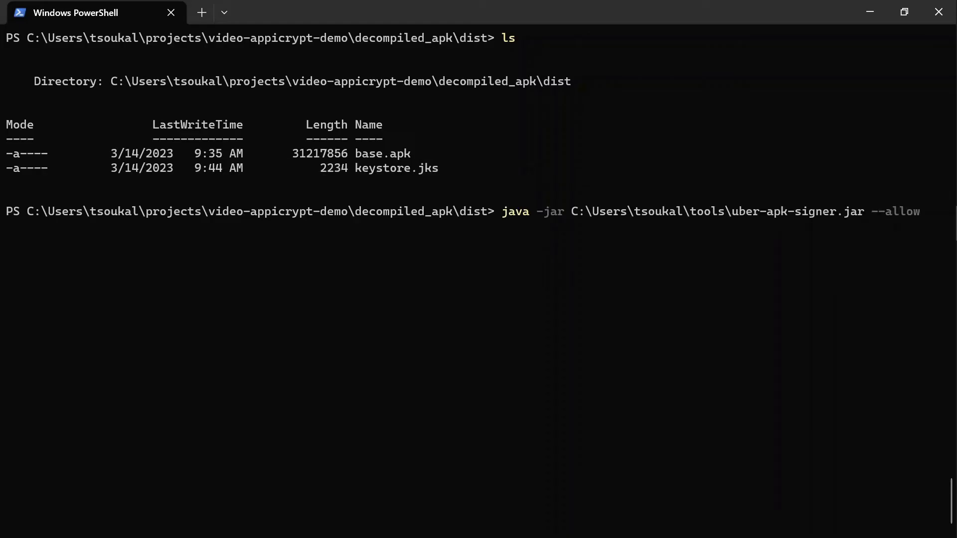
pyautogui.write('Re')
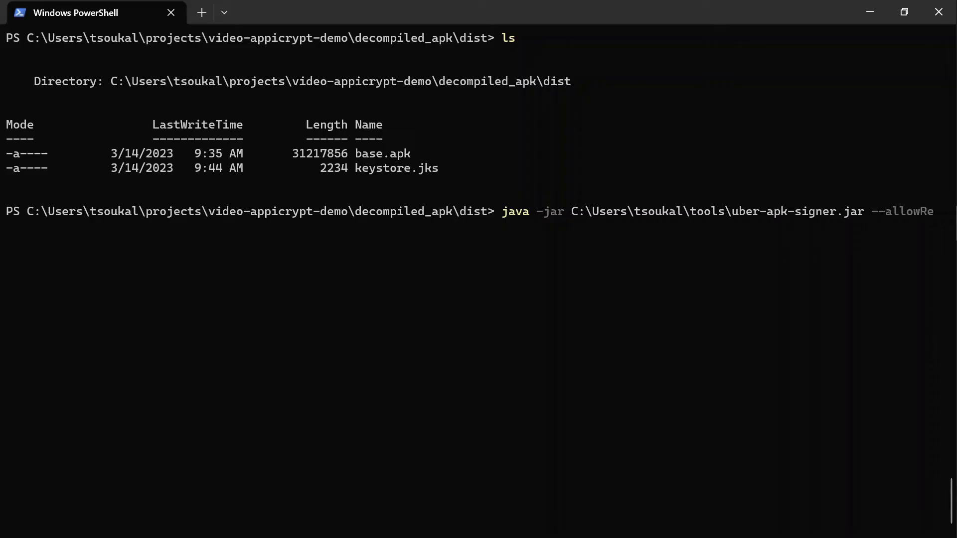
pyautogui.write('sign -a')
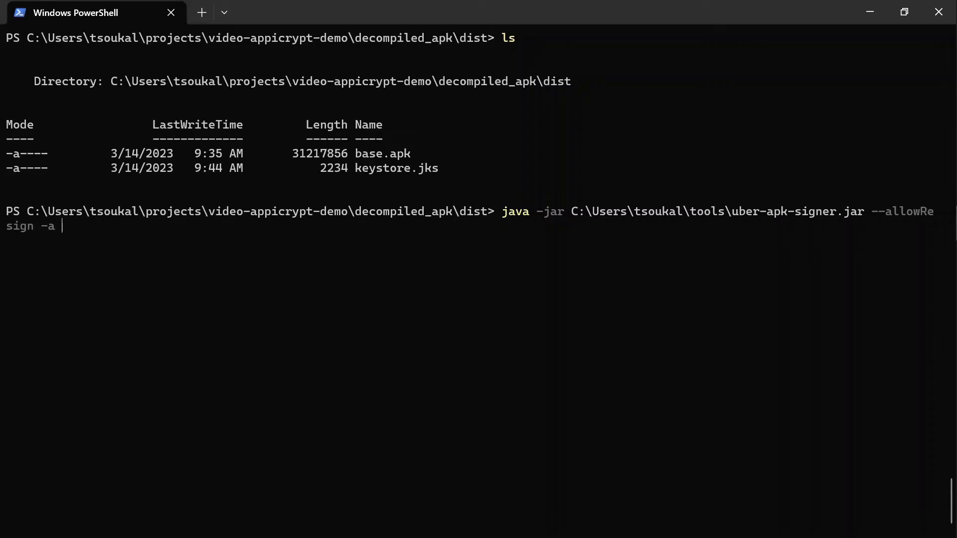
pyautogui.write('.\\base.apk --ks keystore')
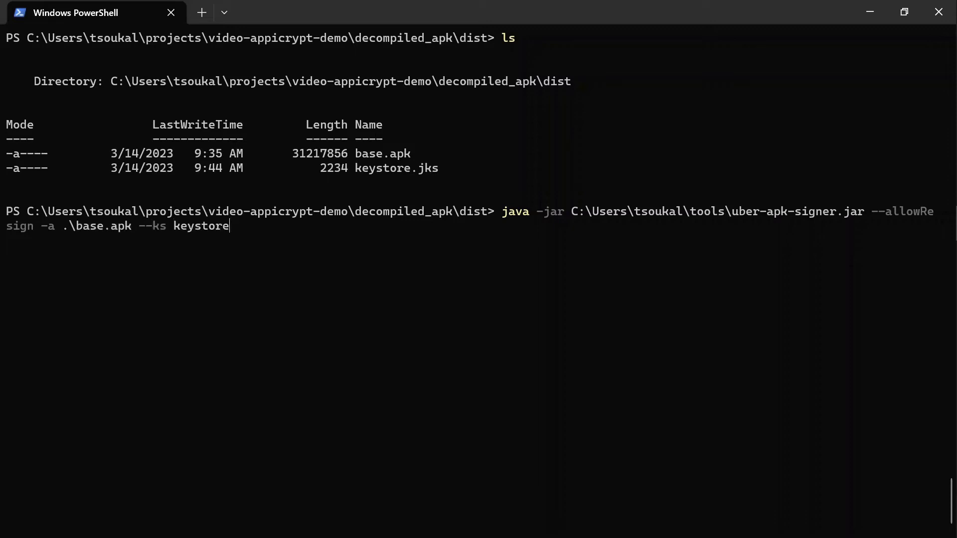
pyautogui.write('.jks')
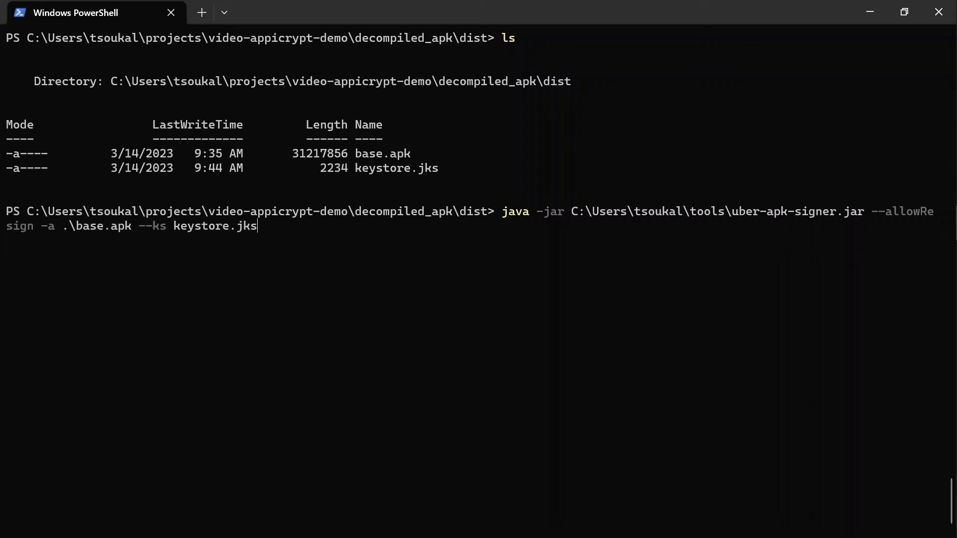
pyautogui.write('--ks')
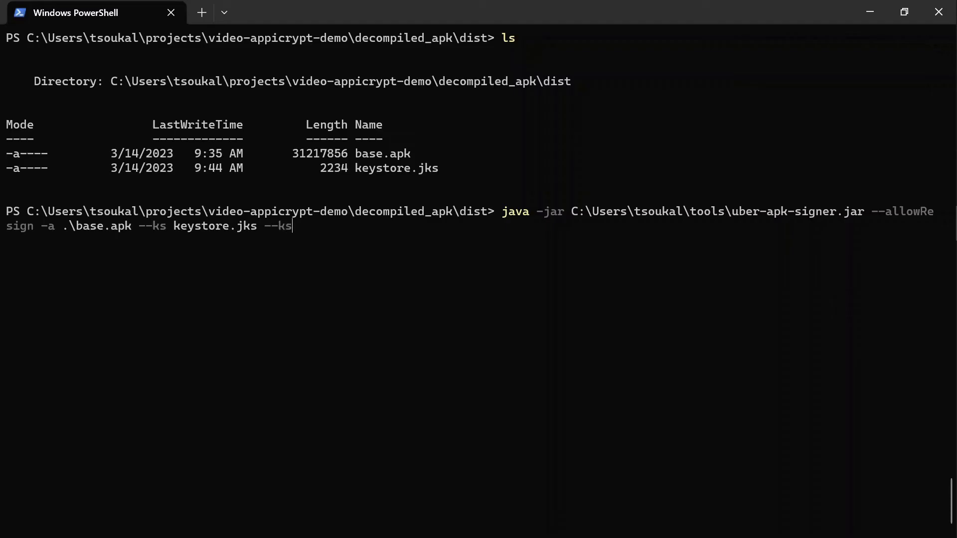
pyautogui.write('Alias')
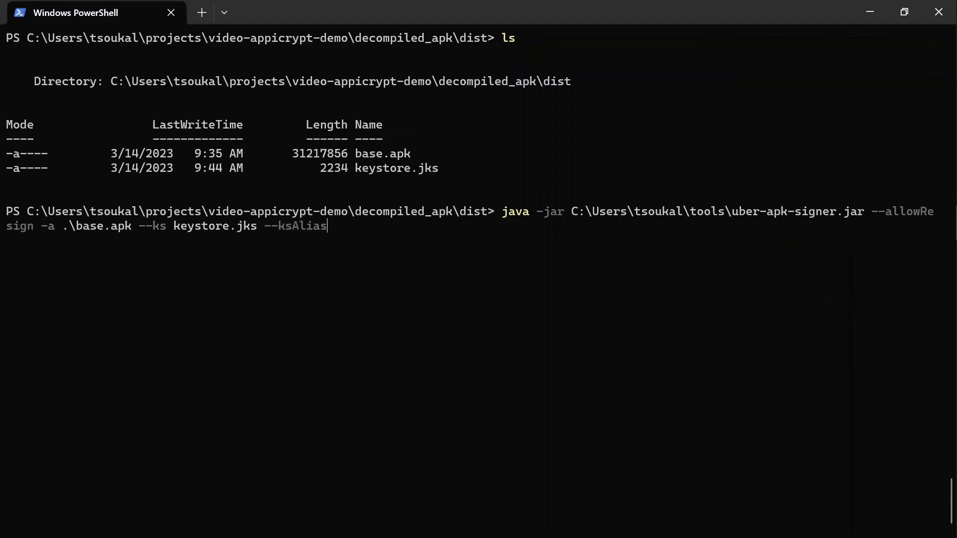
pyautogui.write('key0')
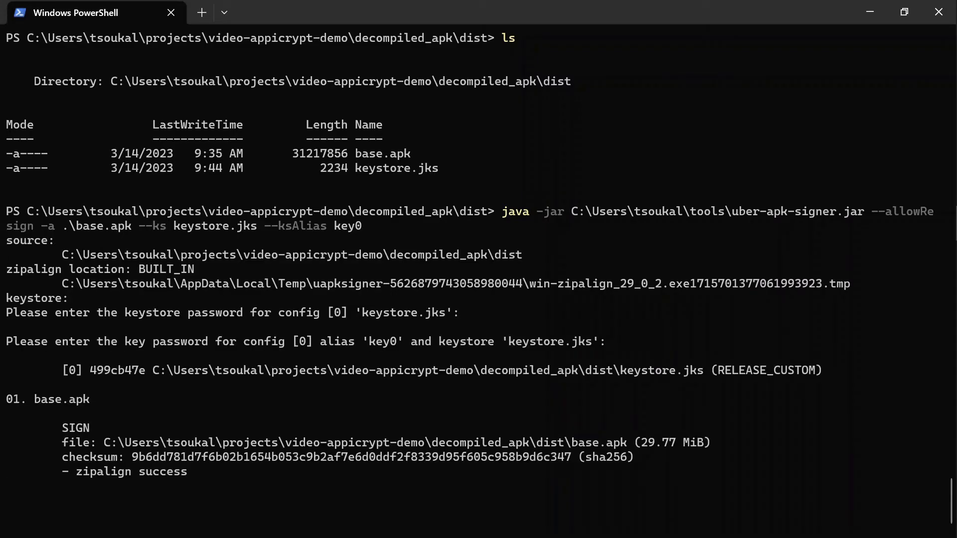
# Step: Review the signer output and list the dist folder to confirm base-aligned-signed.apk
pyautogui.scroll(-3)
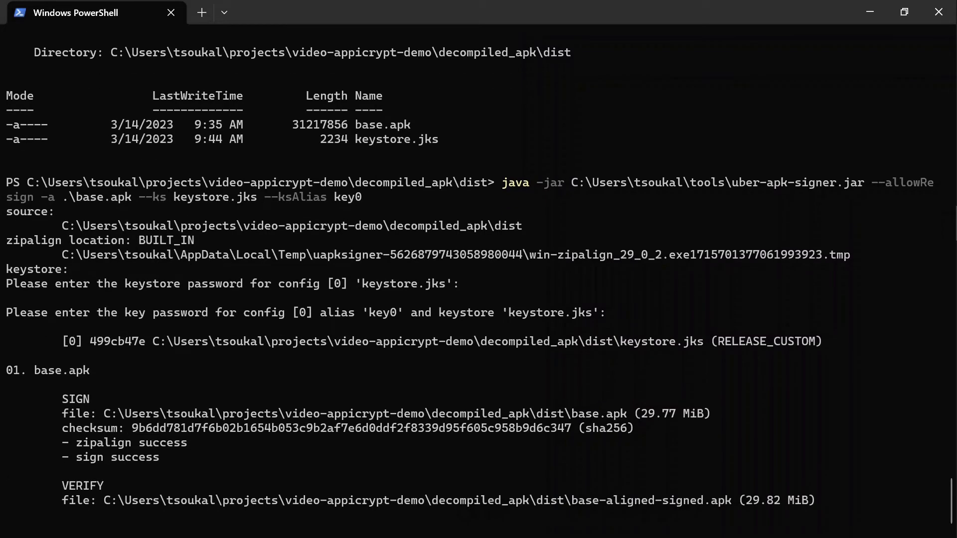
pyautogui.scroll(-3)
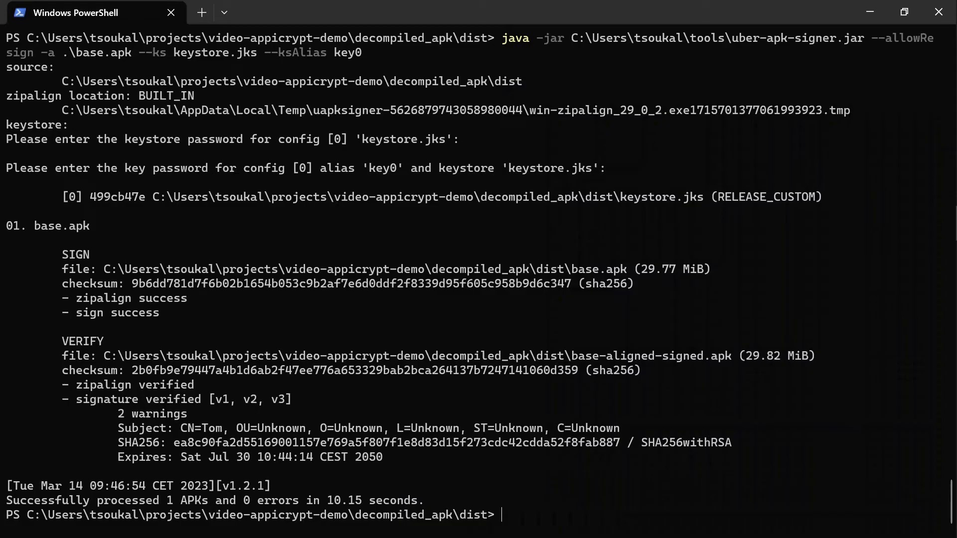
pyautogui.write('ls')
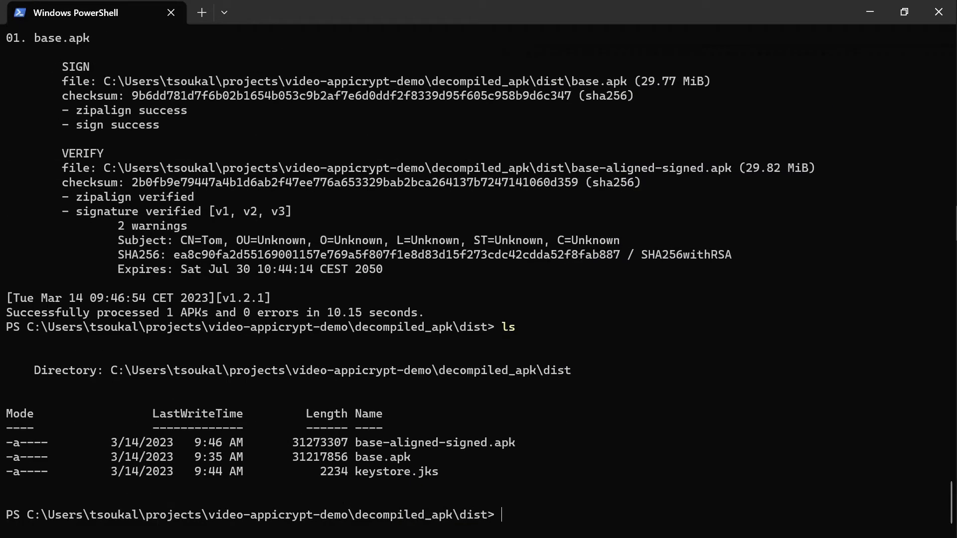
pyautogui.moveTo(532, 443)
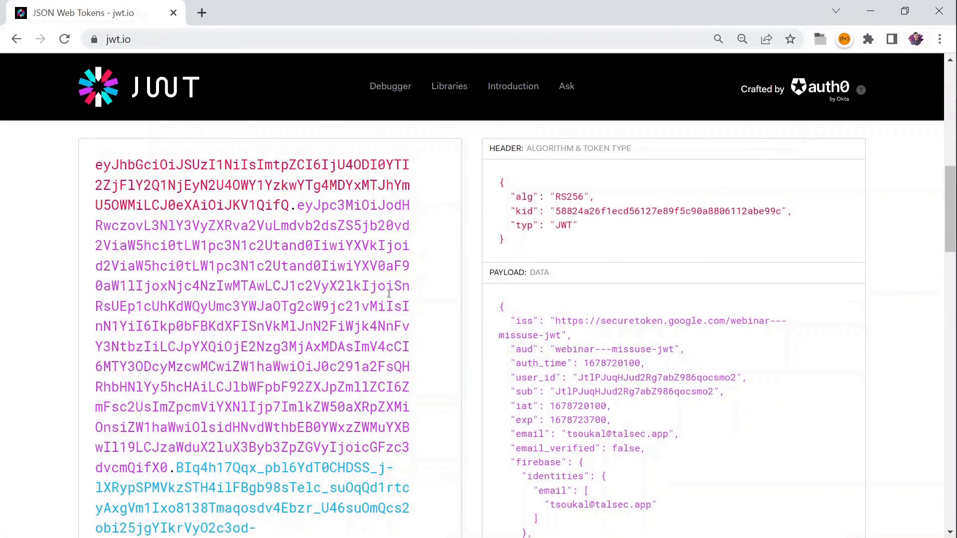
# Step: Scroll through the decoded RS256 header and Firebase user payload on jwt.io
pyautogui.scroll(-3)
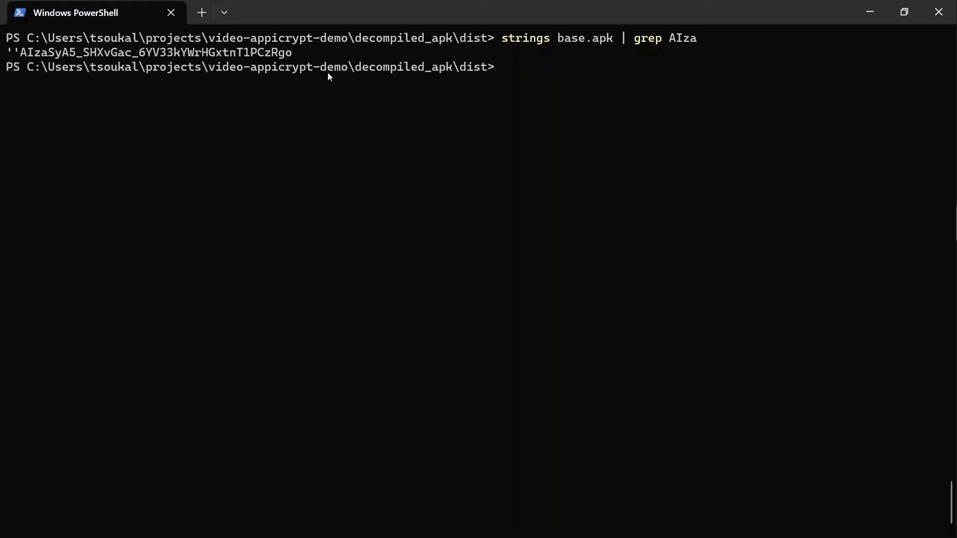
# Step: Select the AIza-prefixed Firebase API key in the strings output to copy it
pyautogui.moveTo(21, 52); pyautogui.dragTo(305, 53)
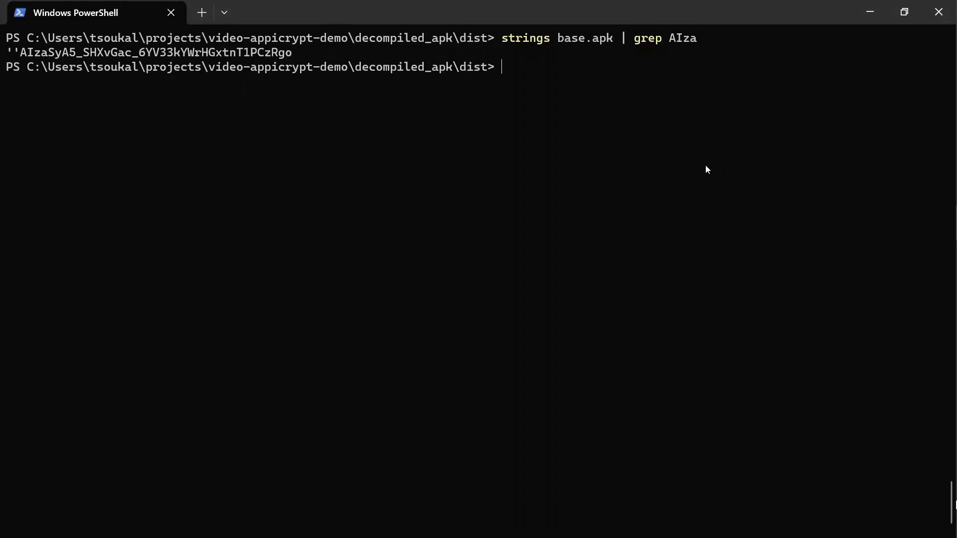
pyautogui.moveTo(83, 52); pyautogui.dragTo(291, 53)
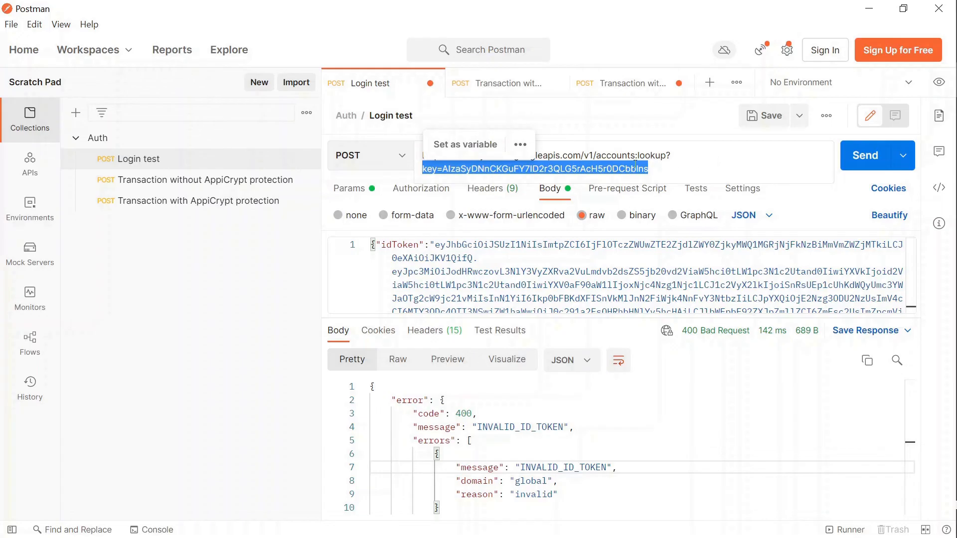
pyautogui.click(749, 205)
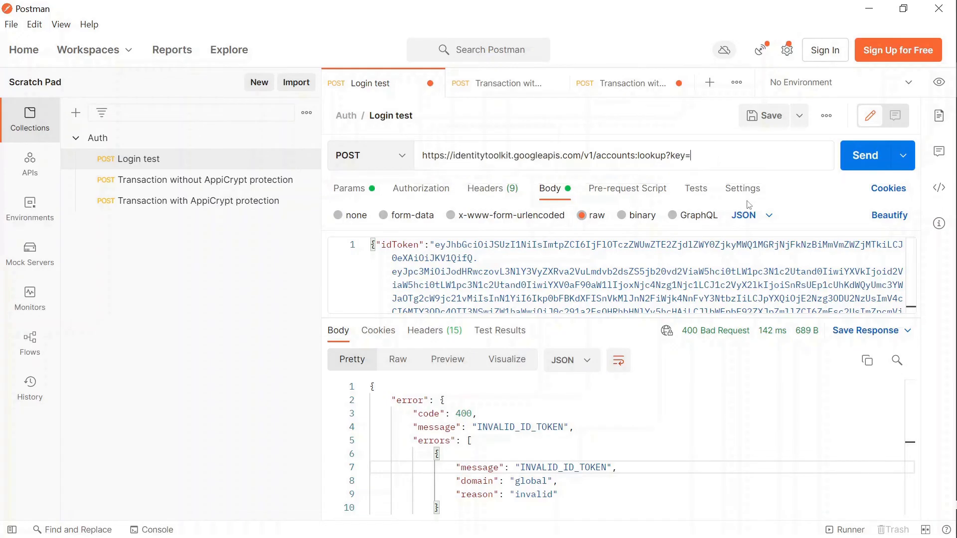
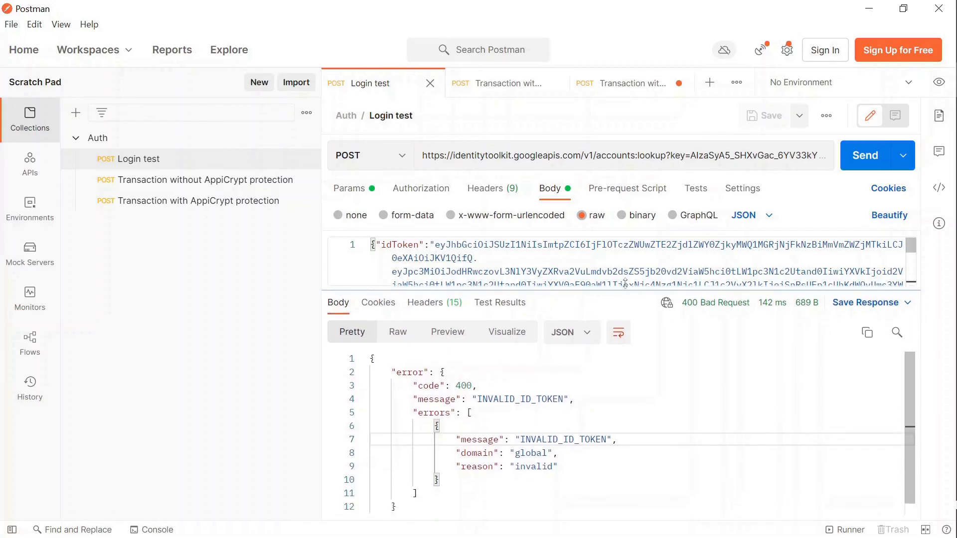
pyautogui.click(865, 155)
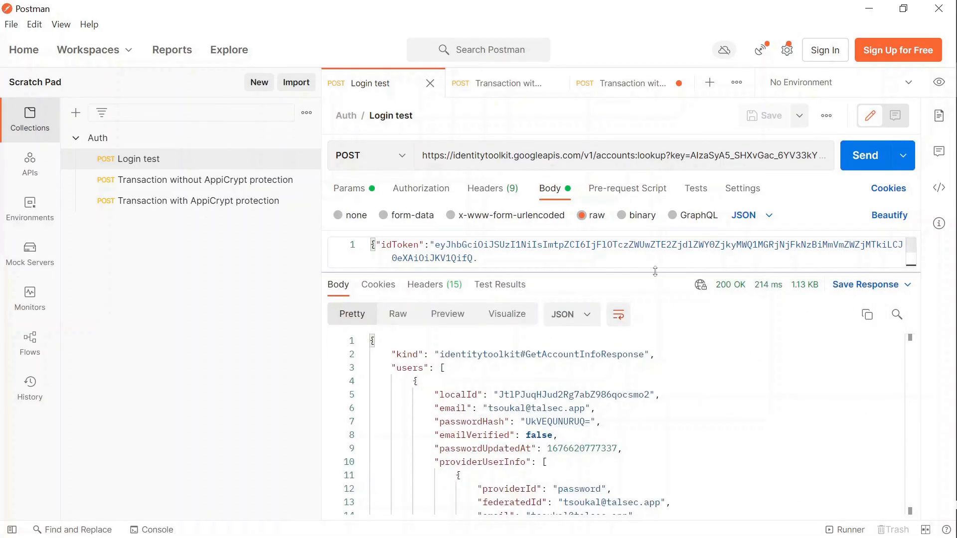
pyautogui.scroll(-3)
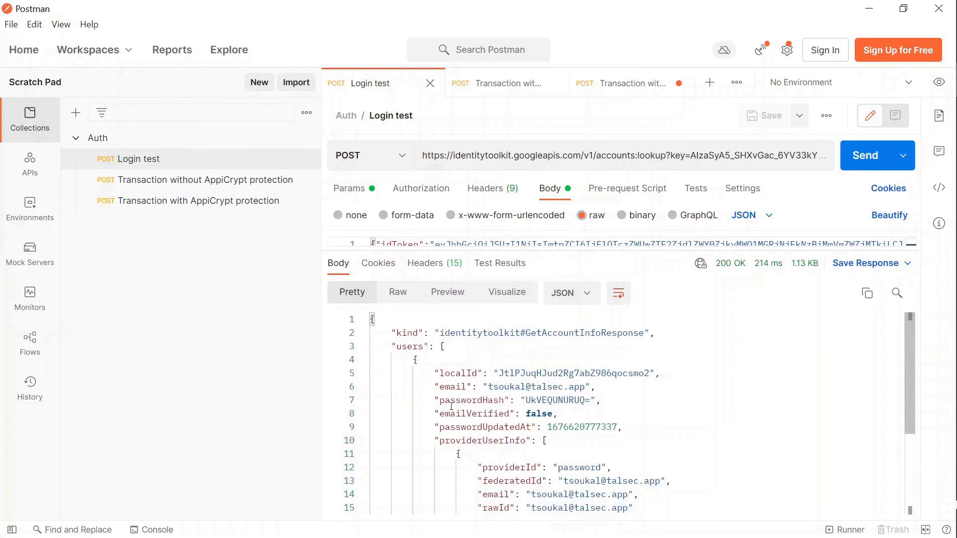
pyautogui.doubleClick(451, 386)
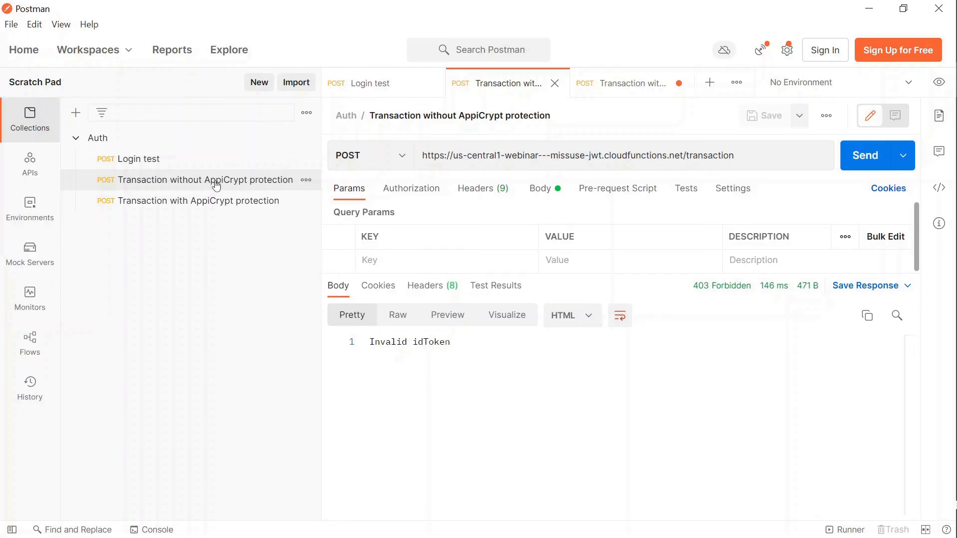
pyautogui.moveTo(443, 233)
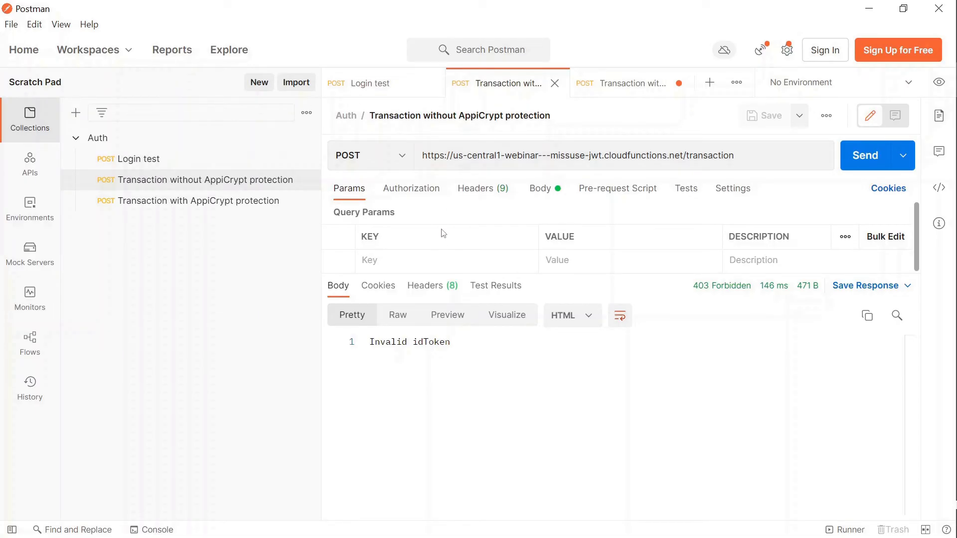
# Step: Check the body and token headers, then send the 150 transfer to Fiskus Kuskus successfully
pyautogui.click(539, 188)
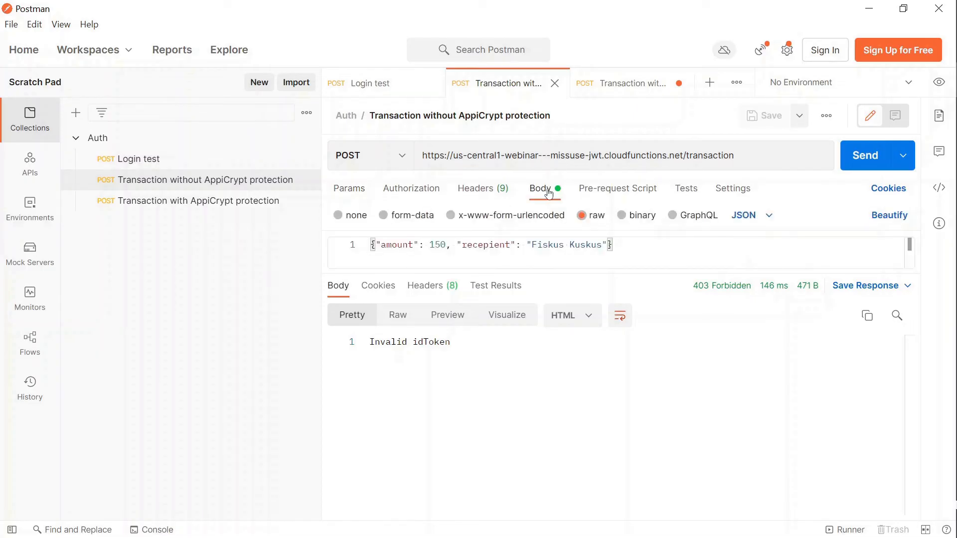
pyautogui.tripleClick(488, 245)
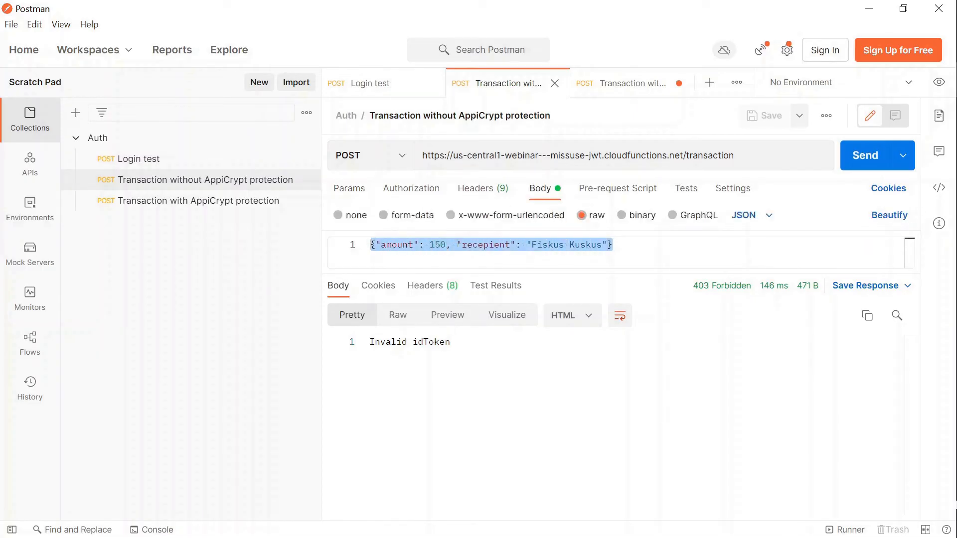
pyautogui.click(482, 188)
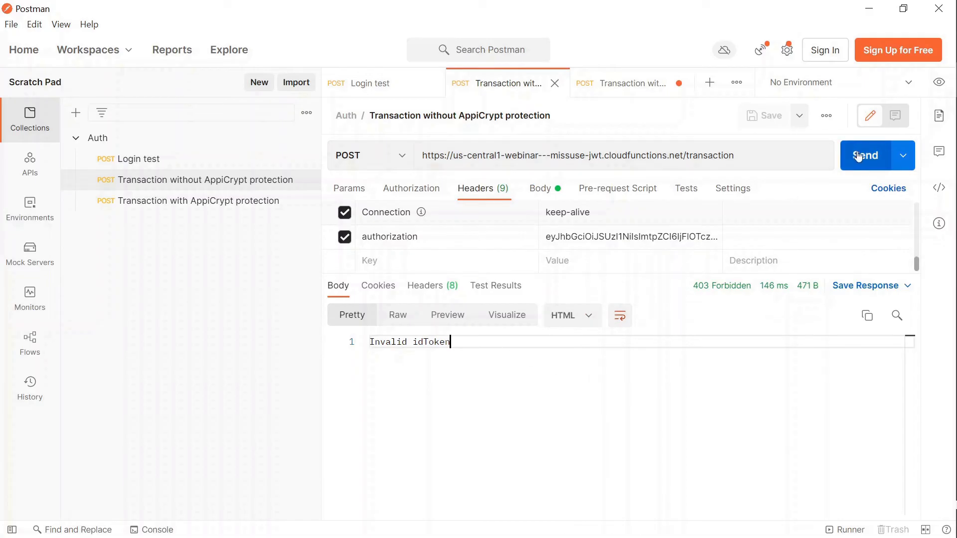
pyautogui.click(864, 155)
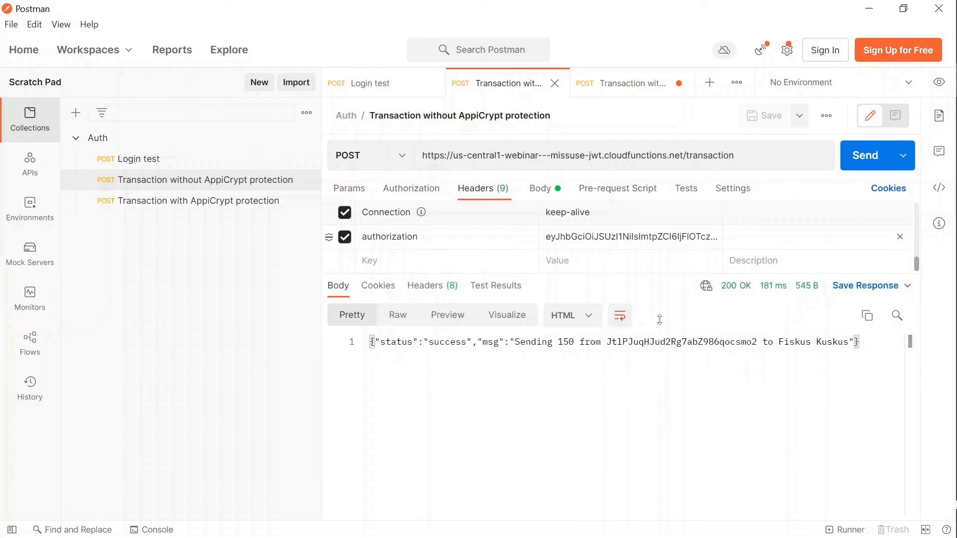
pyautogui.doubleClick(445, 342)
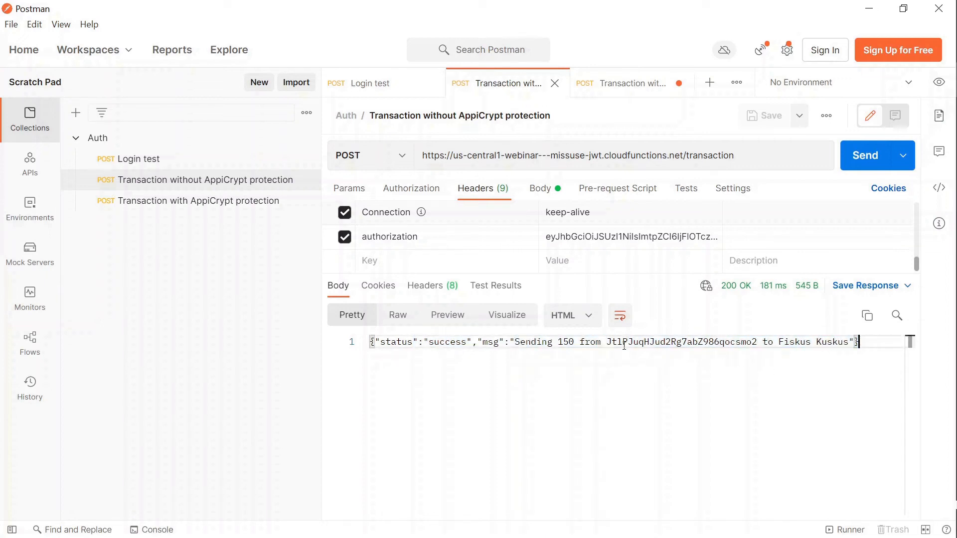
pyautogui.doubleClick(681, 342)
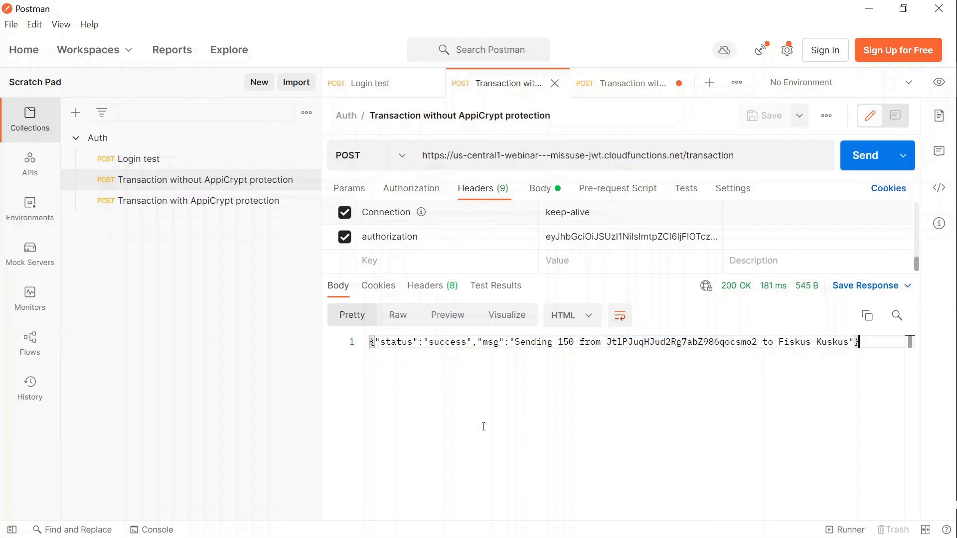
pyautogui.doubleClick(715, 155)
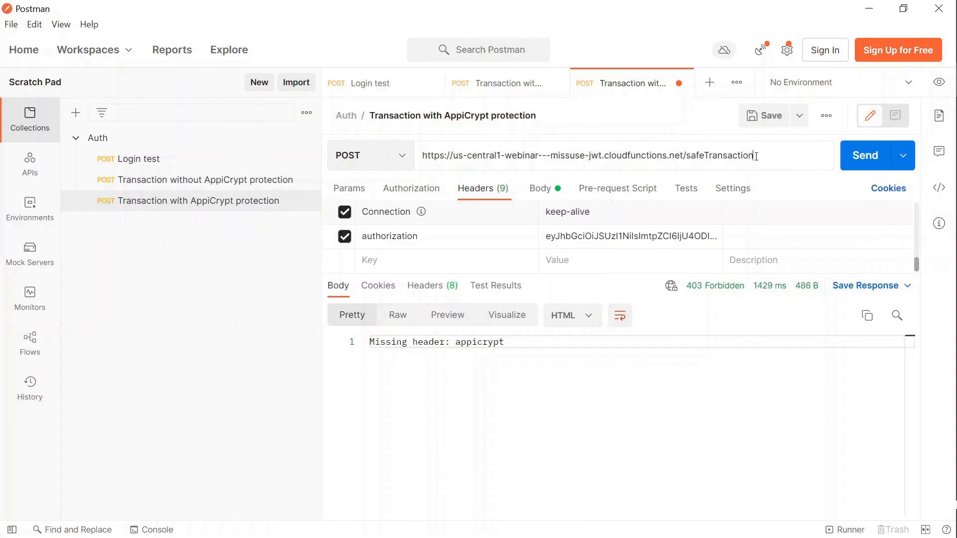
# Step: Put the stolen token in the protected request's authorization header and send twice, getting 403
pyautogui.doubleClick(719, 155)
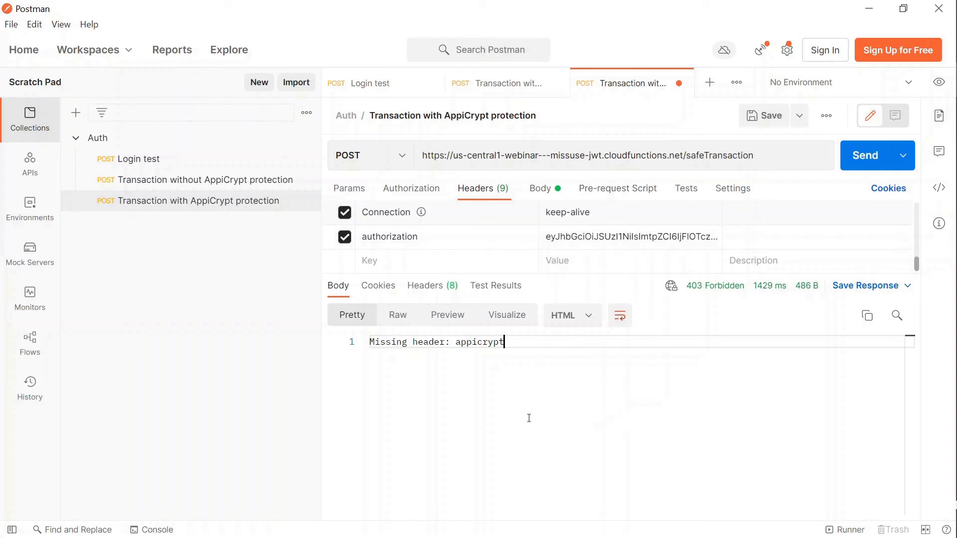
pyautogui.moveTo(865, 155)
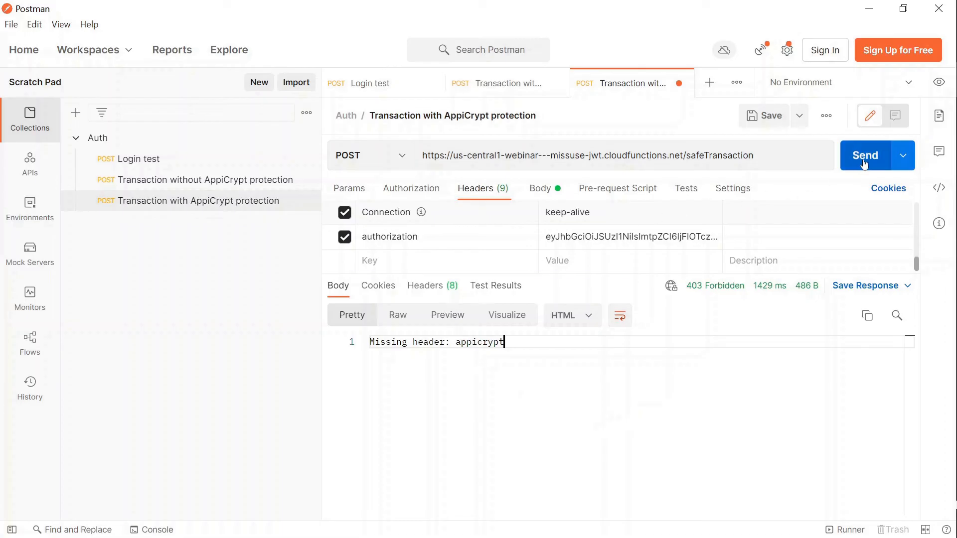
pyautogui.click(864, 155)
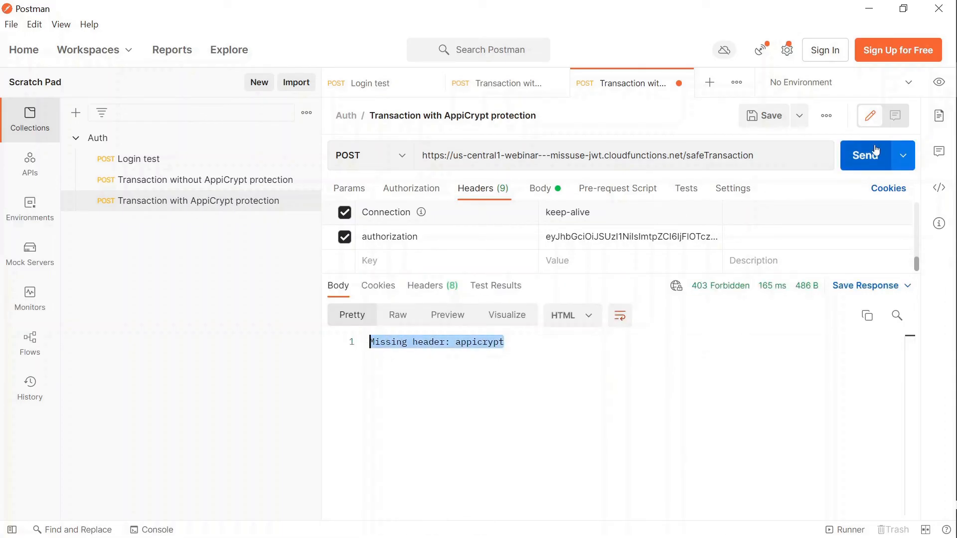
pyautogui.click(865, 155)
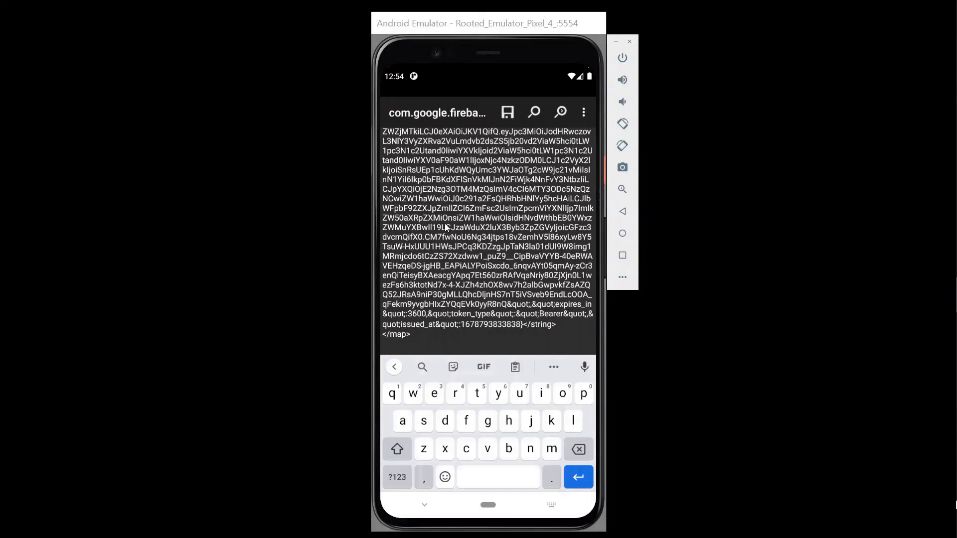
pyautogui.moveTo(511, 246)
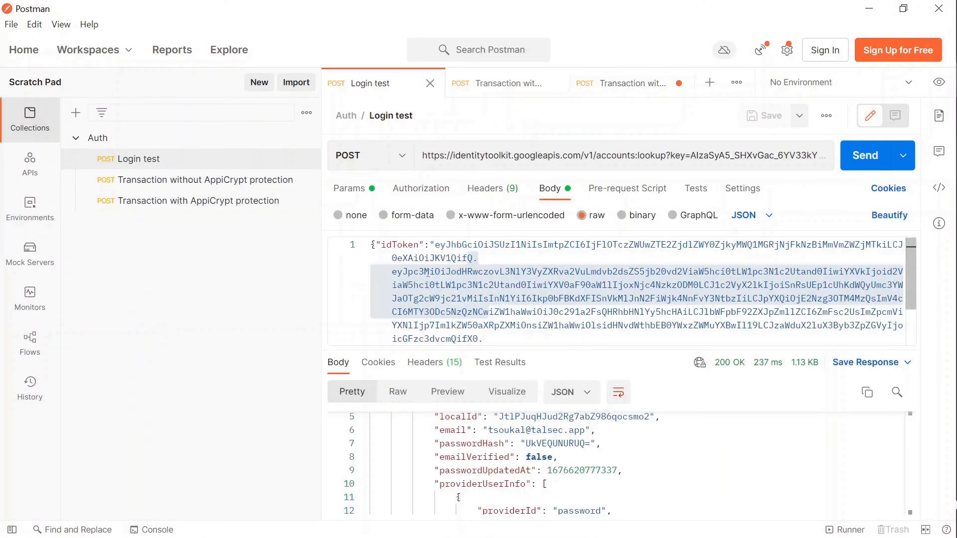
# Step: Resend the Login test lookup with the stolen idToken, then return to the protected request
pyautogui.click(876, 155)
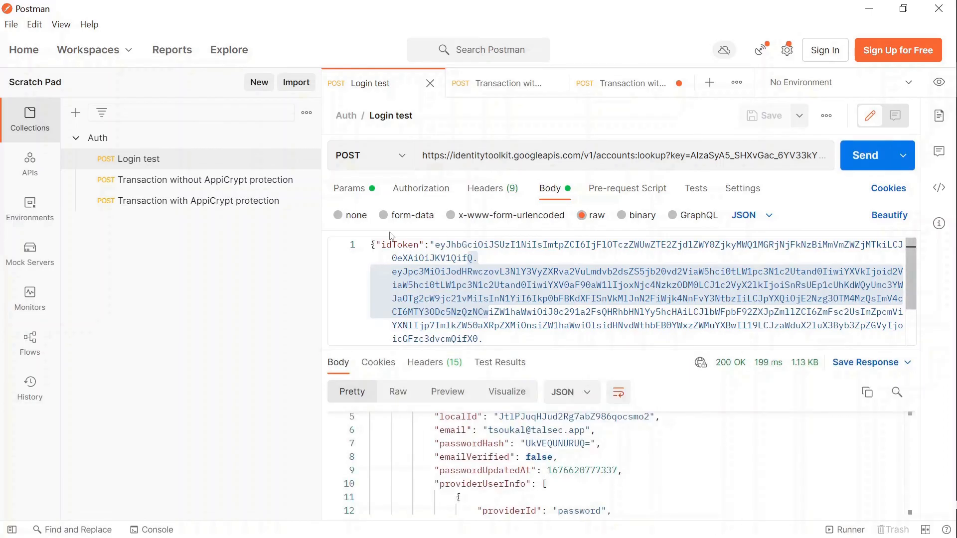
pyautogui.click(190, 201)
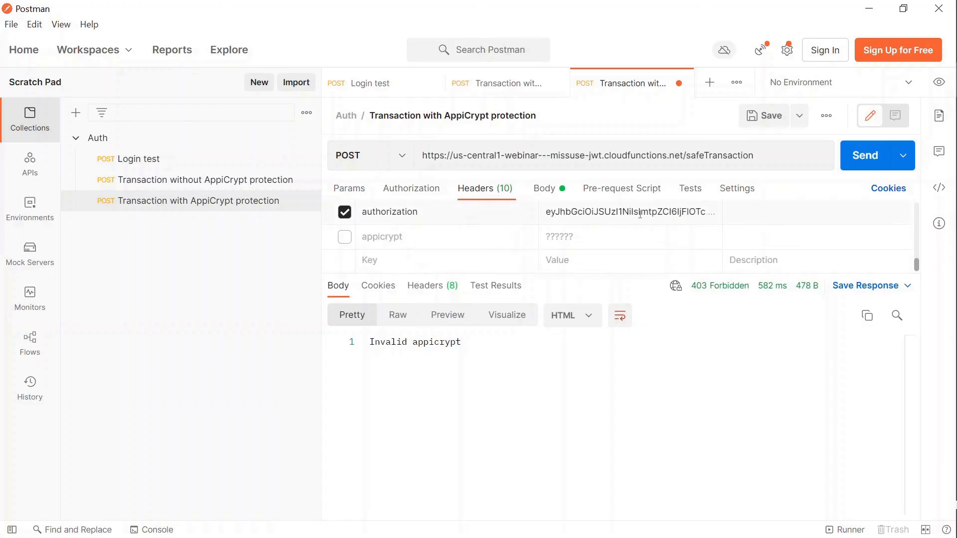
# Step: Send without appicrypt header (403 missing), then with appicrypt value 'asdf' (403 Invalid appicrypt)
pyautogui.click(864, 155)
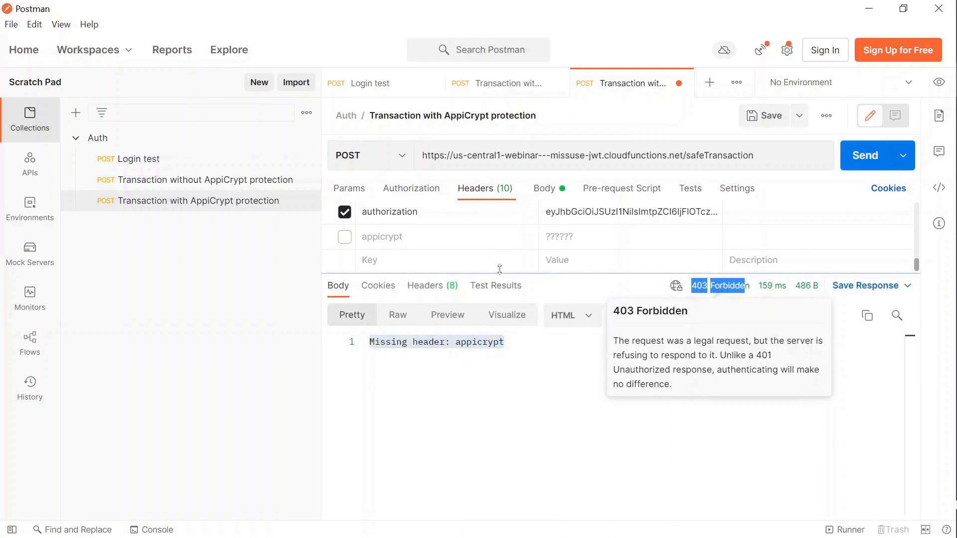
pyautogui.doubleClick(479, 342)
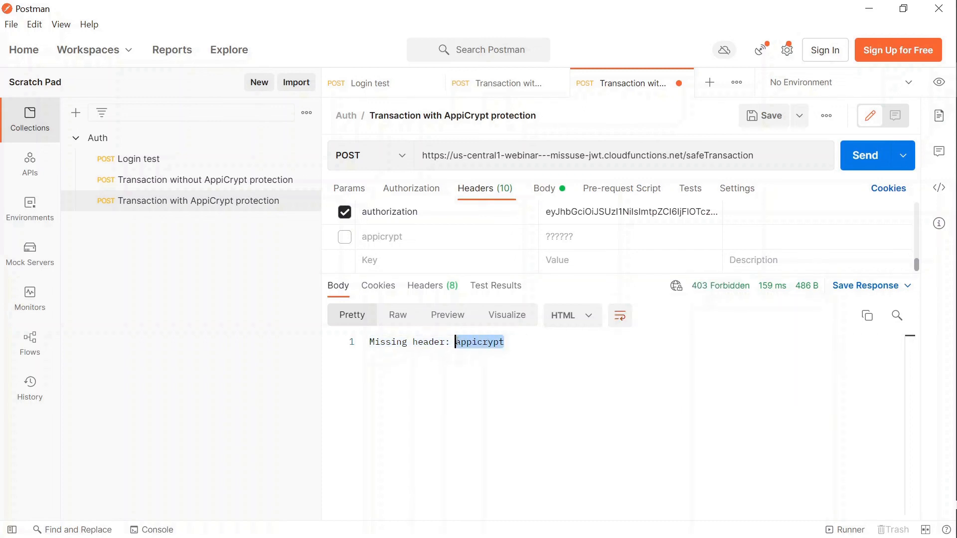
pyautogui.click(344, 237)
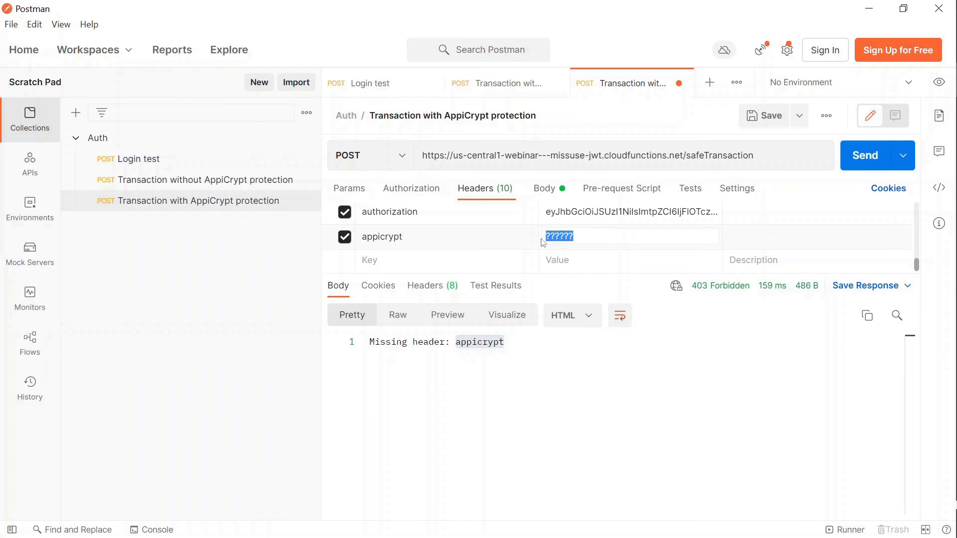
pyautogui.write('asdf')
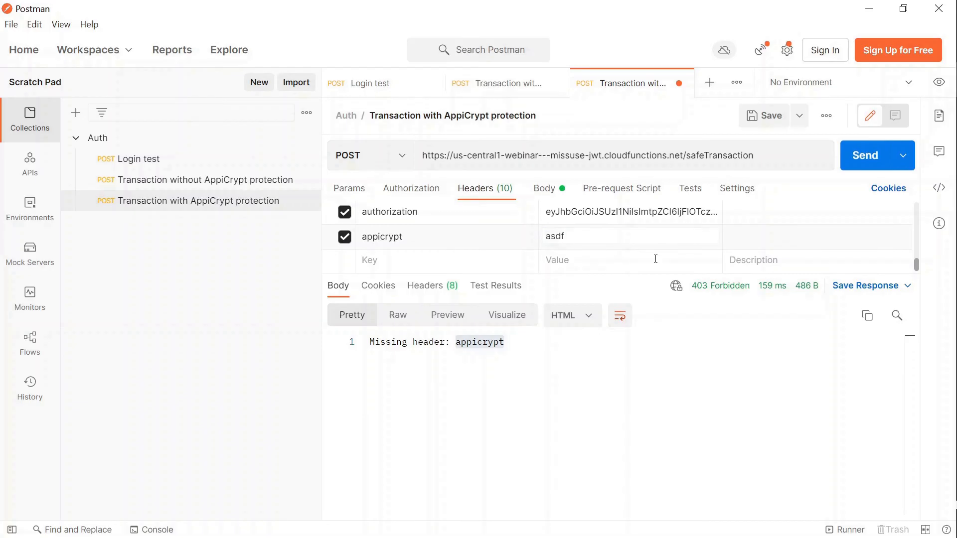
pyautogui.click(865, 155)
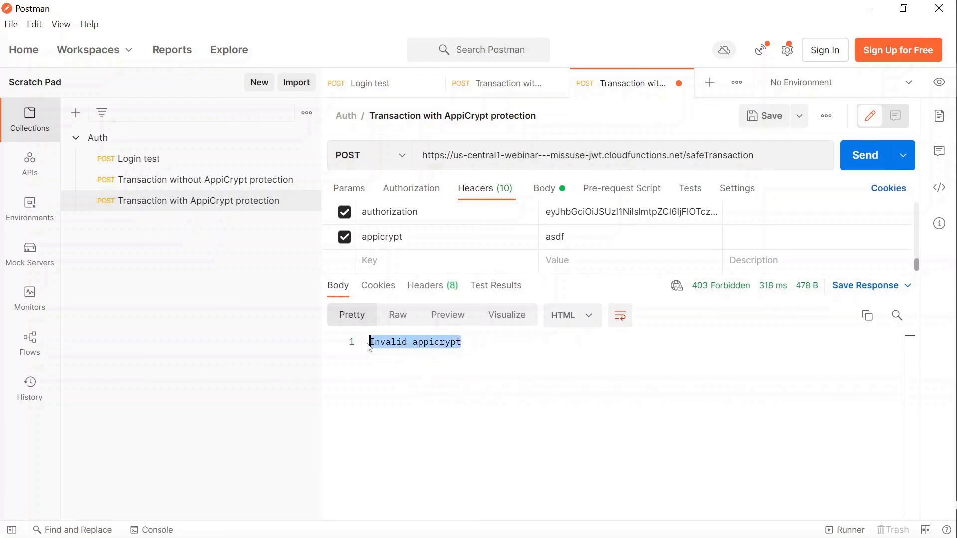
pyautogui.moveTo(720, 285)
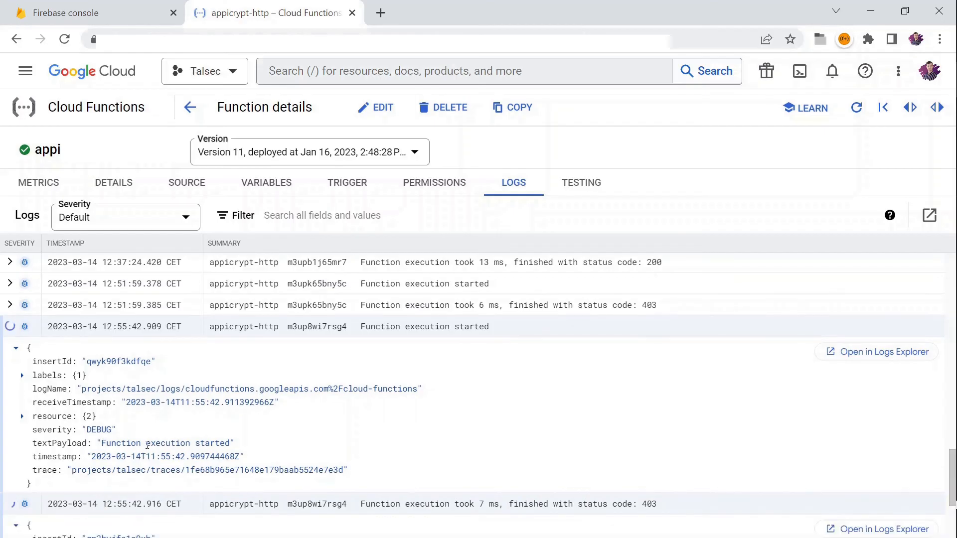
# Step: Scroll the appicrypt-http logs showing 403 executions, then open the SOURCE tab
pyautogui.scroll(-3)
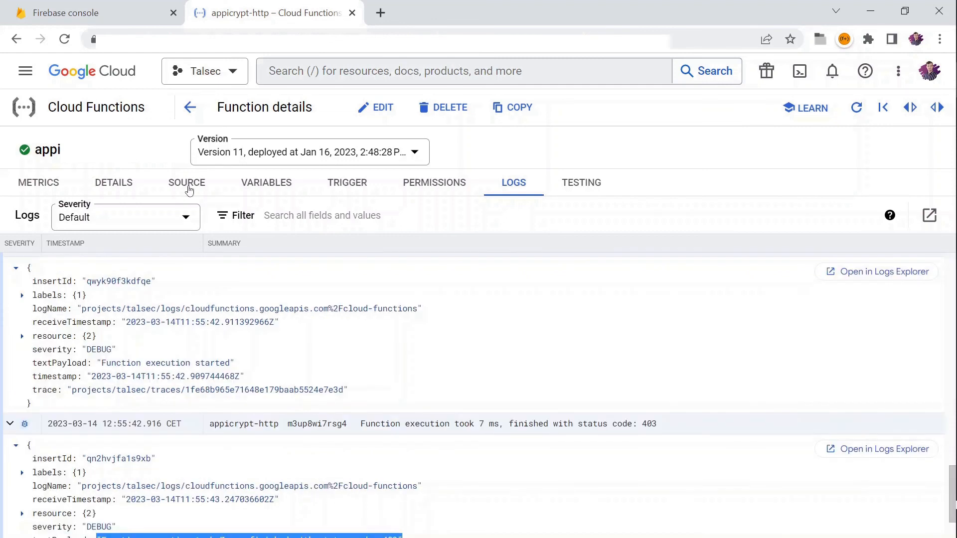
pyautogui.click(187, 182)
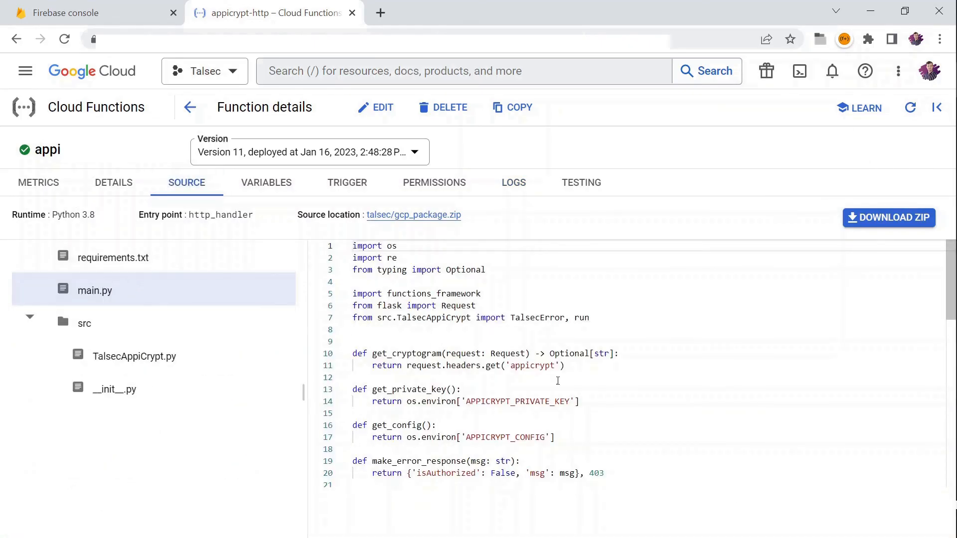
pyautogui.scroll(-3)
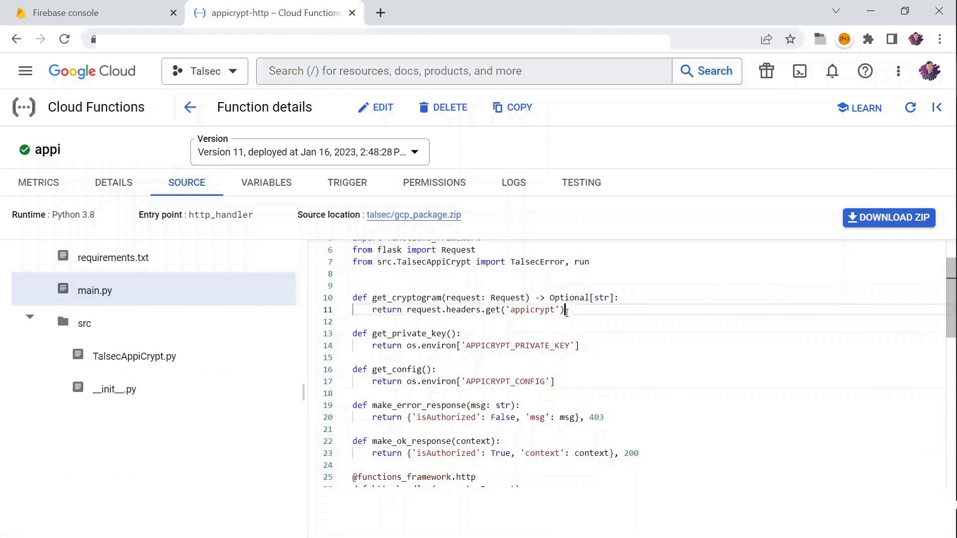
pyautogui.tripleClick(467, 310)
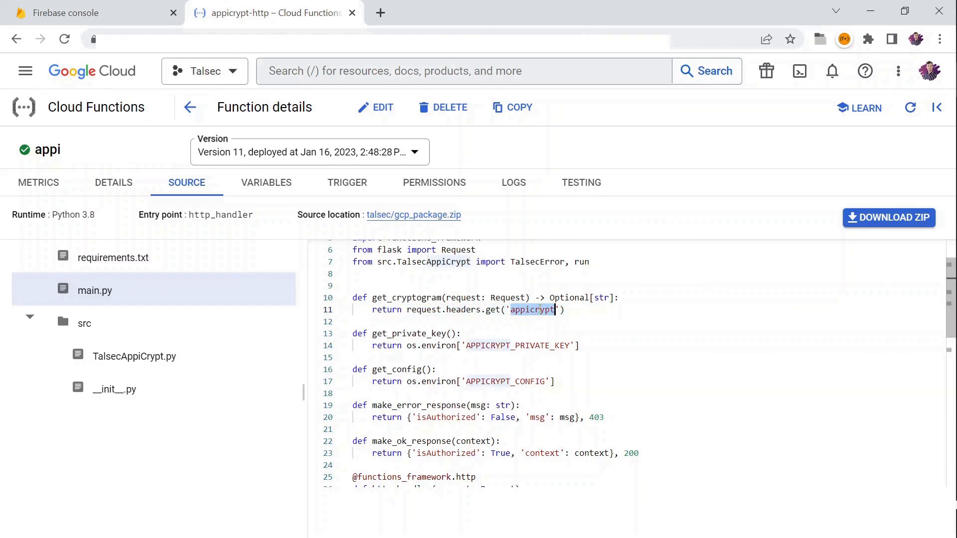
pyautogui.moveTo(622, 343)
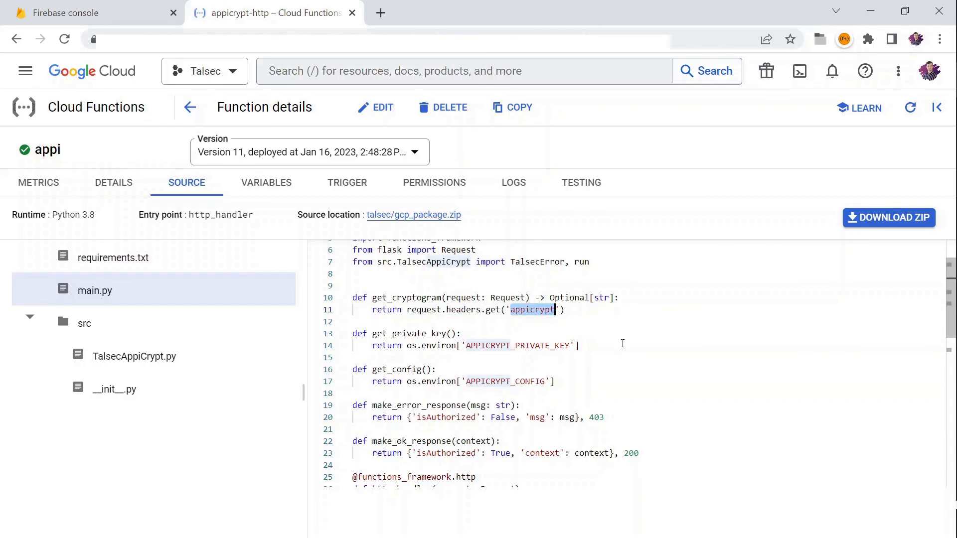
pyautogui.scroll(-3)
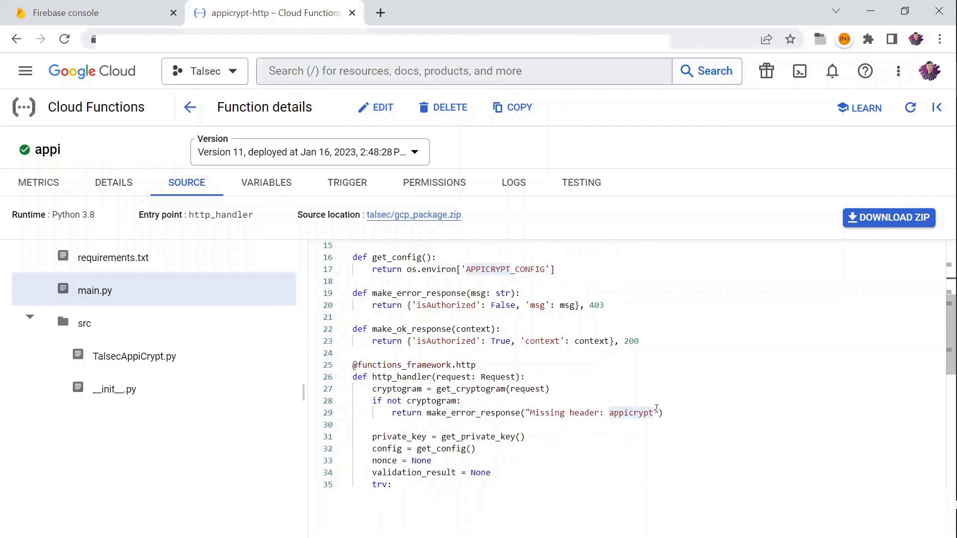